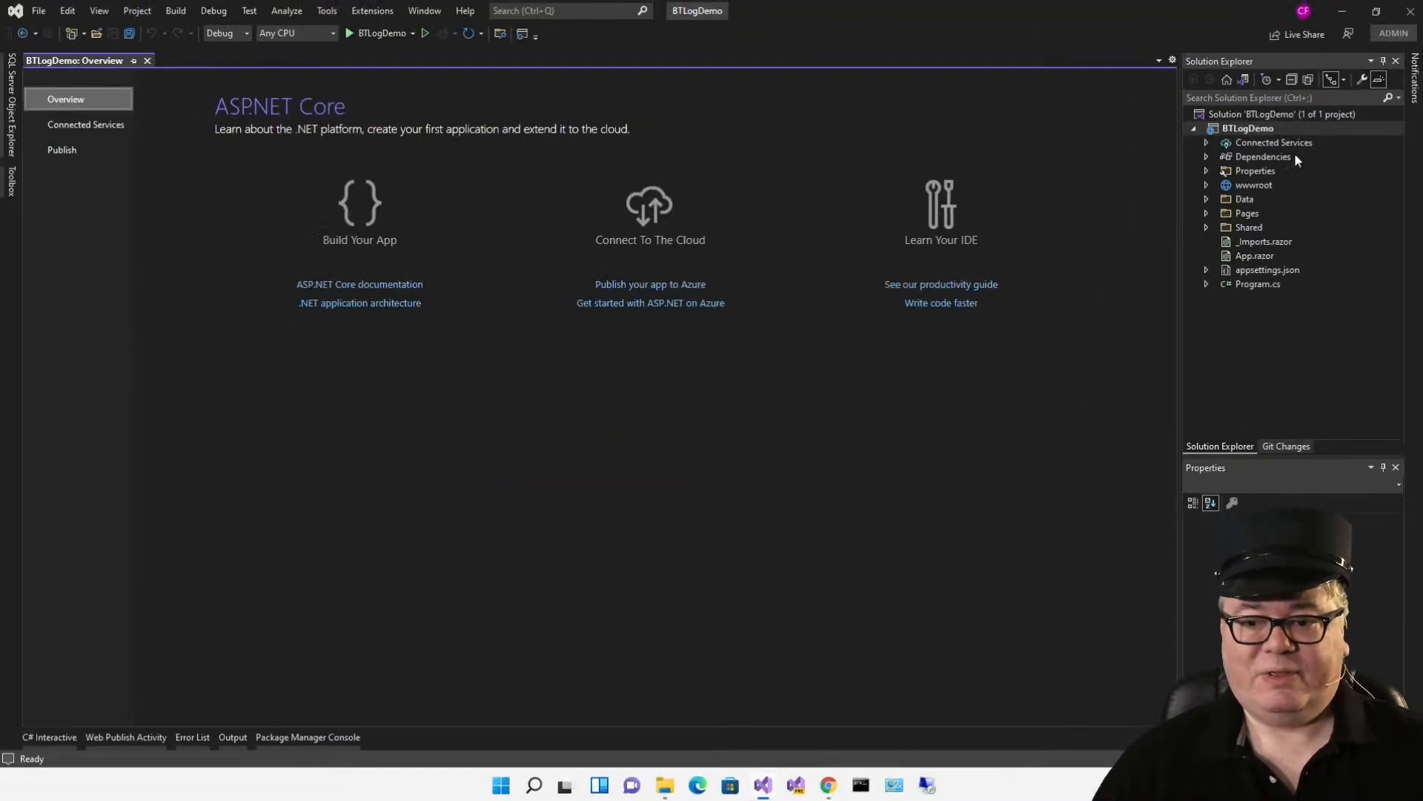
{"action": "double_click", "coordinate": [1257, 283]}
{"action": "type", "text": "@using Microsoft.Extensions.Logging"}
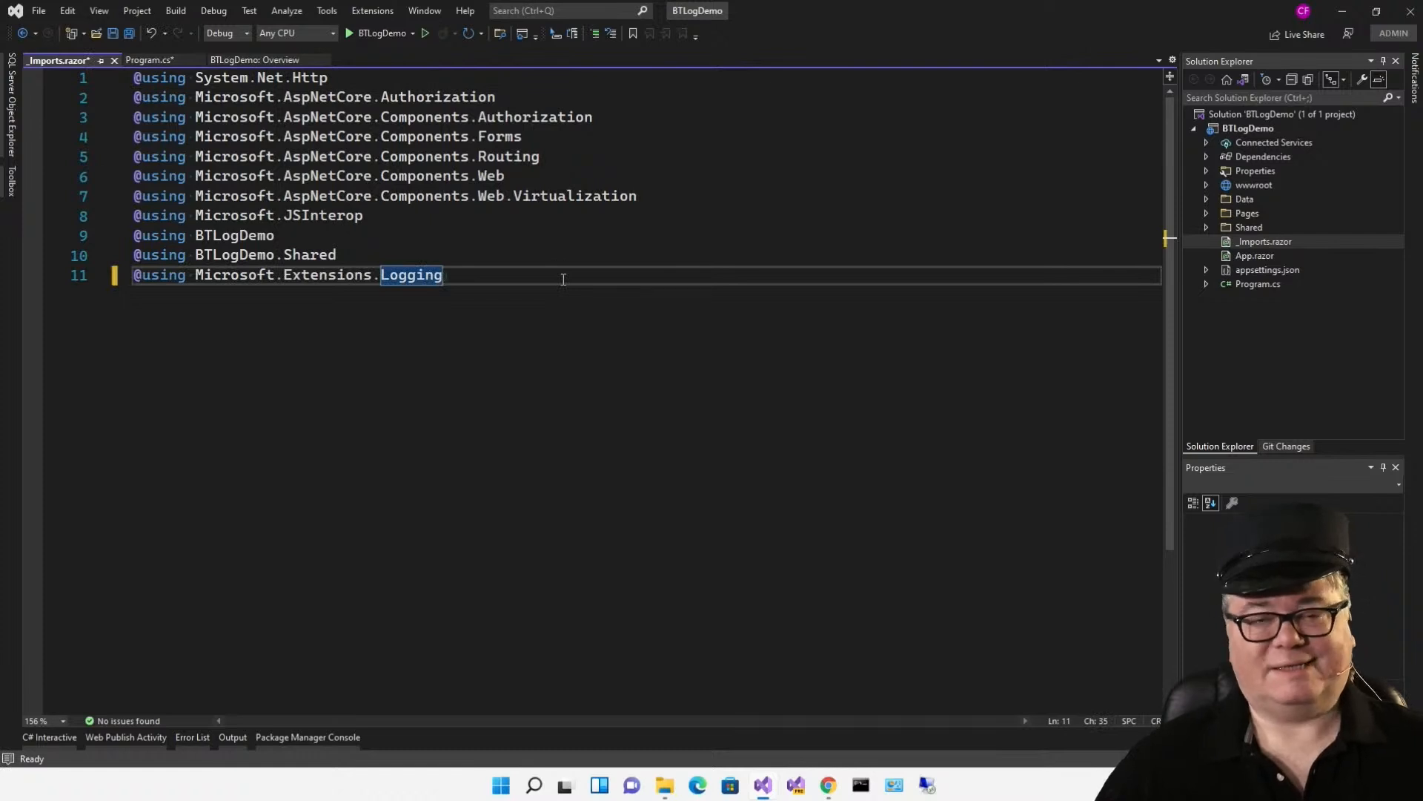
Step: Save _Imports.razor and expand the Pages folder to reveal Counter.razor
{"action": "key", "text": "ctrl+s"}
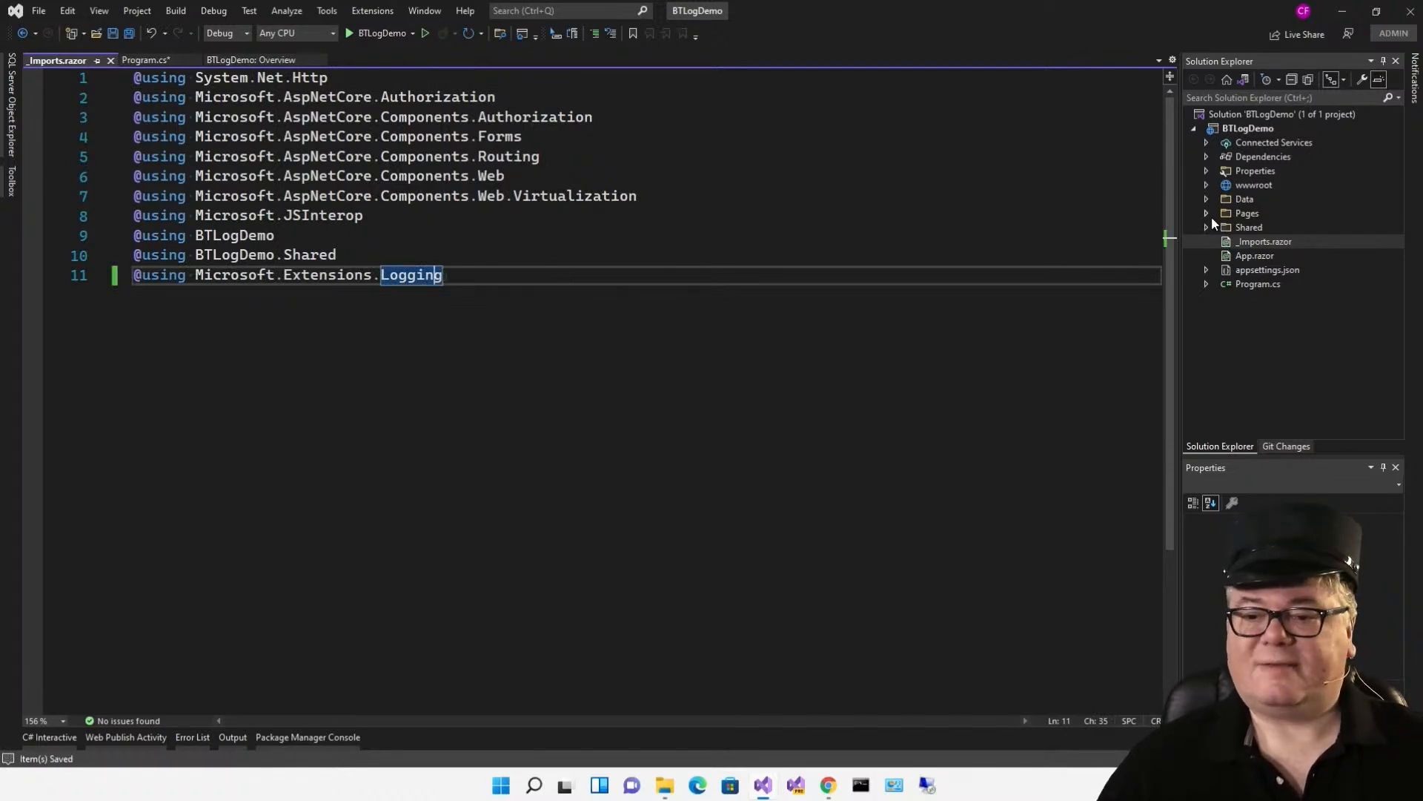
{"action": "left_click", "coordinate": [1276, 255]}
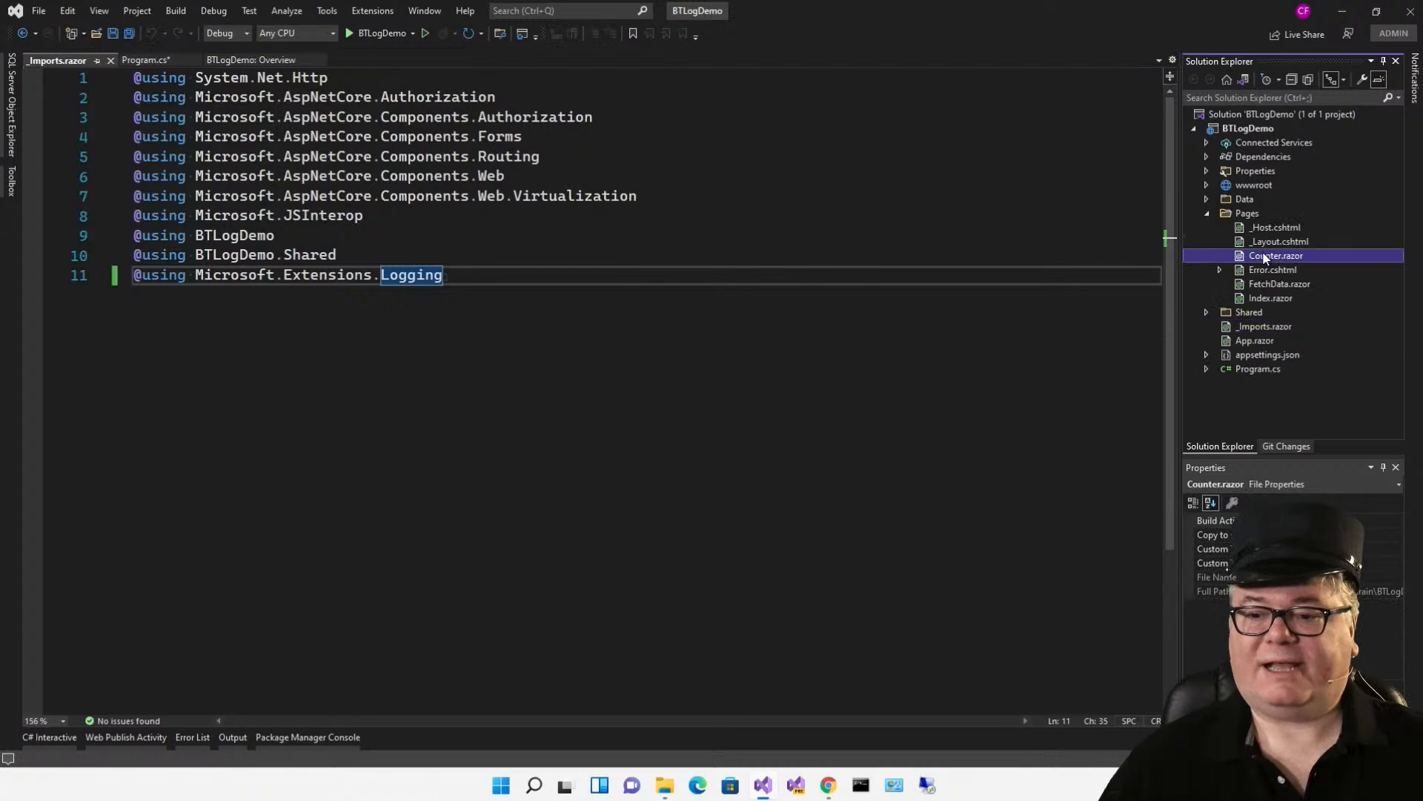
Step: In Counter.razor inject ILogger<Counter> and log 'Counter Incremented' with currentCount in IncrementCount
{"action": "double_click", "coordinate": [1277, 255]}
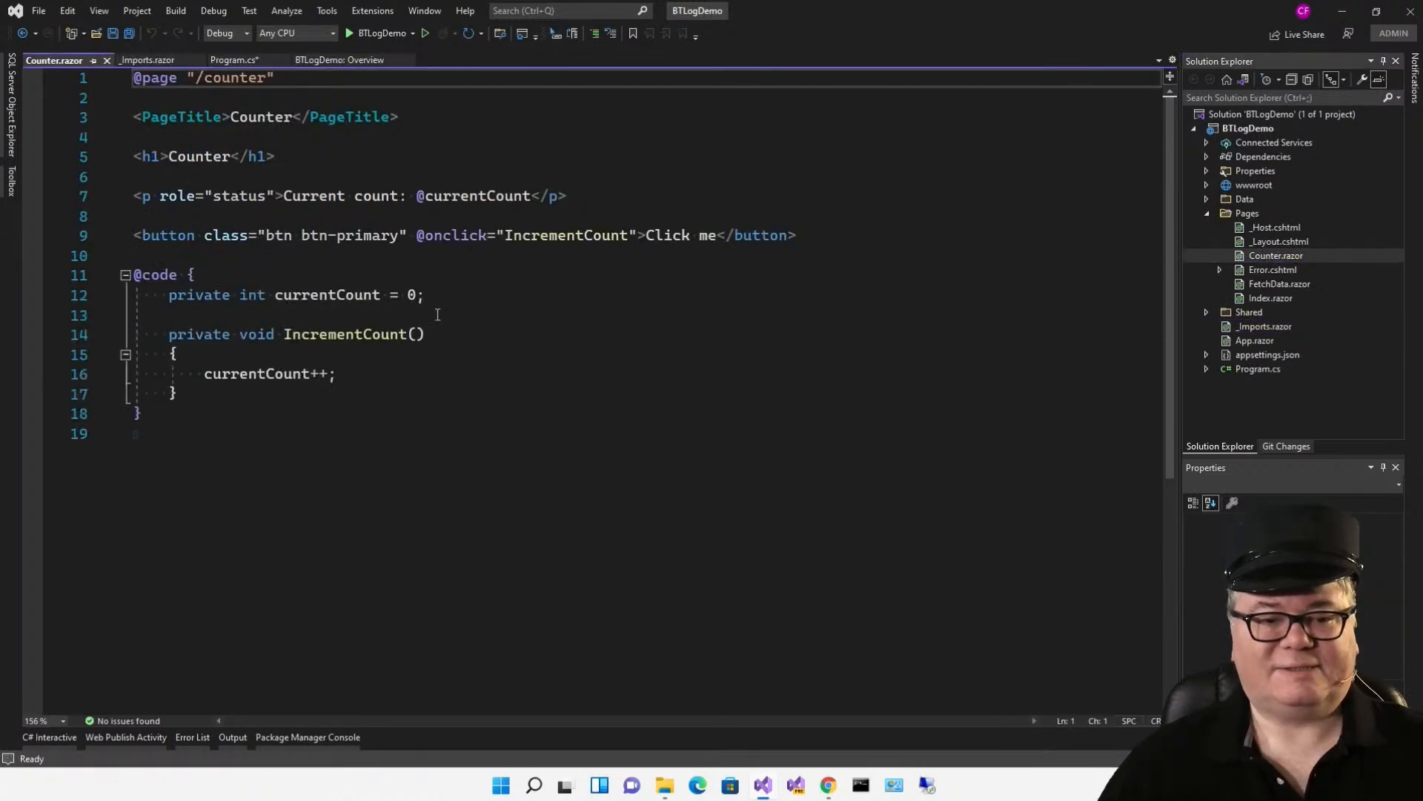
{"action": "mouse_move", "coordinate": [589, 365]}
{"action": "type", "text": "l"}
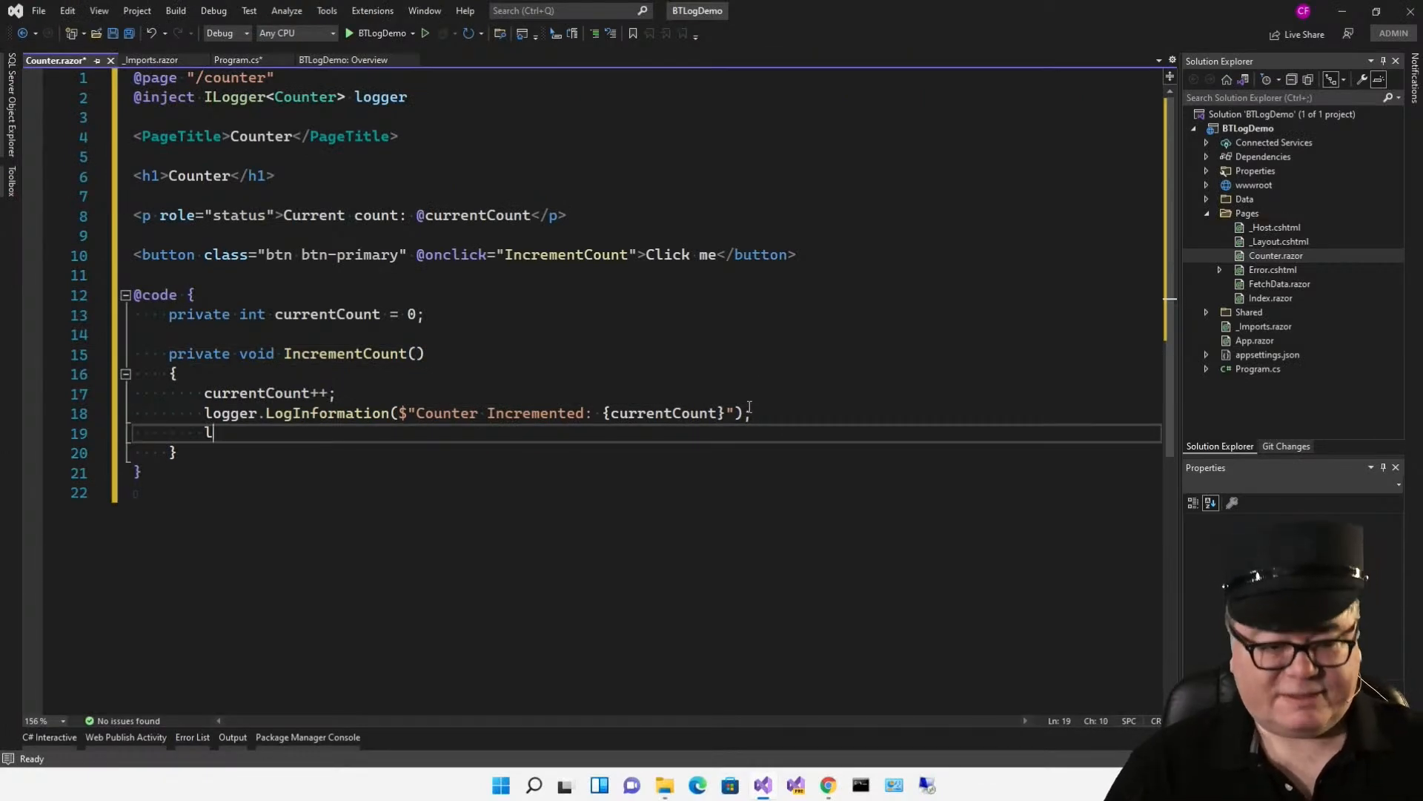
{"action": "type", "text": "ogger."}
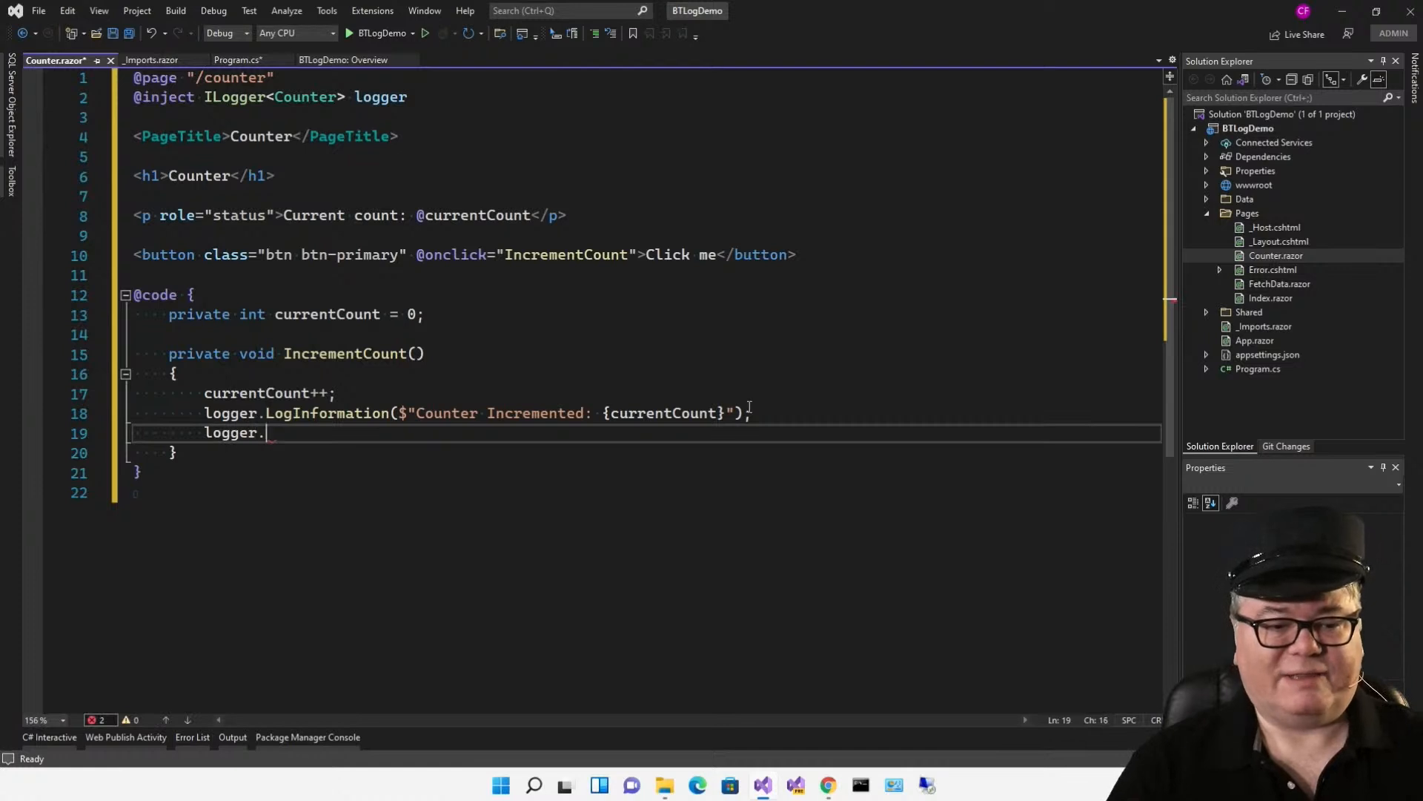
{"action": "type", "text": "Log"}
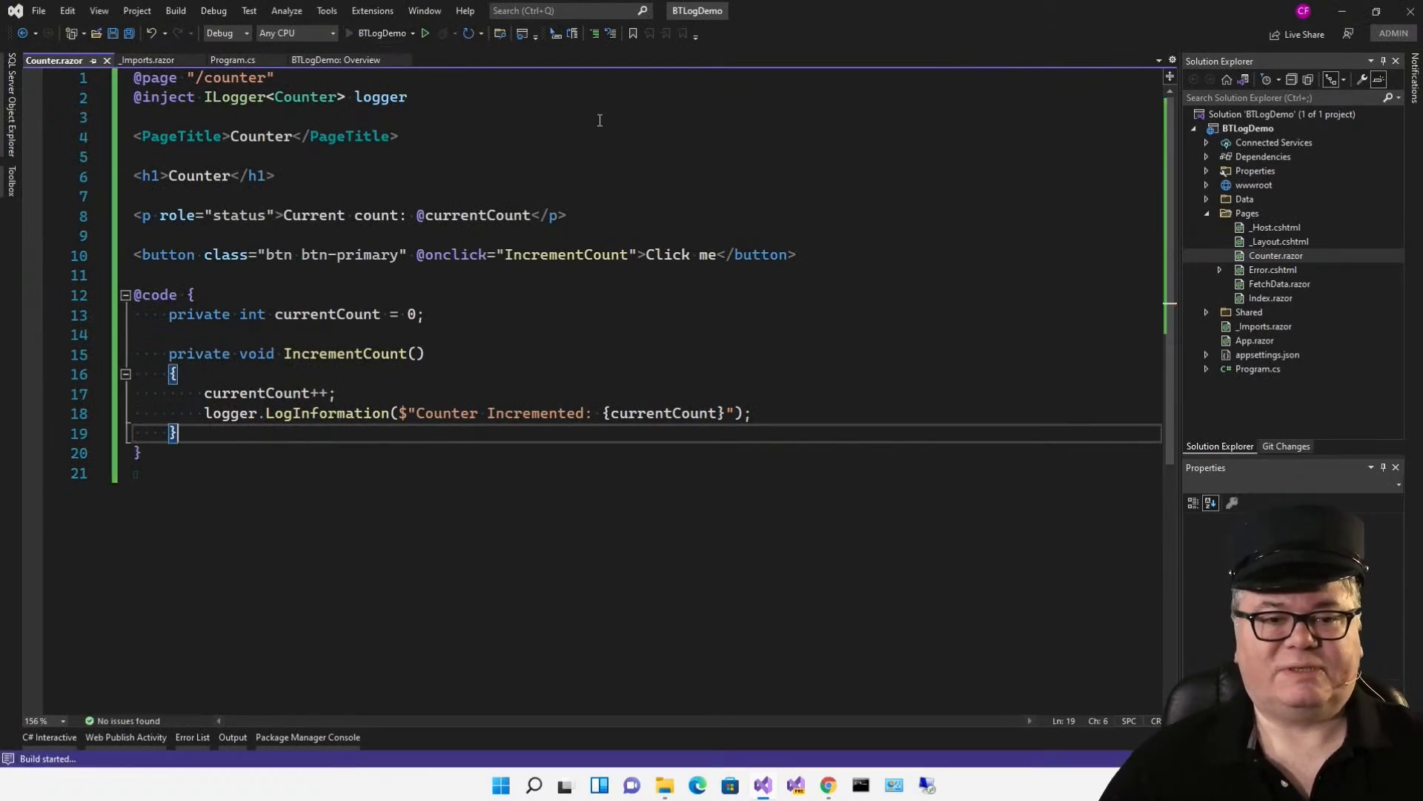
Step: Run BTLogDemo, increment the counter to 1 and confirm 'Counter Incremented: 1' in the console
{"action": "left_click", "coordinate": [424, 34]}
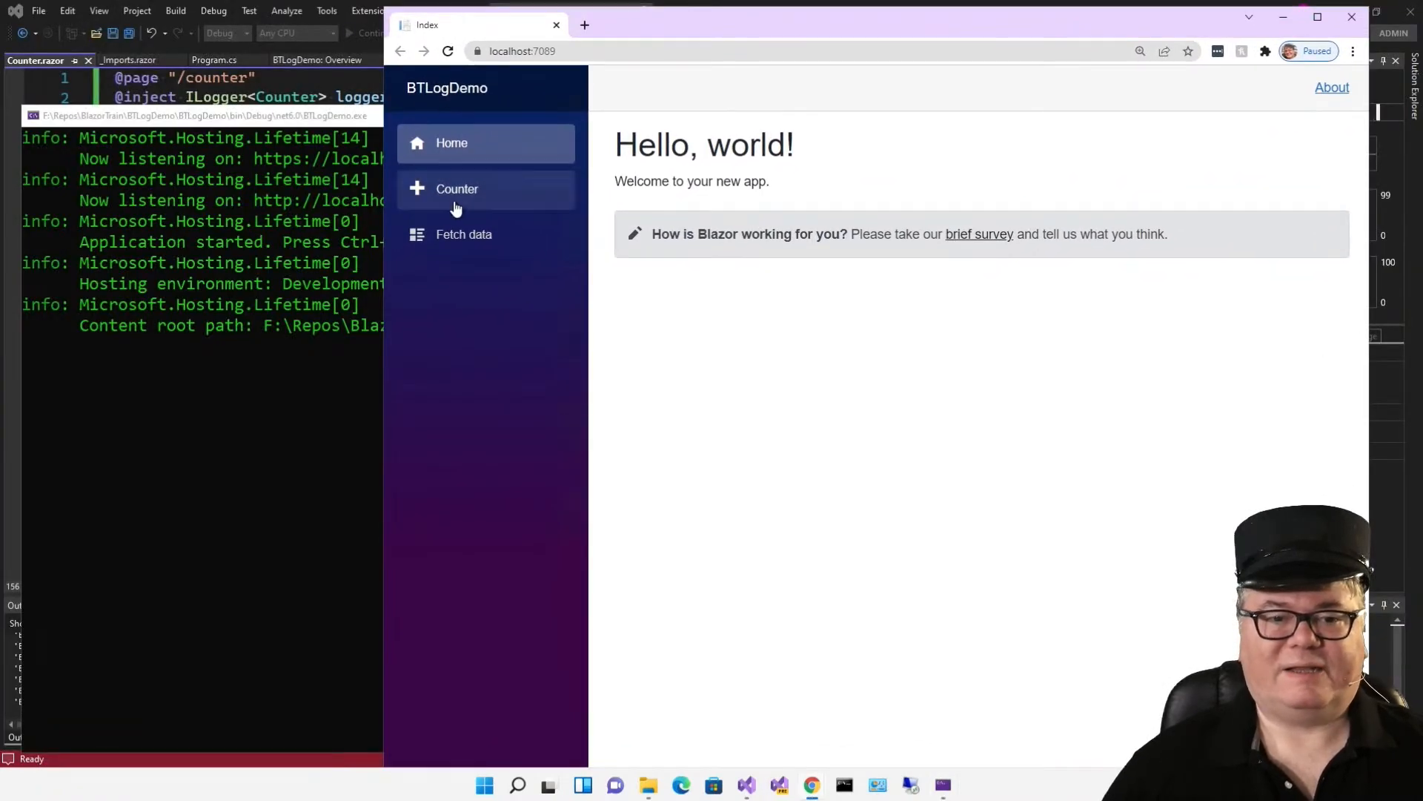
{"action": "left_click", "coordinate": [458, 188]}
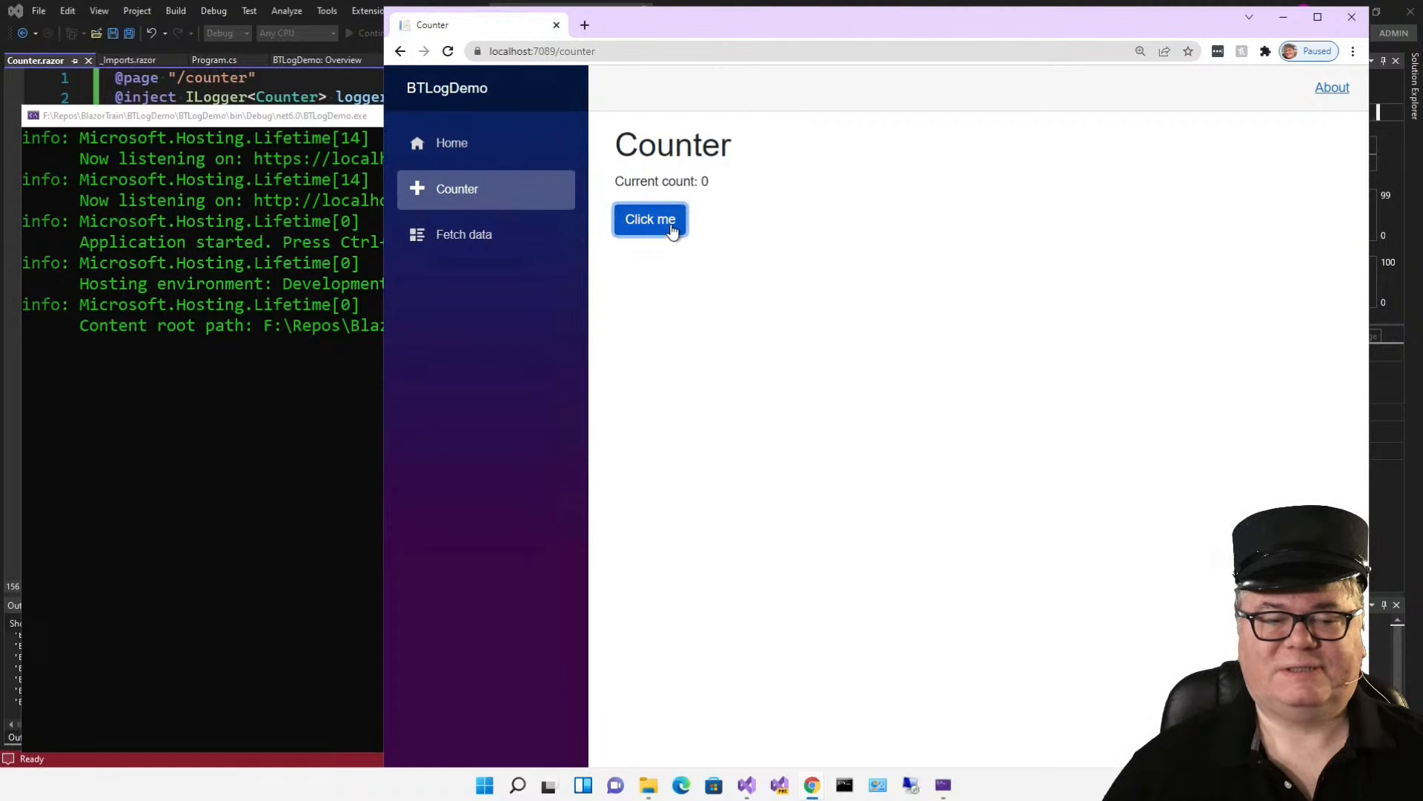
{"action": "left_click", "coordinate": [649, 220]}
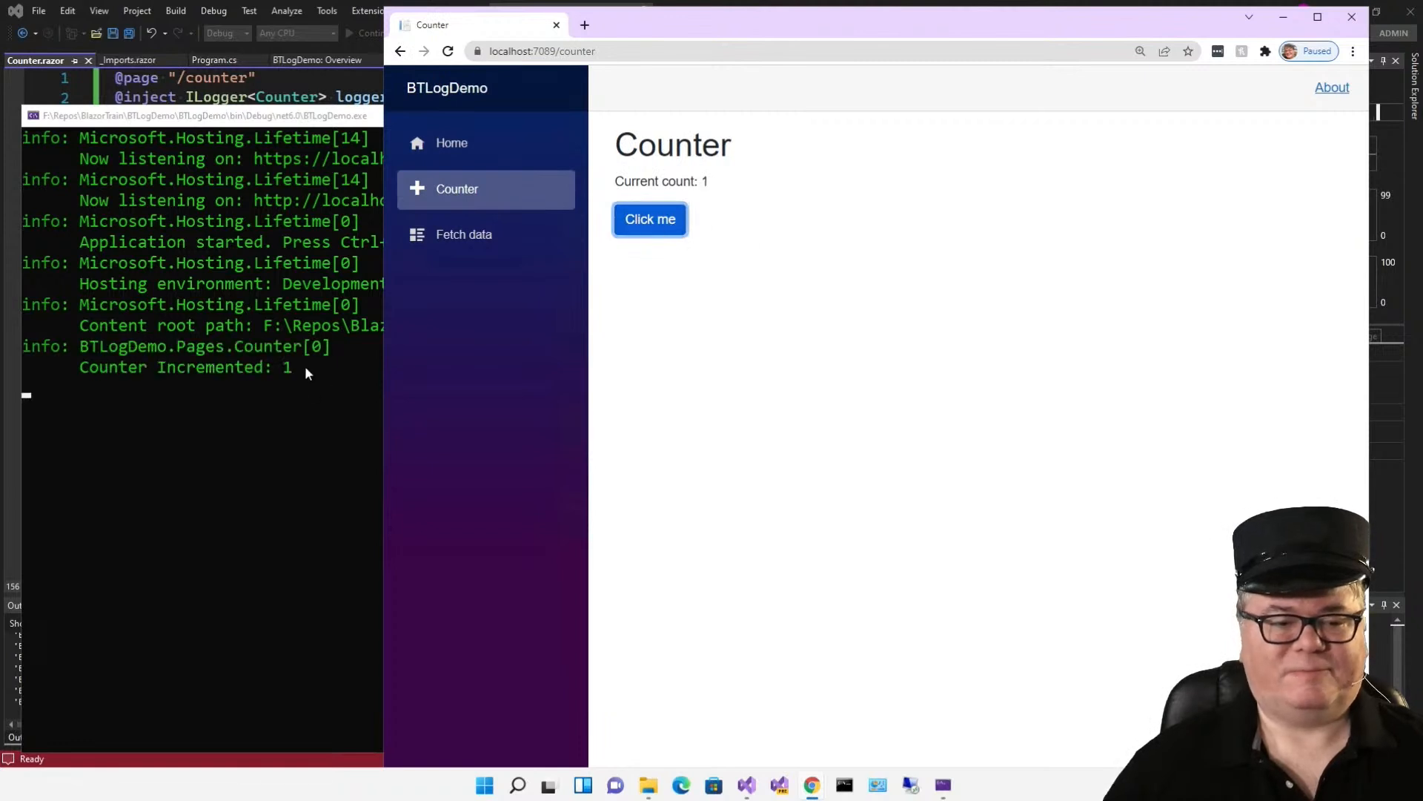
{"action": "left_click", "coordinate": [649, 220]}
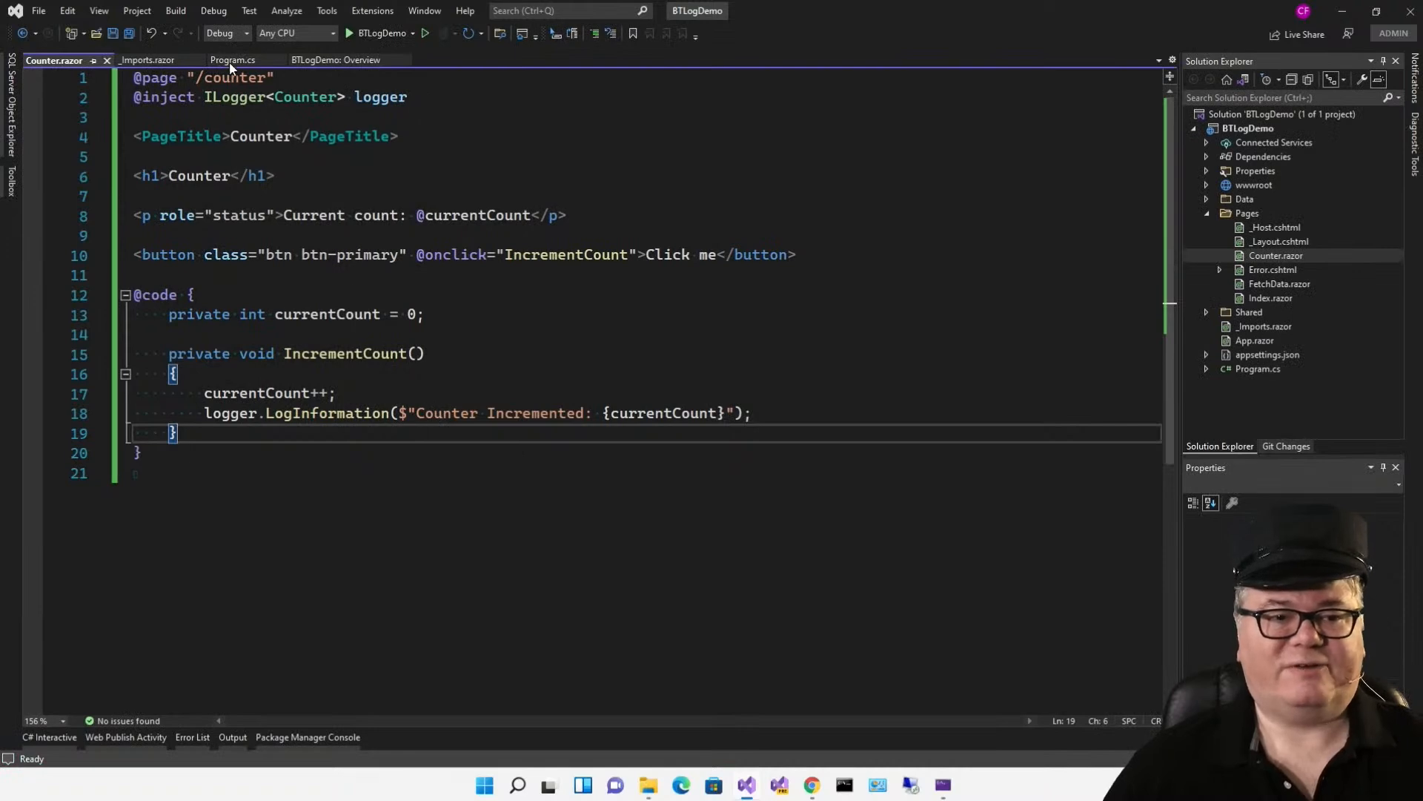
Step: Add builder.Logging.AddDebug(); below AddConsole in Program.cs and start debugging
{"action": "left_click", "coordinate": [232, 59]}
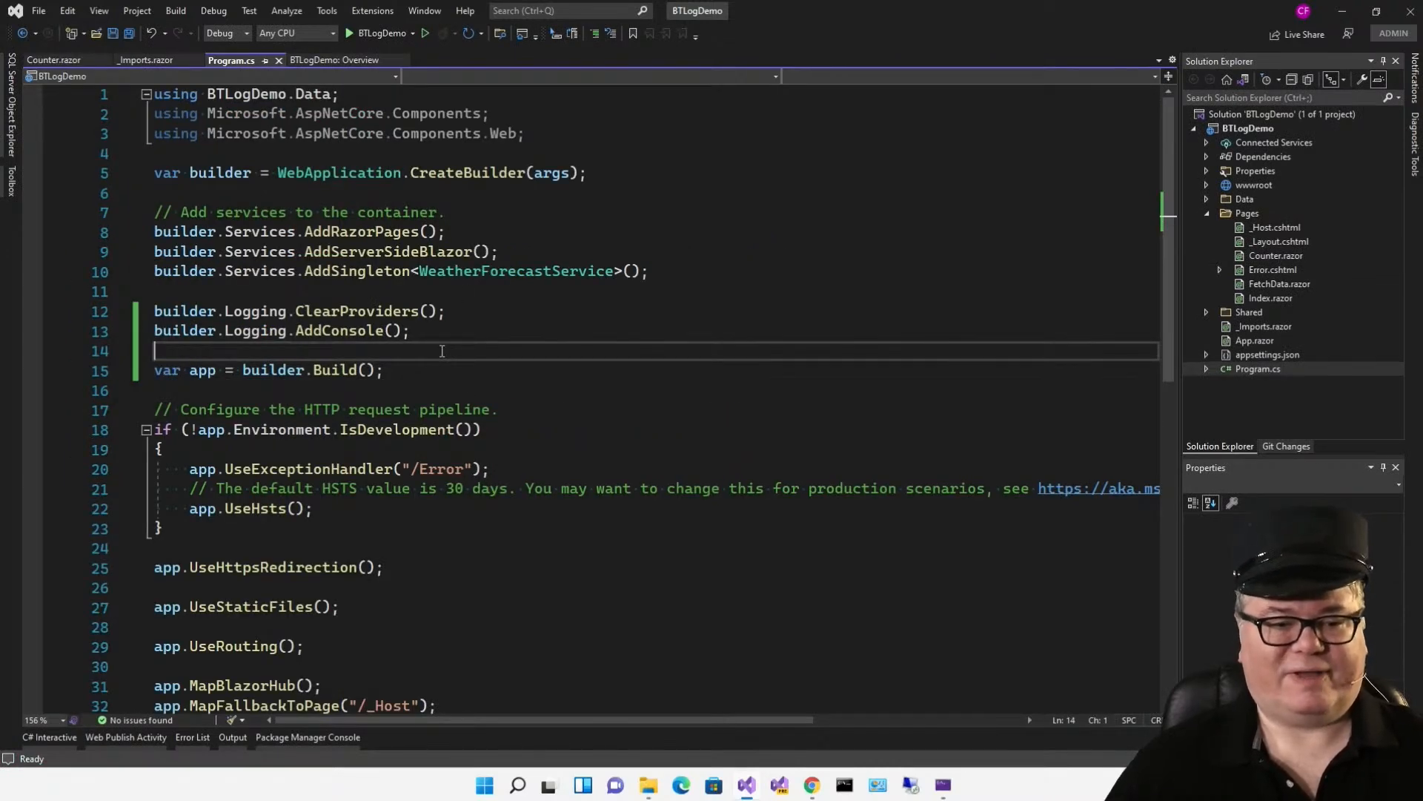
{"action": "type", "text": "builder.Logging.AddDebug();"}
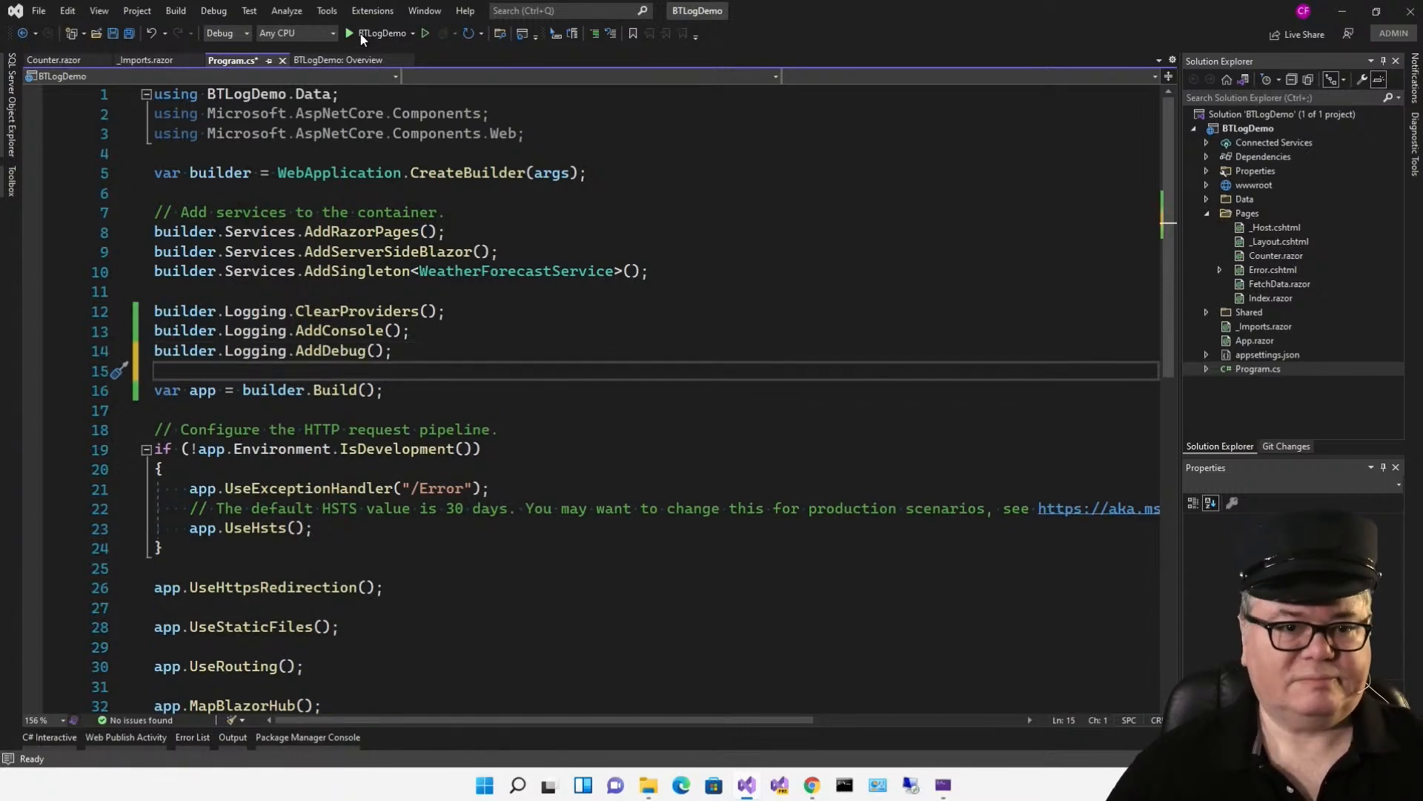
{"action": "left_click", "coordinate": [348, 34]}
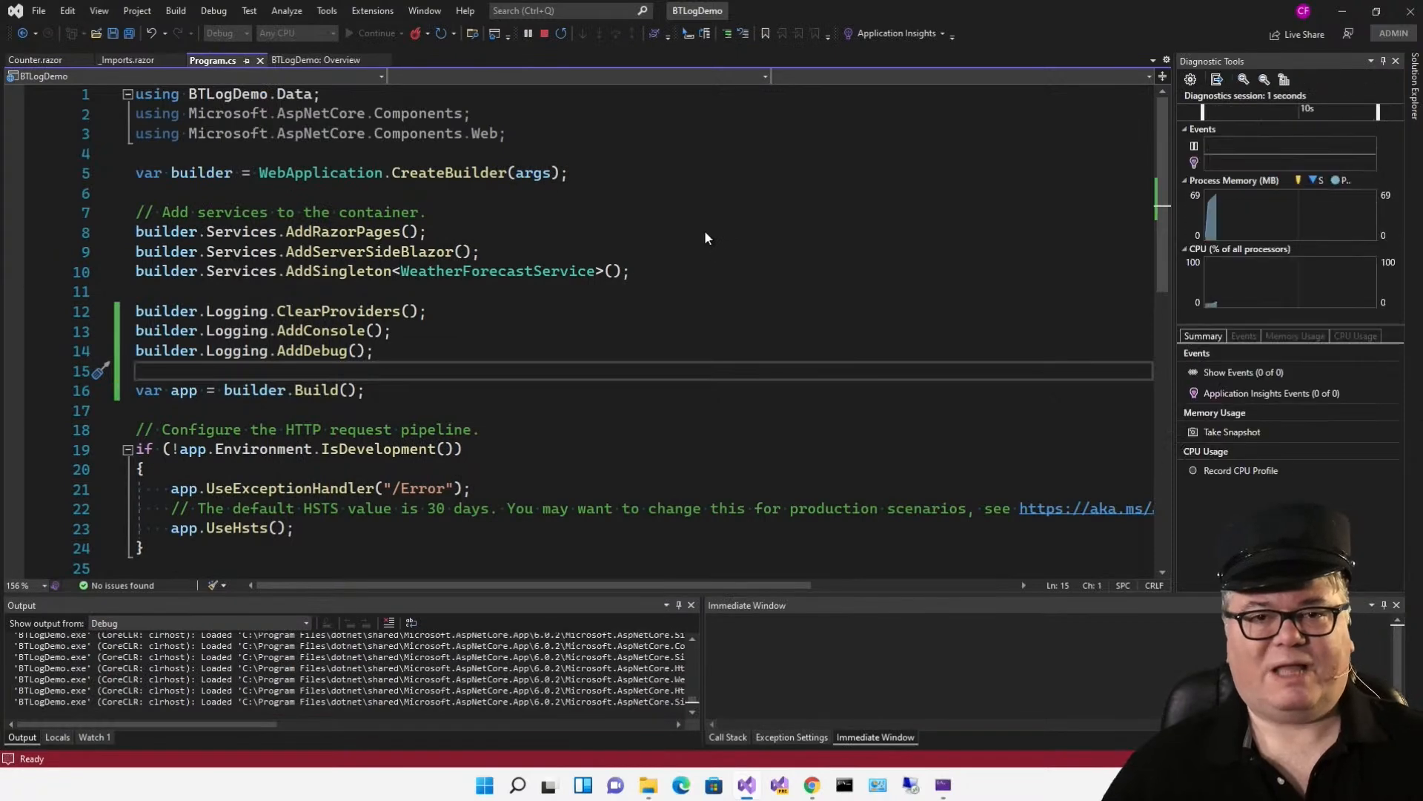
Step: On the Counter page increment once so 'Counter Incremented: 1' is logged with debug logging active
{"action": "left_click", "coordinate": [375, 34]}
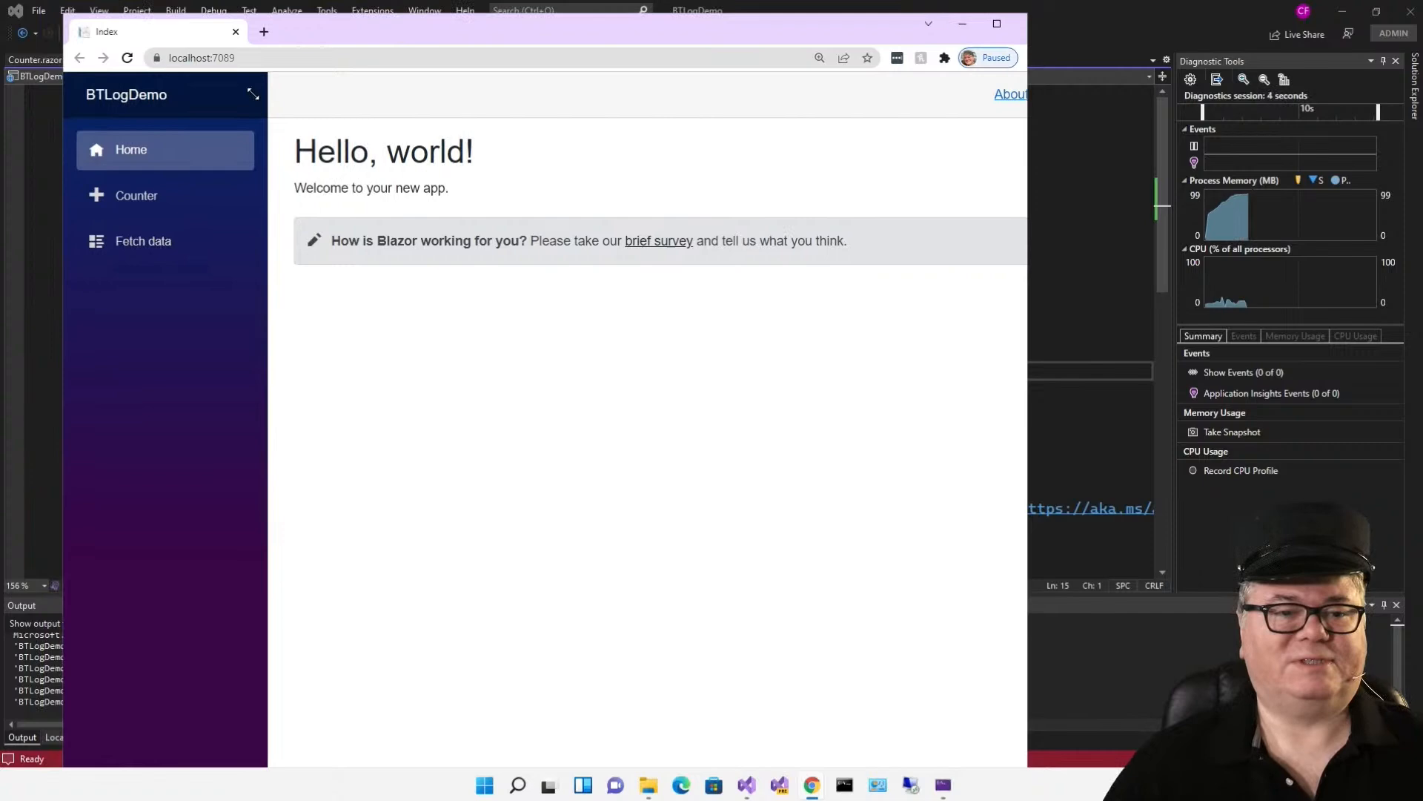
{"action": "left_click", "coordinate": [136, 195]}
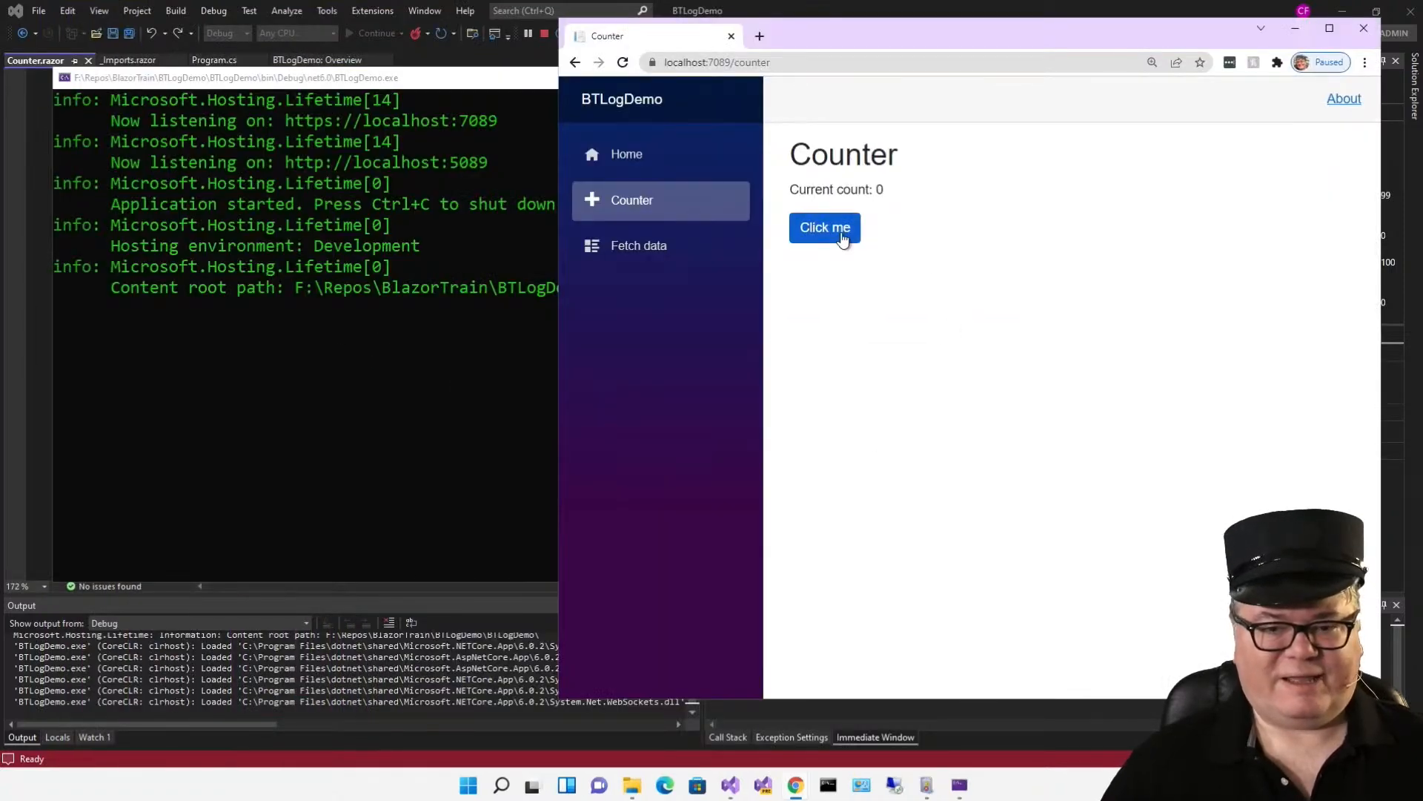
{"action": "left_click", "coordinate": [823, 227]}
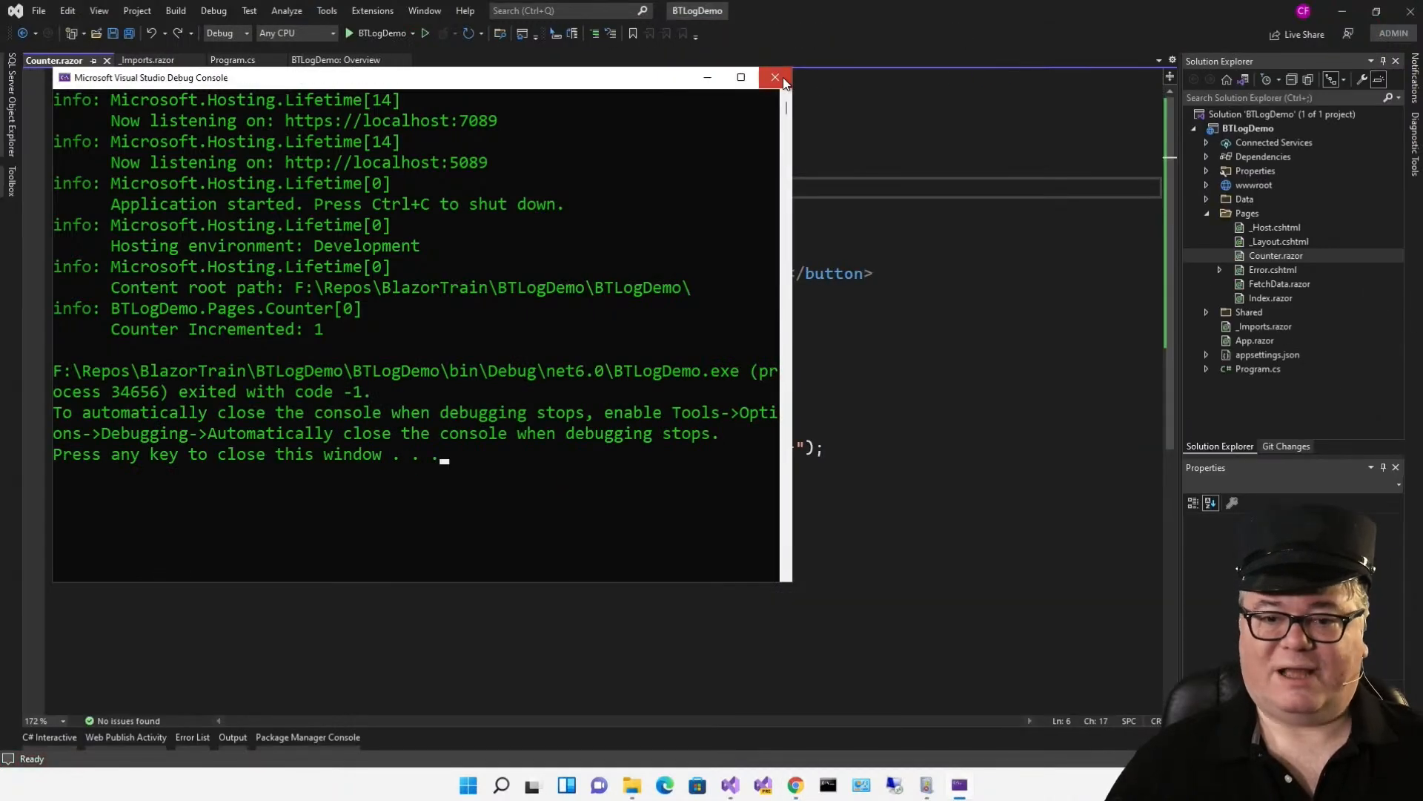
Step: Close the debug console and switch Counter.razor to an ILoggerFactory creating a 'Counter Category' logger
{"action": "left_click", "coordinate": [775, 77]}
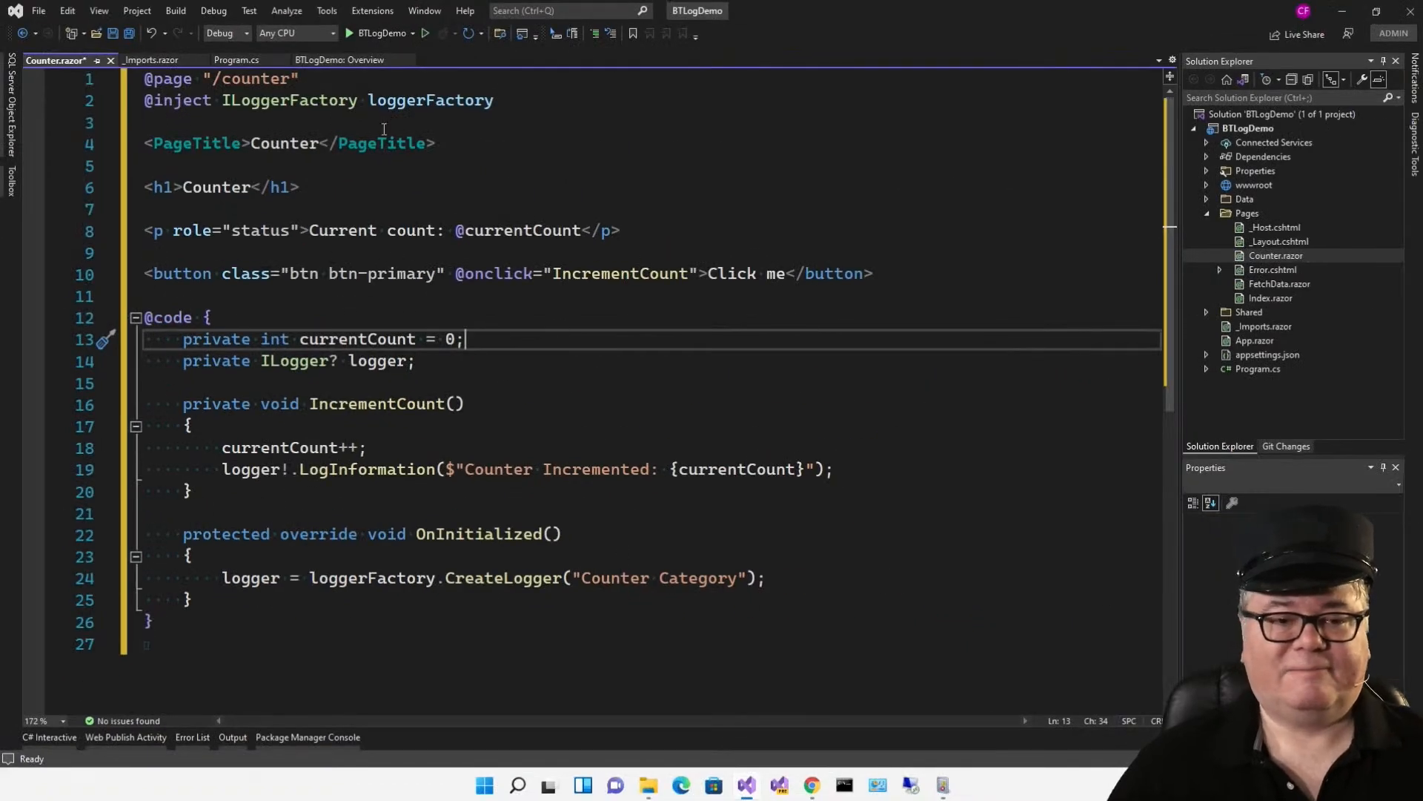
Step: Run the app and increment the counter so 'Counter Incremented: 1' logs under 'Counter Category'
{"action": "left_click", "coordinate": [350, 33]}
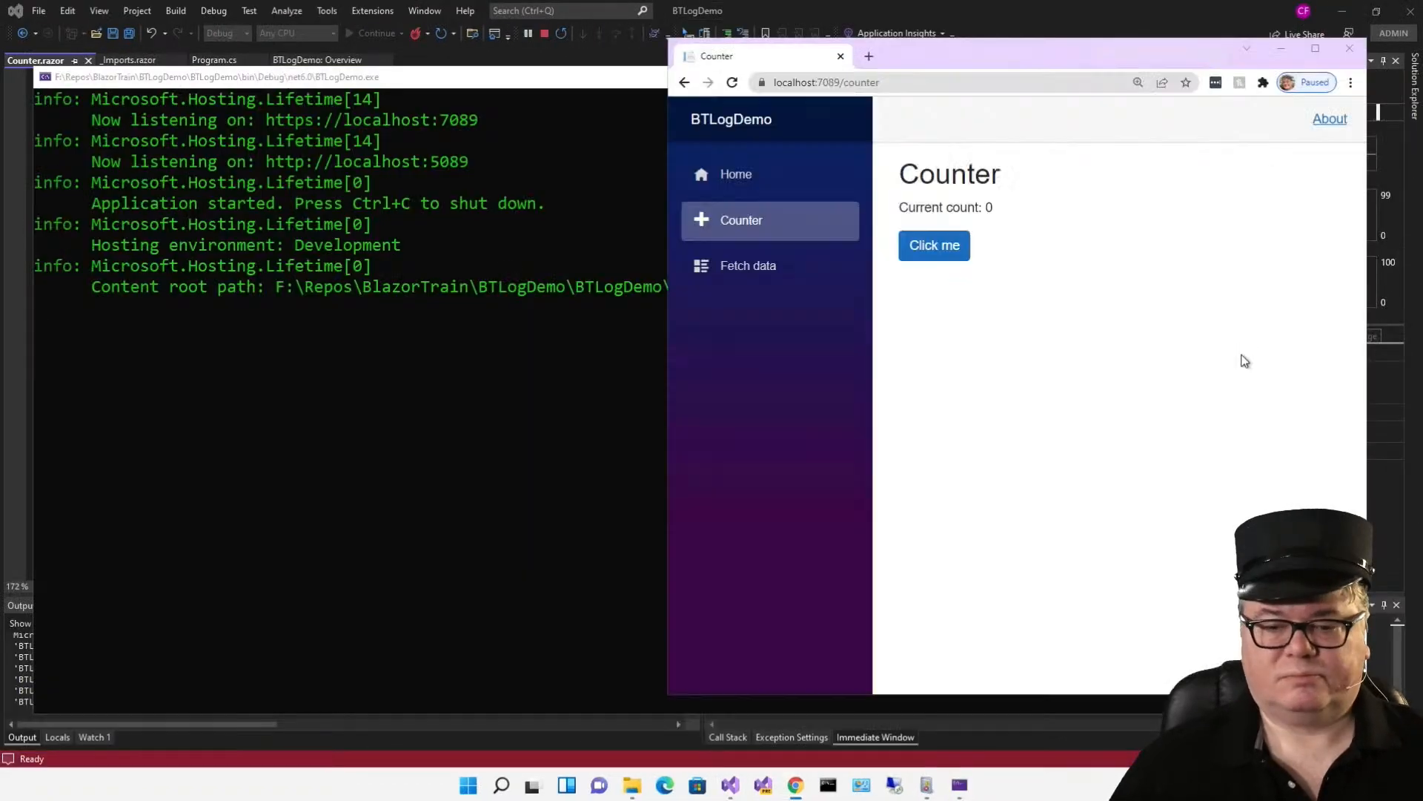
{"action": "left_click", "coordinate": [933, 245]}
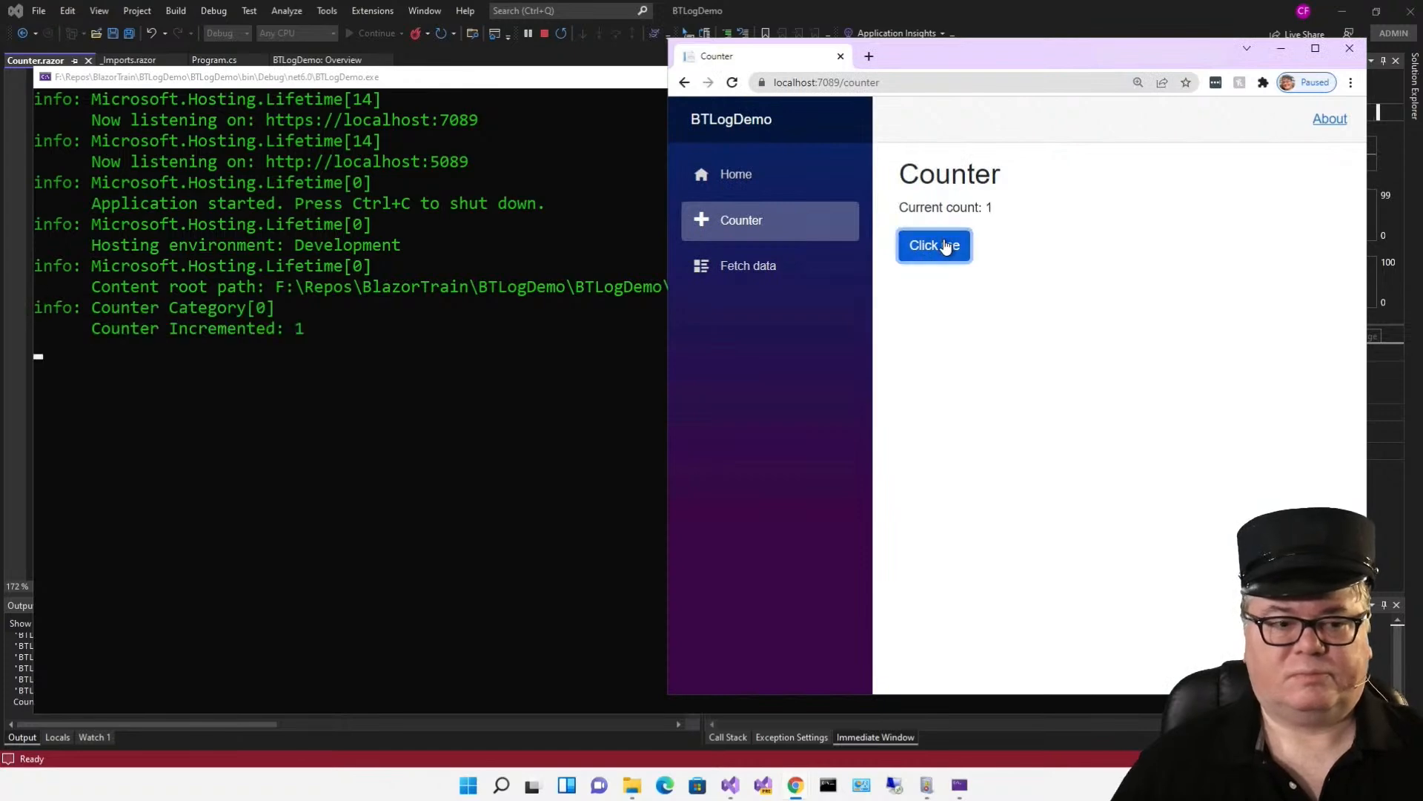
{"action": "left_click", "coordinate": [934, 245]}
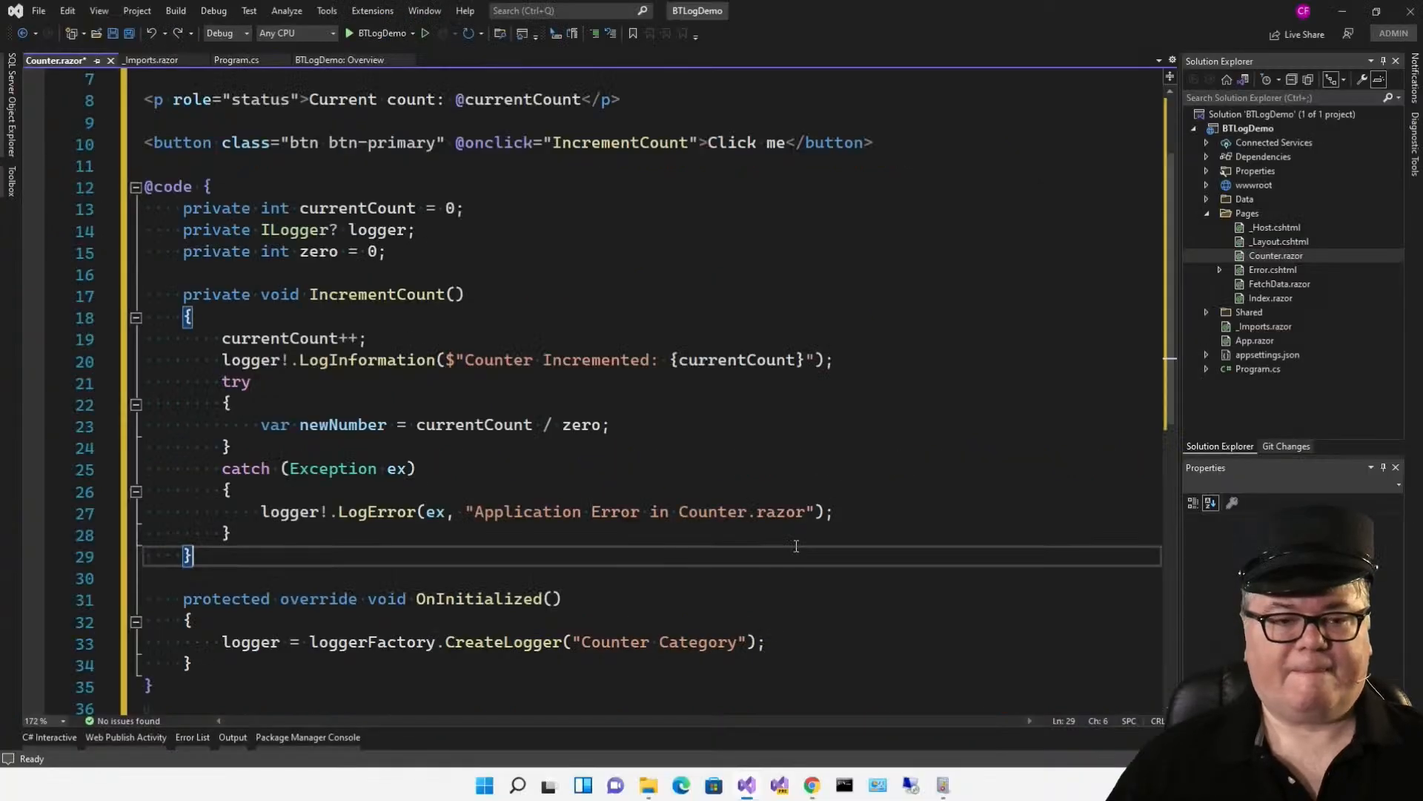
Step: Relaunch the app after adding the divide-by-zero try/catch with logger.LogError
{"action": "left_click", "coordinate": [348, 33]}
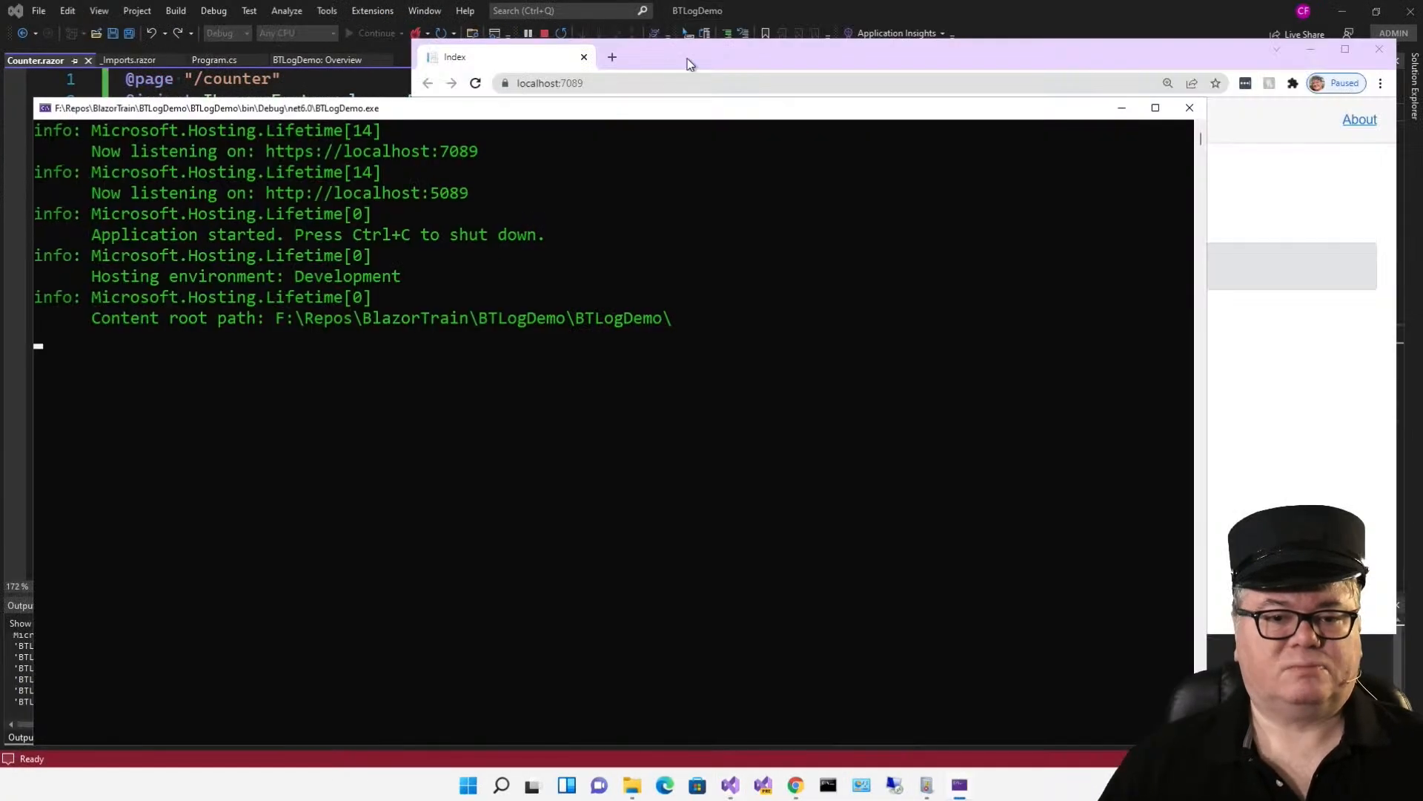
Step: Increment the counter and read the DivideByZeroException fail entry from Counter.razor in the console
{"action": "left_click", "coordinate": [483, 221]}
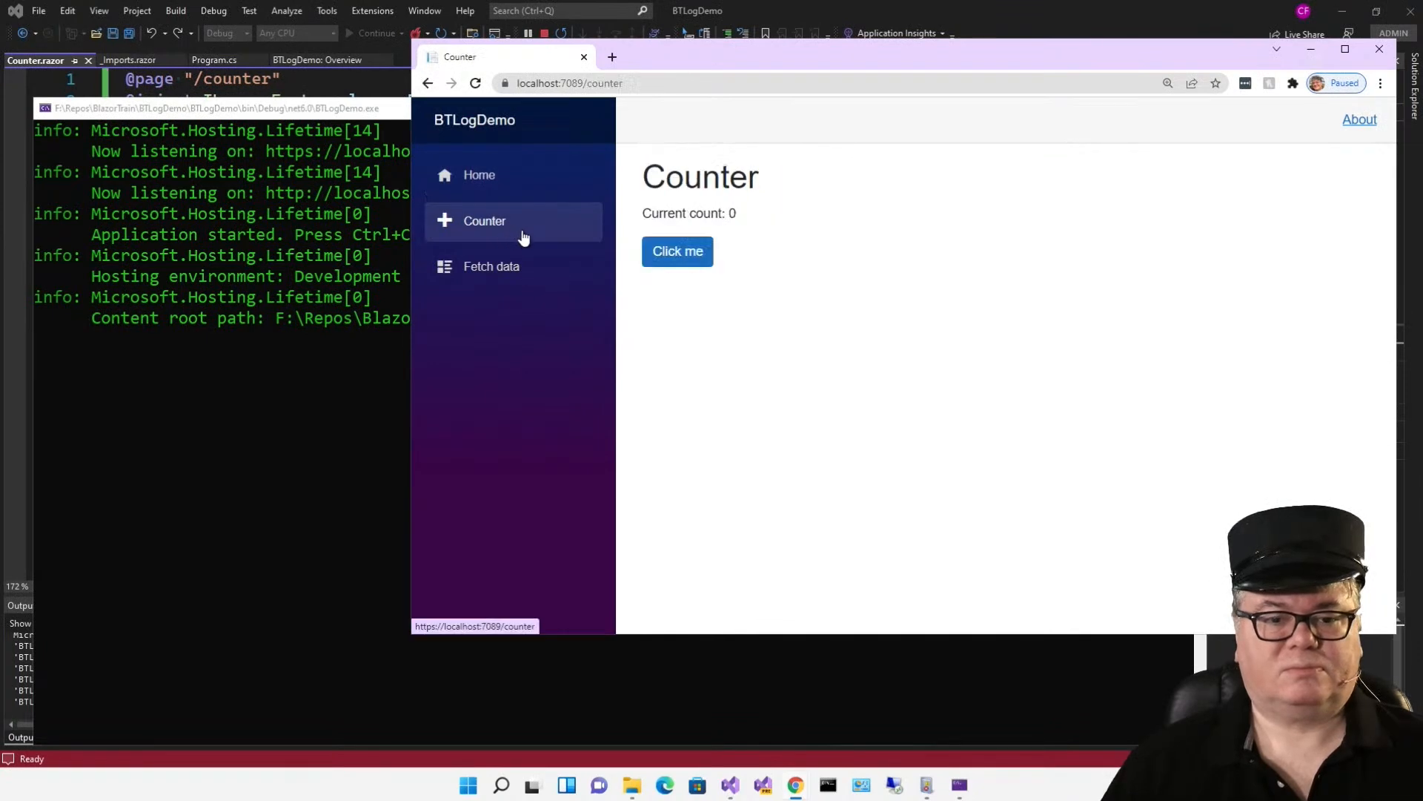
{"action": "left_click", "coordinate": [676, 252]}
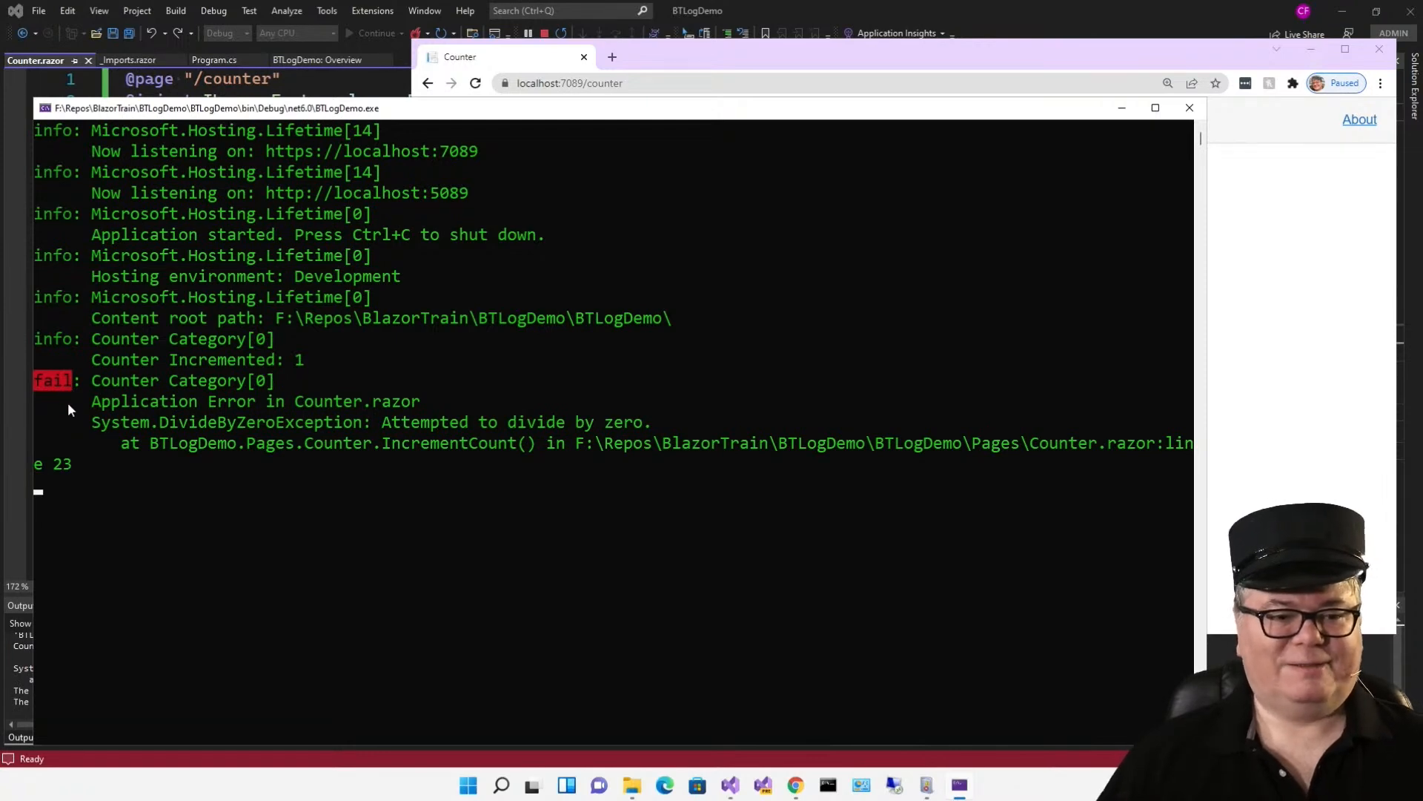
{"action": "mouse_move", "coordinate": [385, 444]}
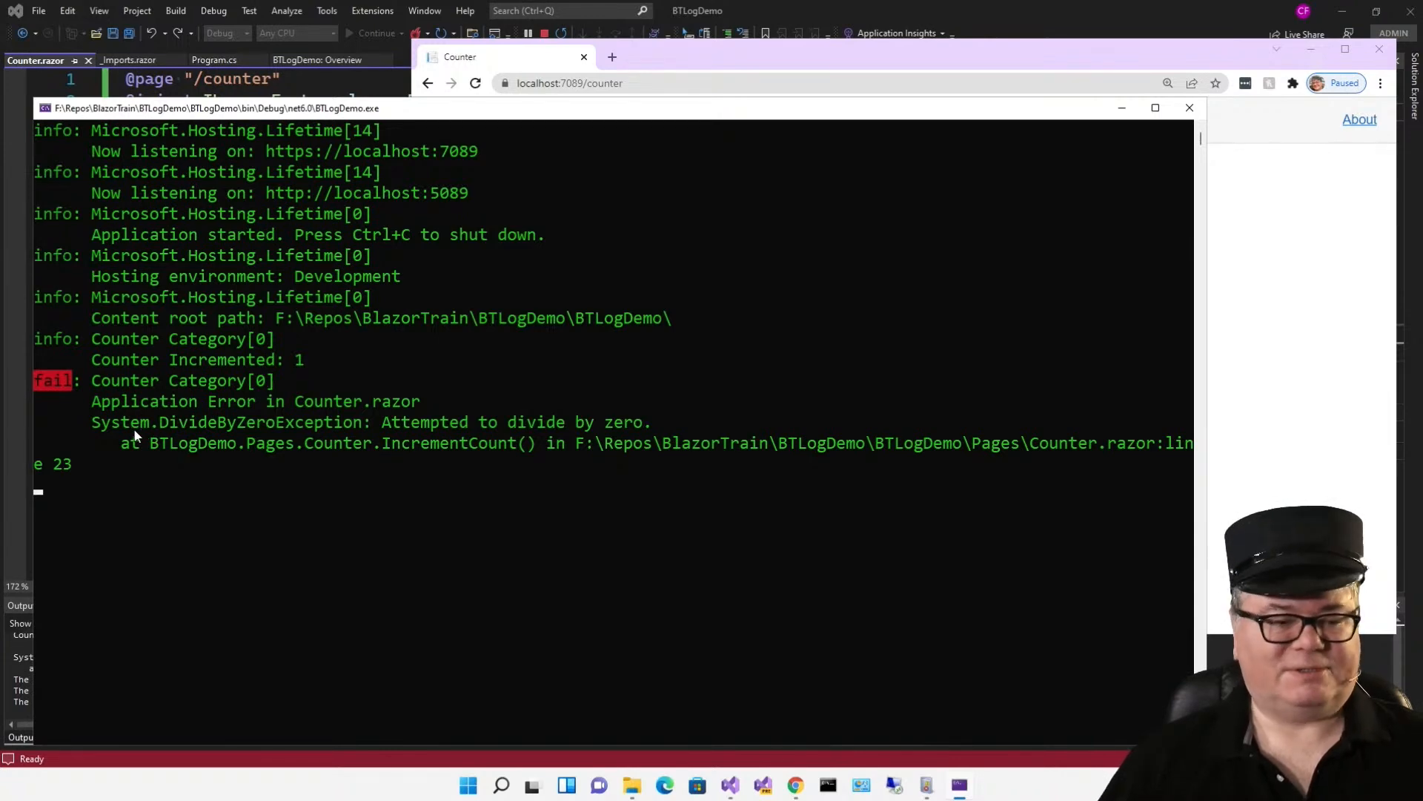
{"action": "mouse_move", "coordinate": [347, 448]}
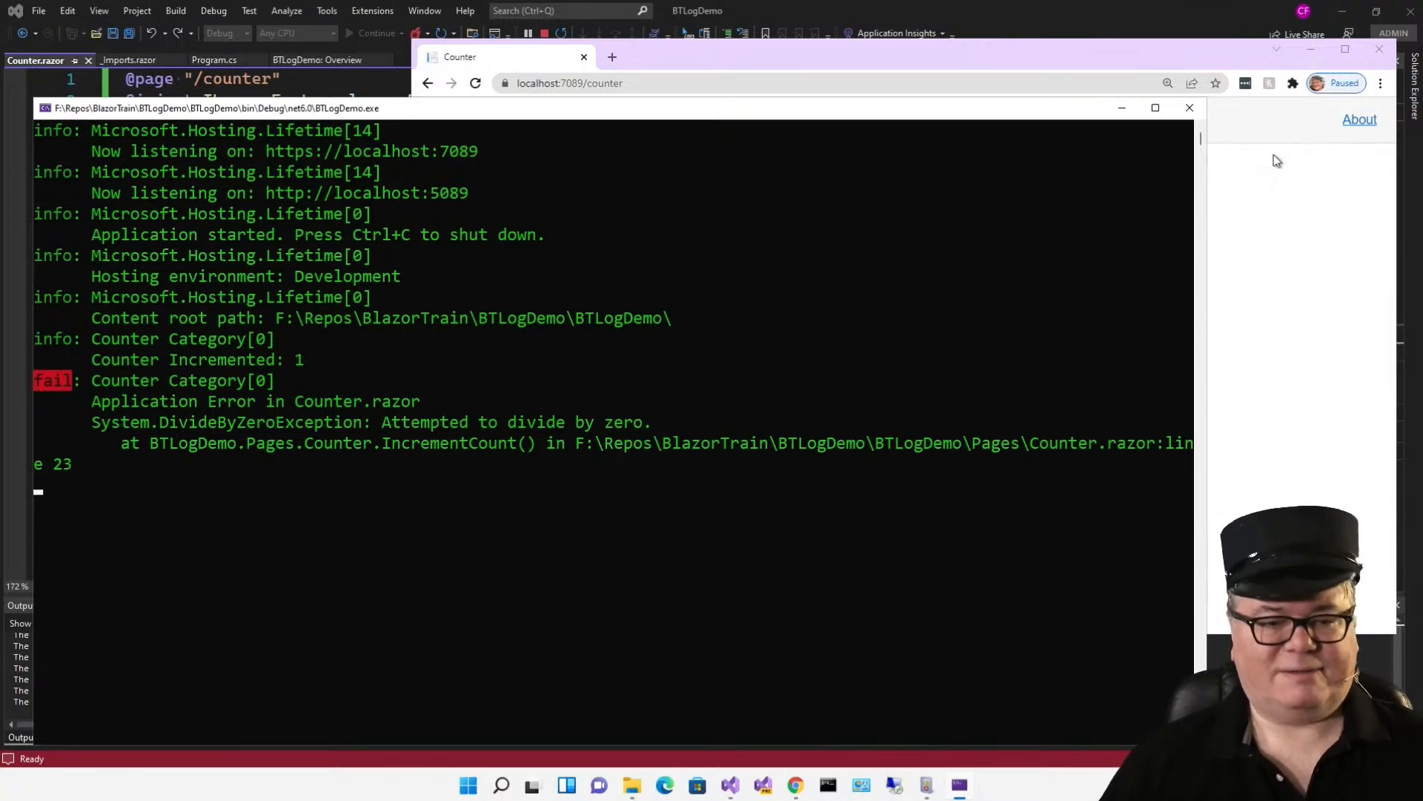
{"action": "mouse_move", "coordinate": [295, 175]}
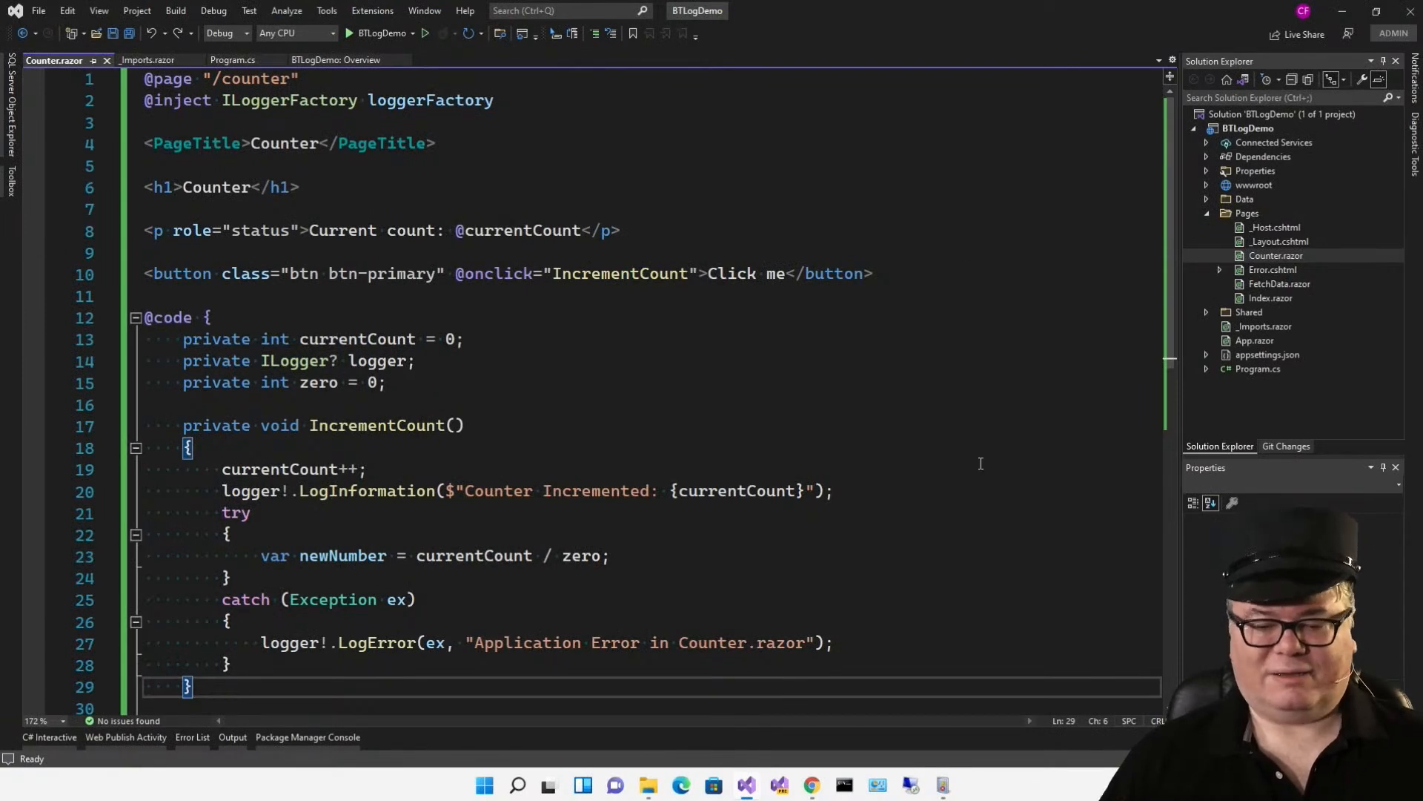
Step: Add AddEventLog with SourceName "CounterApp" in Program.cs, run the app and click the counter to 2
{"action": "left_click", "coordinate": [941, 786]}
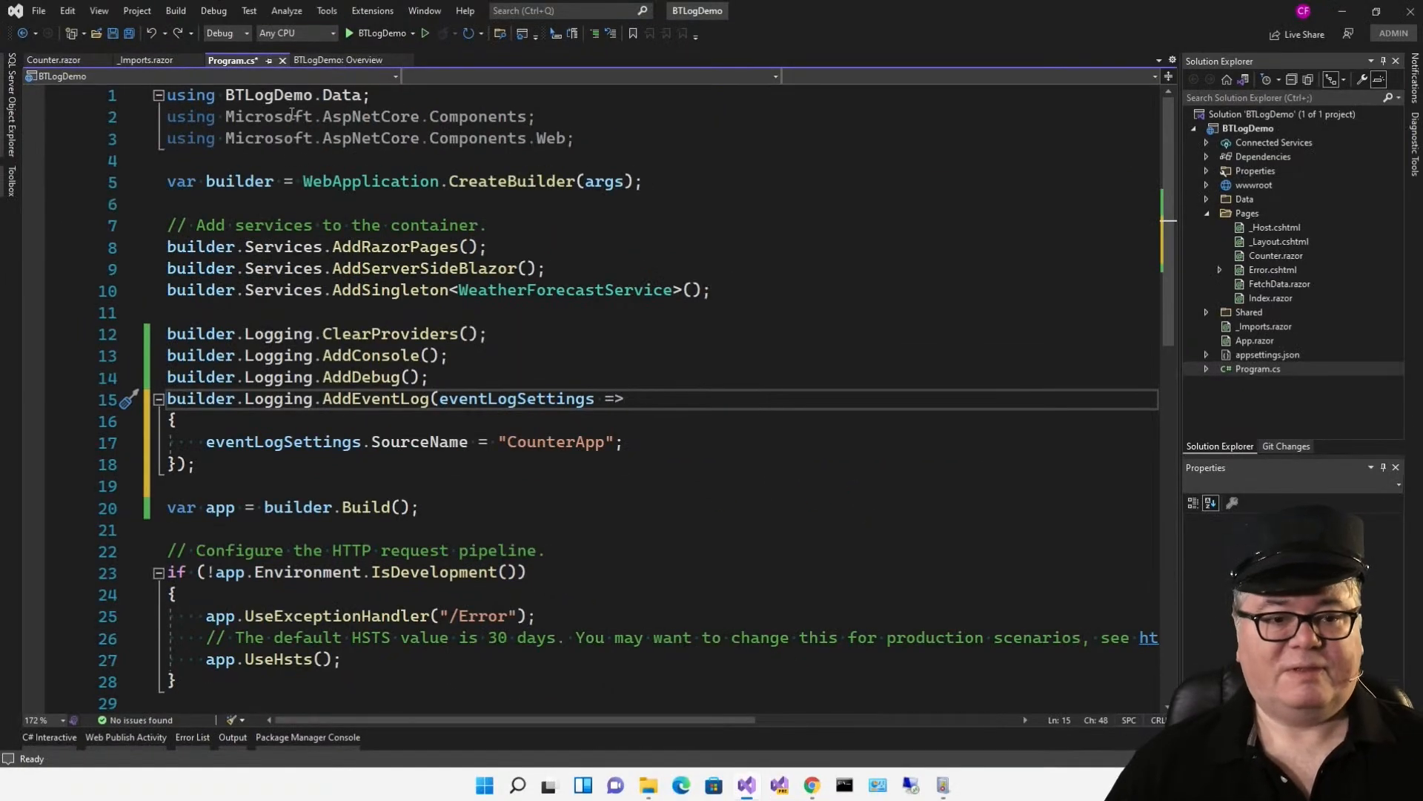
{"action": "left_click", "coordinate": [350, 34]}
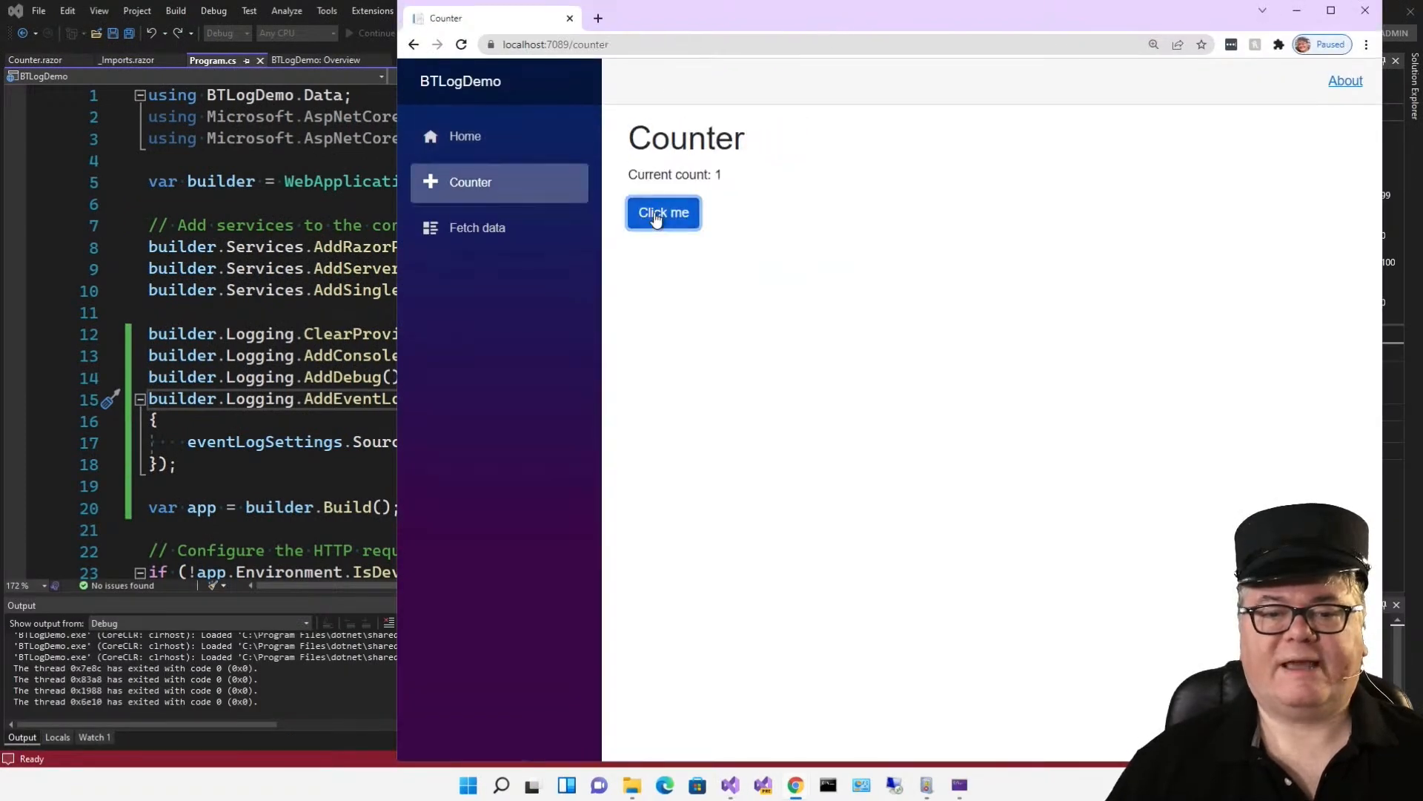
{"action": "left_click", "coordinate": [662, 212]}
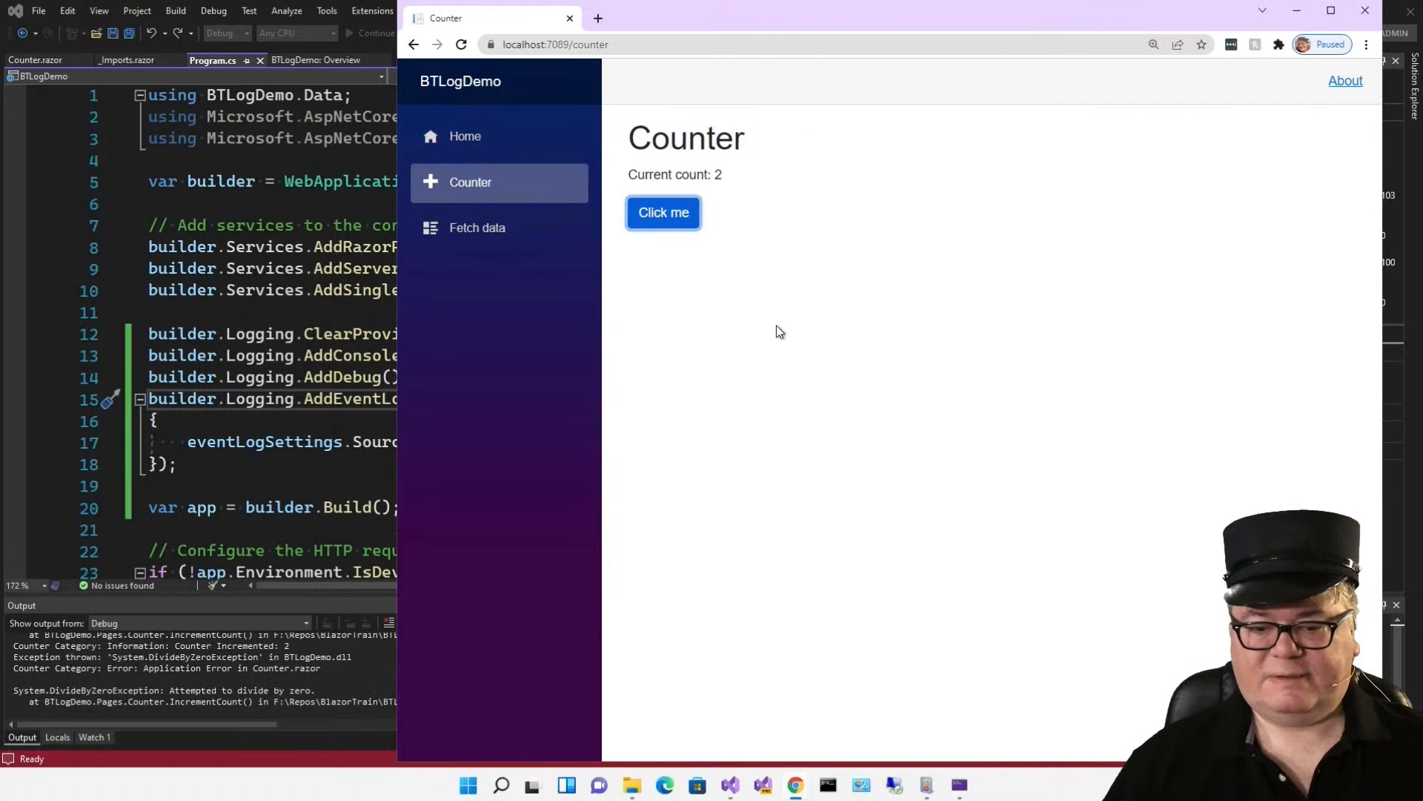
{"action": "mouse_move", "coordinate": [922, 787]}
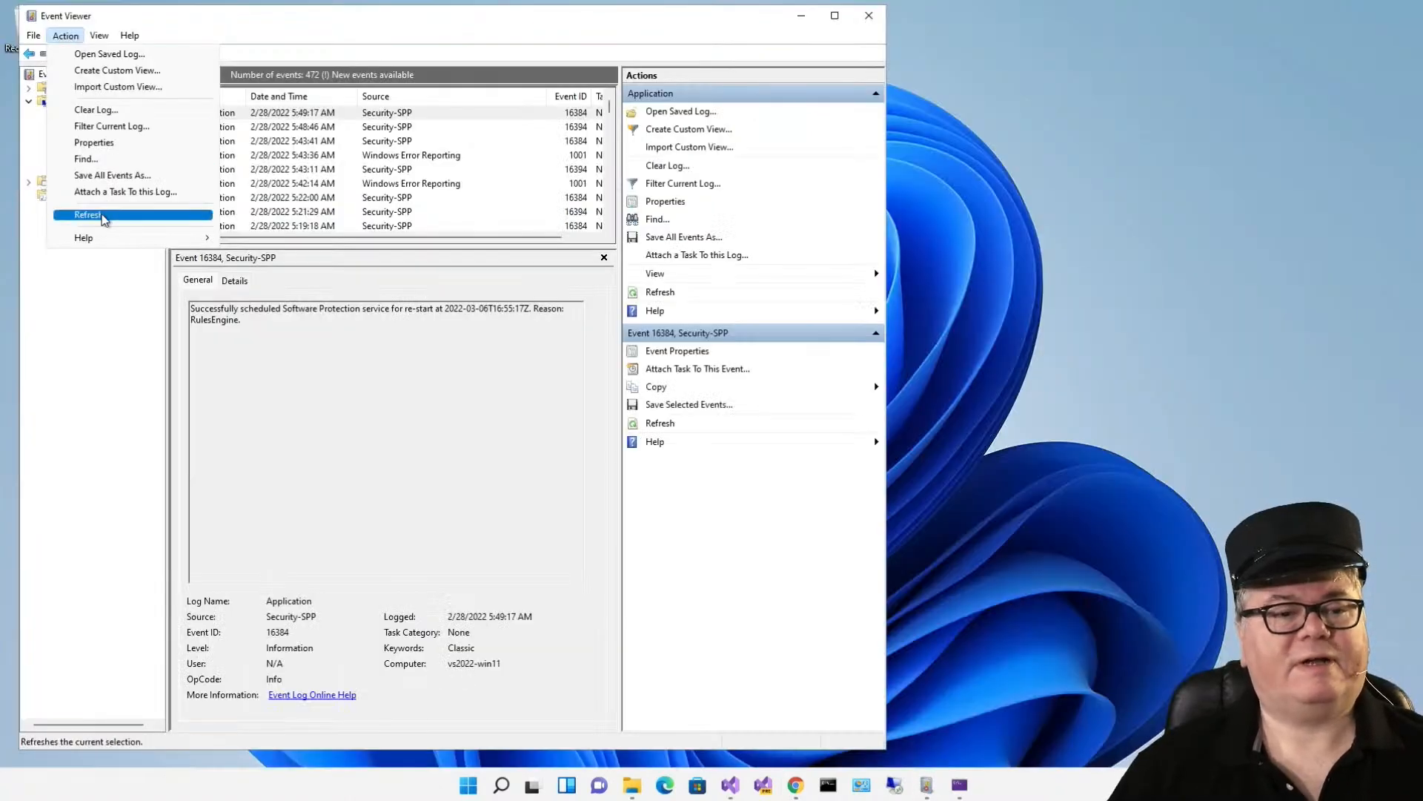
Step: Refresh the Application log to reveal the new CounterApp divide-by-zero event
{"action": "left_click", "coordinate": [88, 214]}
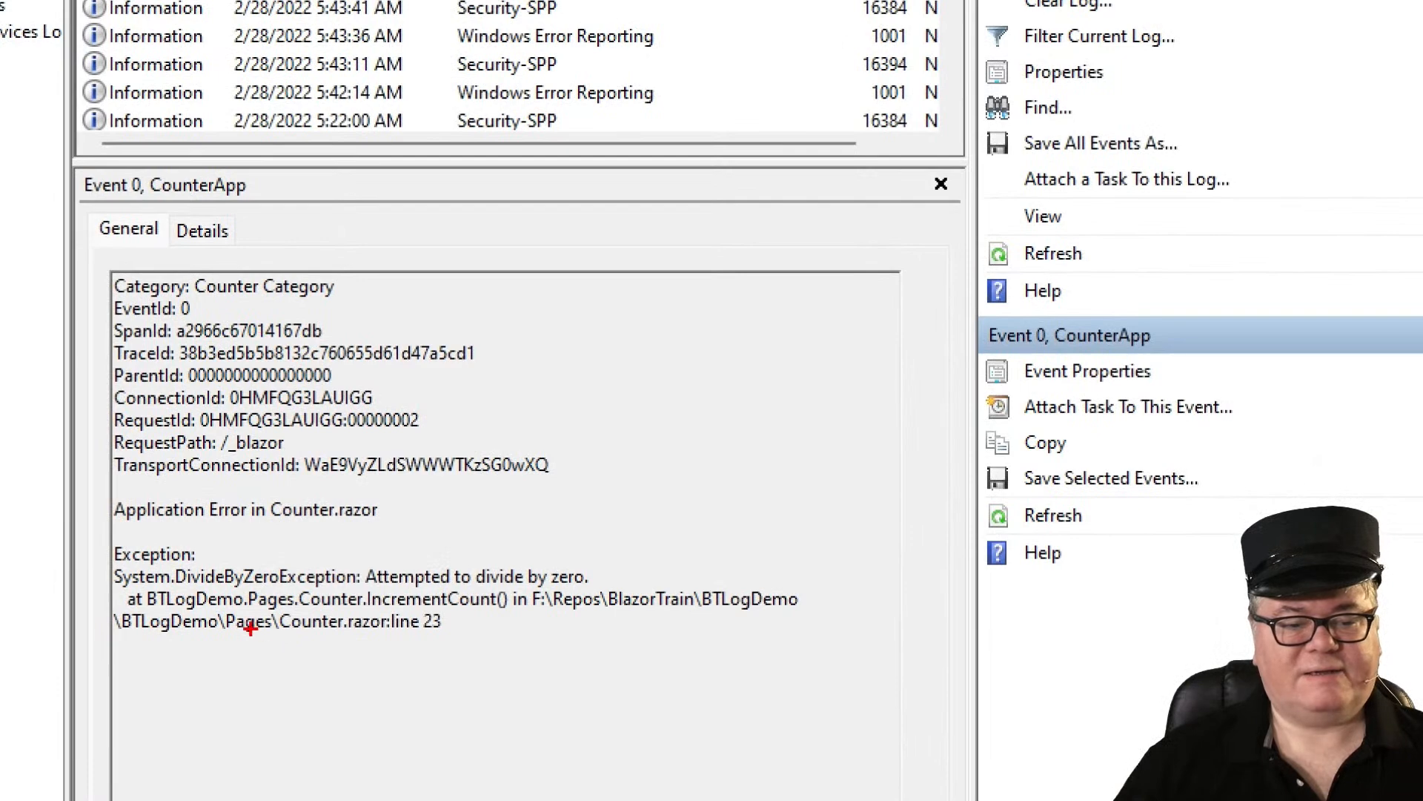
{"action": "mouse_move", "coordinate": [485, 648]}
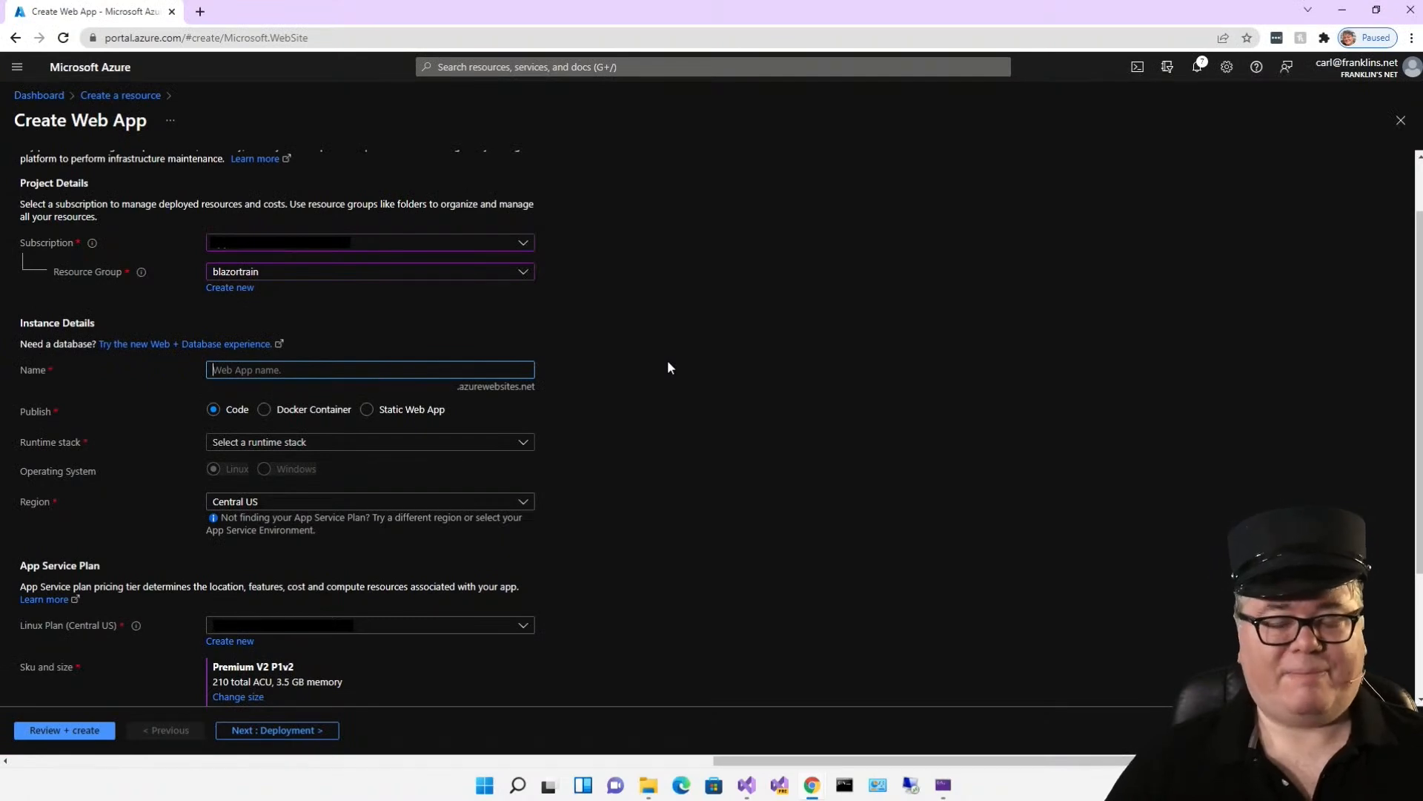
Step: Name the web app btlogdemo and choose .NET 6 (LTS) as the runtime stack
{"action": "type", "text": "btlogdemo"}
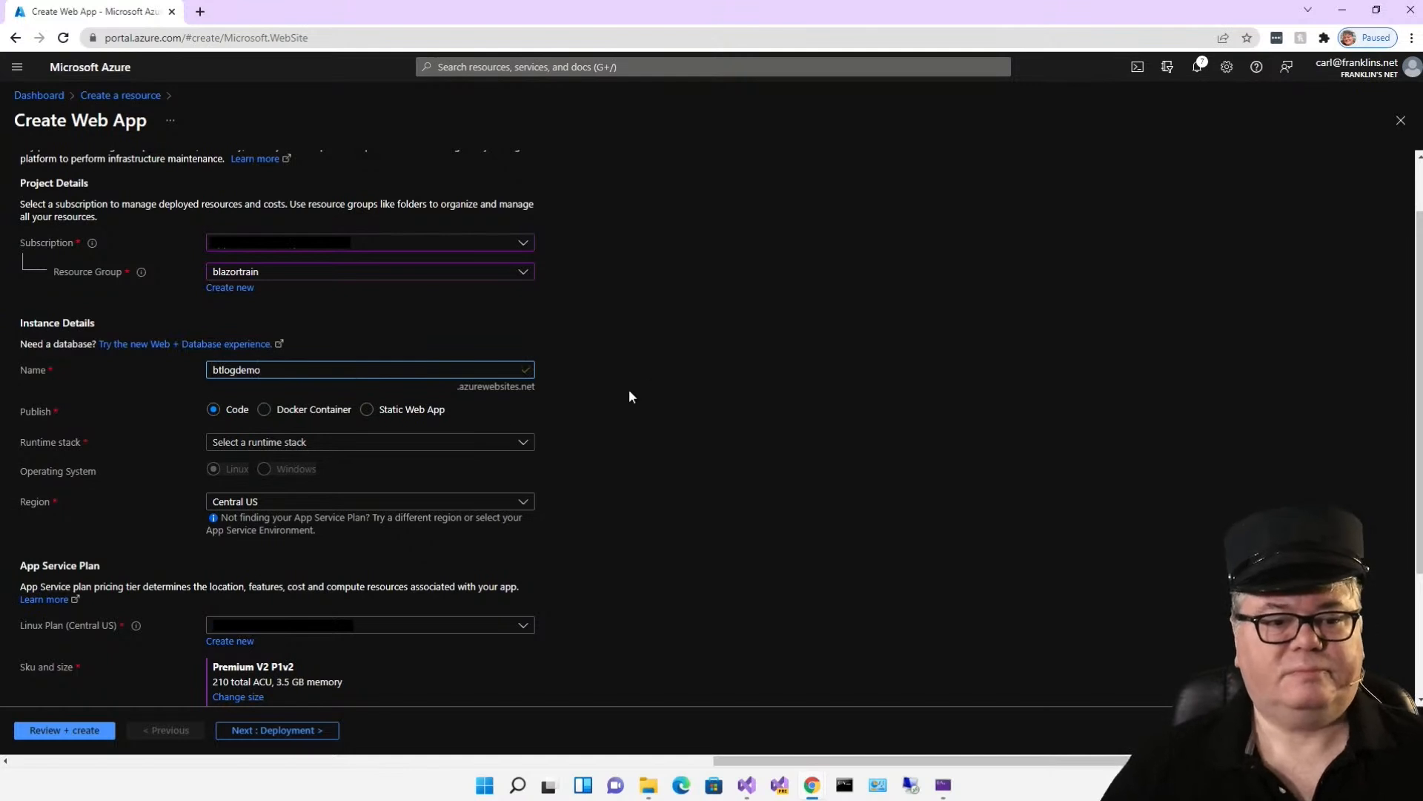
{"action": "left_click", "coordinate": [369, 442]}
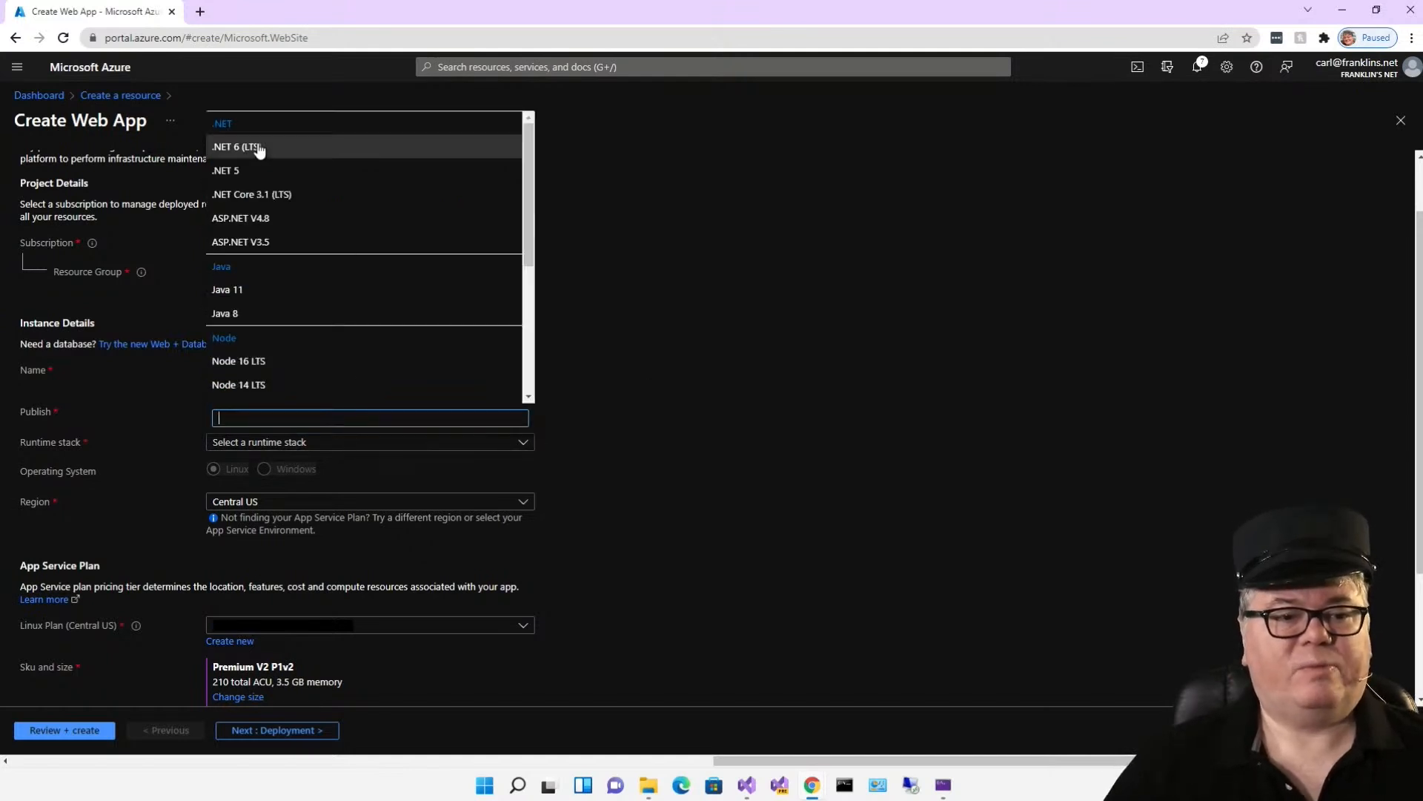
{"action": "left_click", "coordinate": [237, 147]}
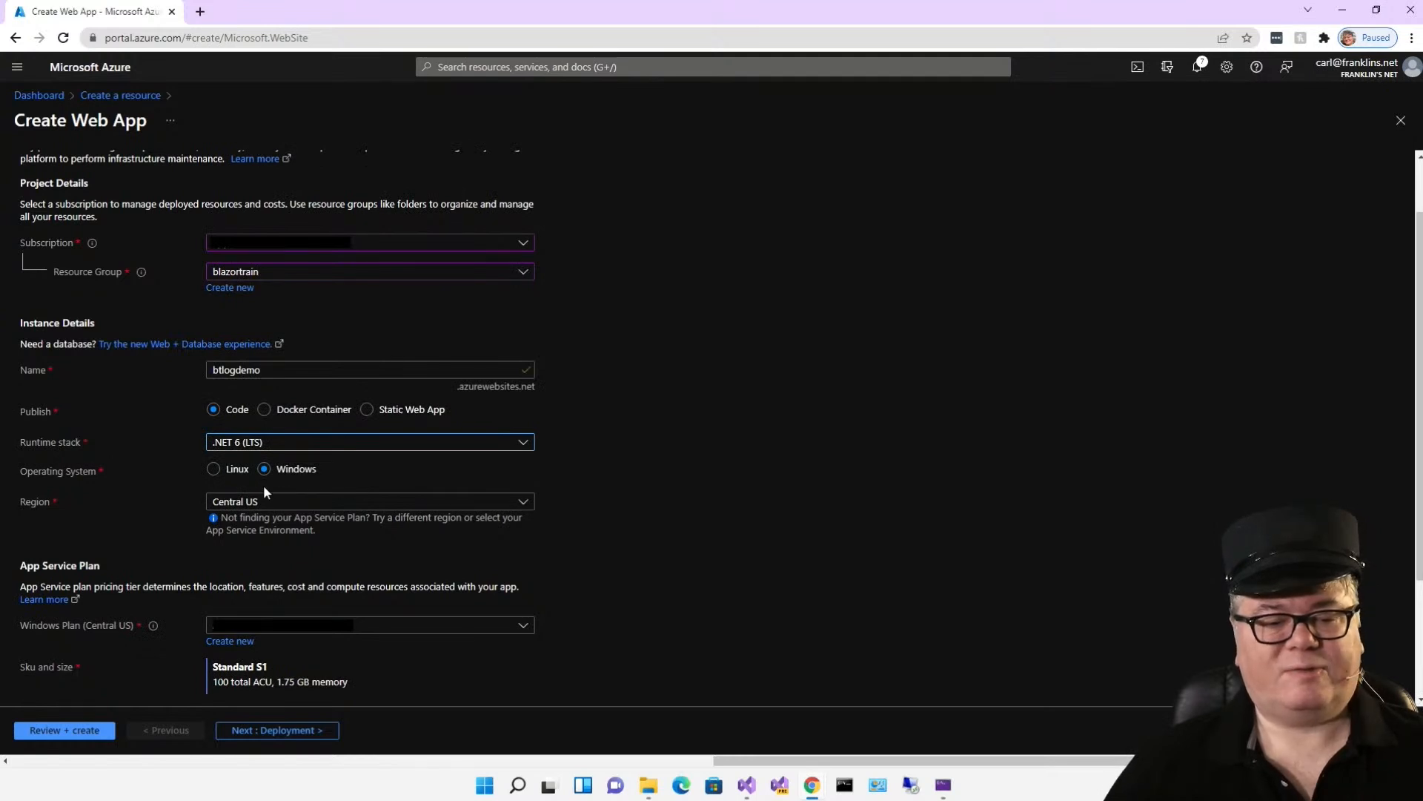
{"action": "mouse_move", "coordinate": [228, 489]}
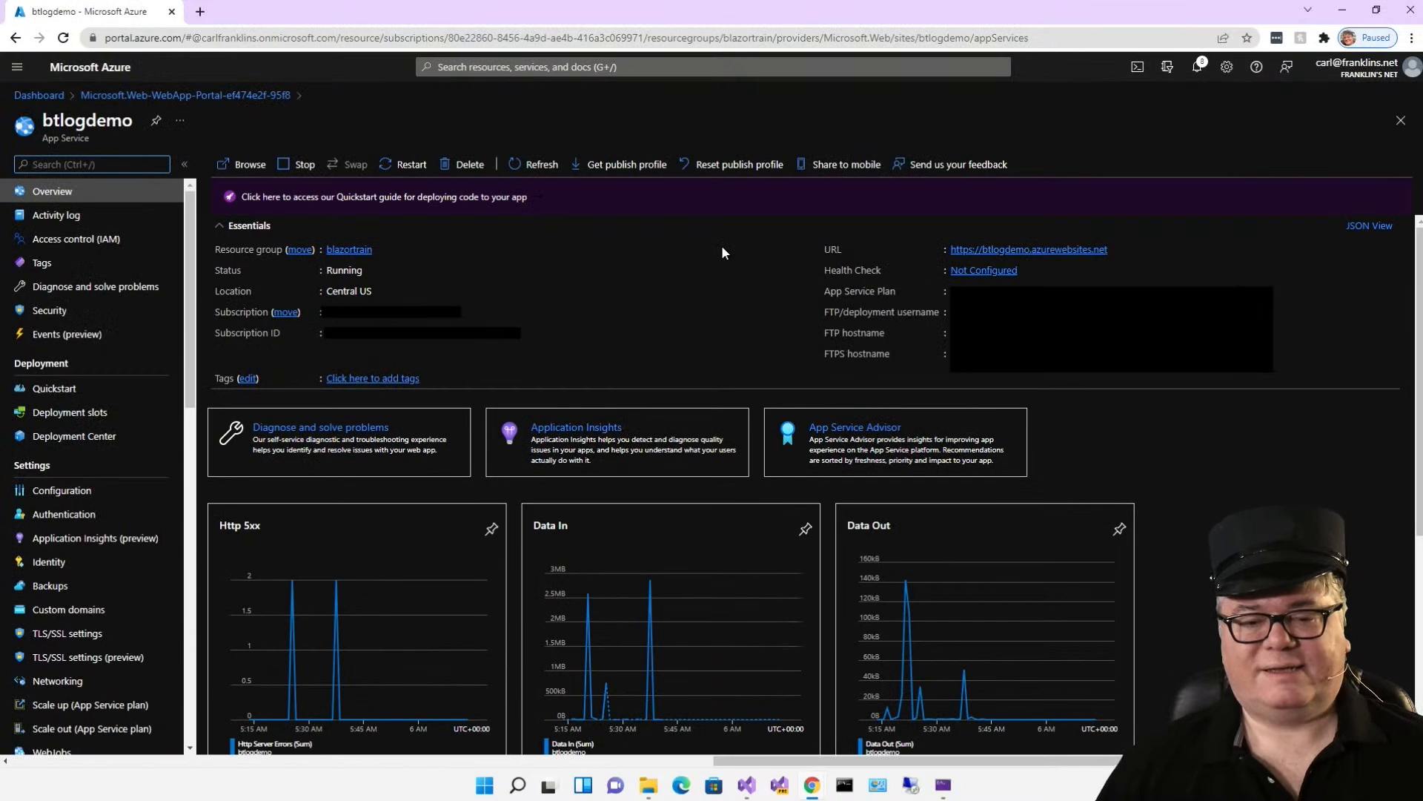
{"action": "mouse_move", "coordinate": [575, 427]}
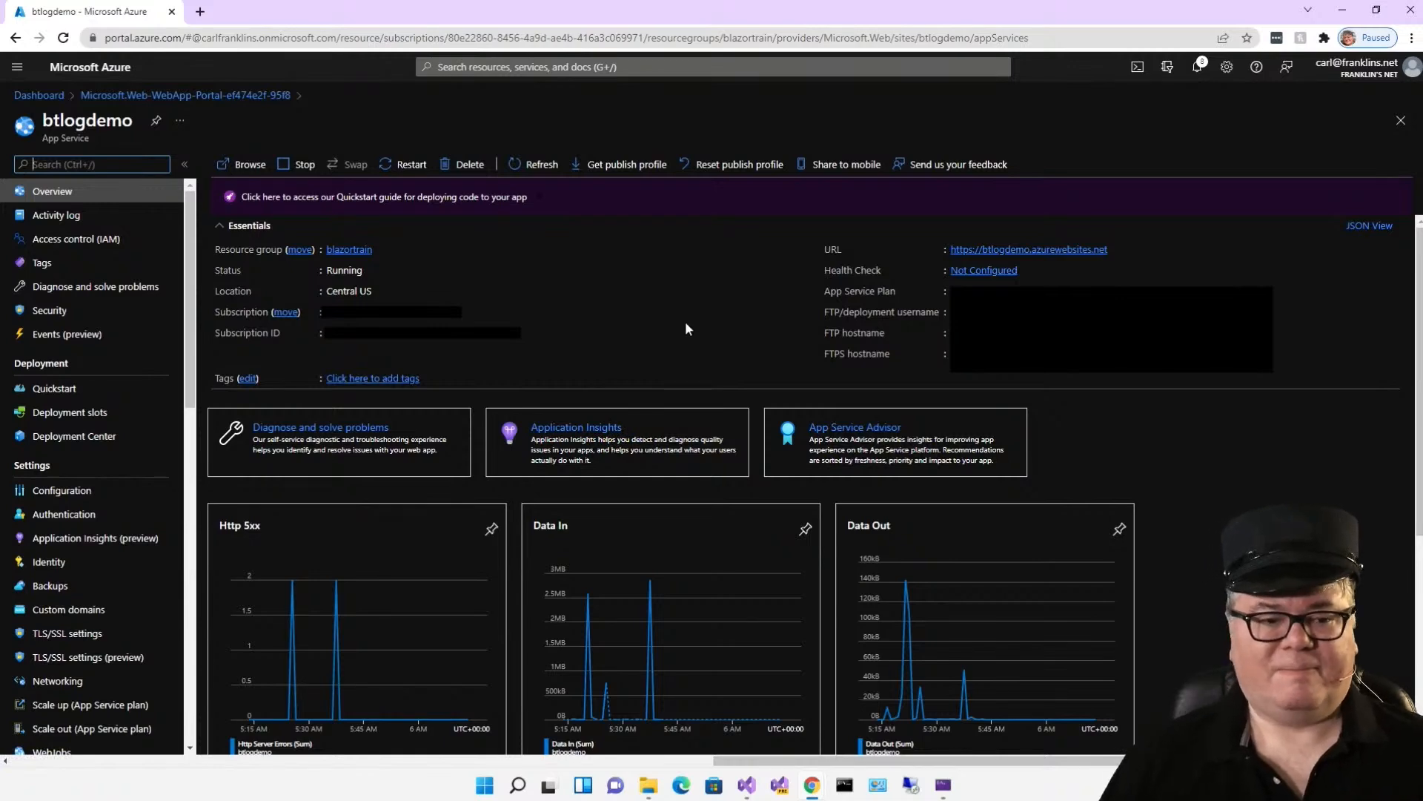
Step: Go to App Service logs under Monitoring for the btlogdemo App Service
{"action": "scroll", "scroll_direction": "down", "scroll_amount": 3}
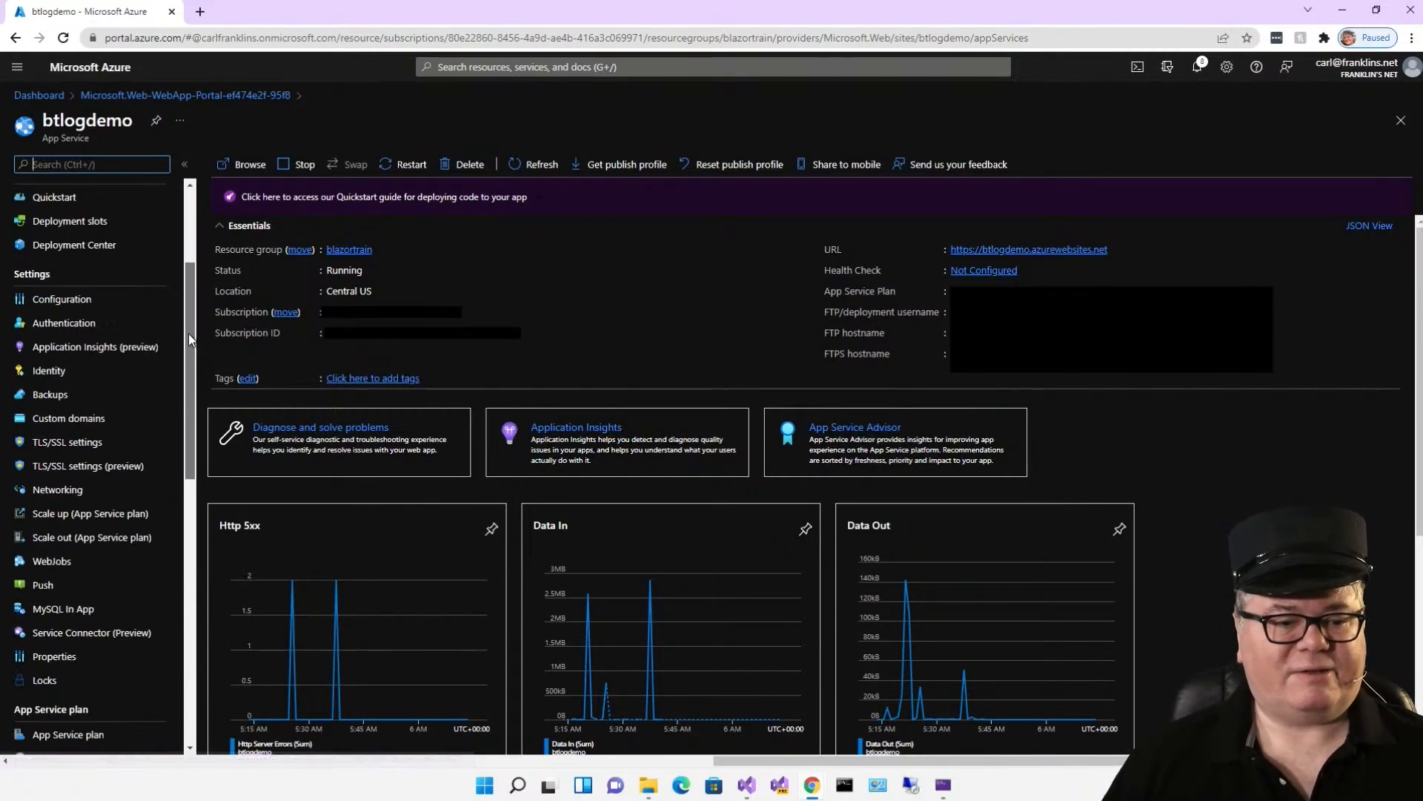
{"action": "left_click", "coordinate": [66, 606]}
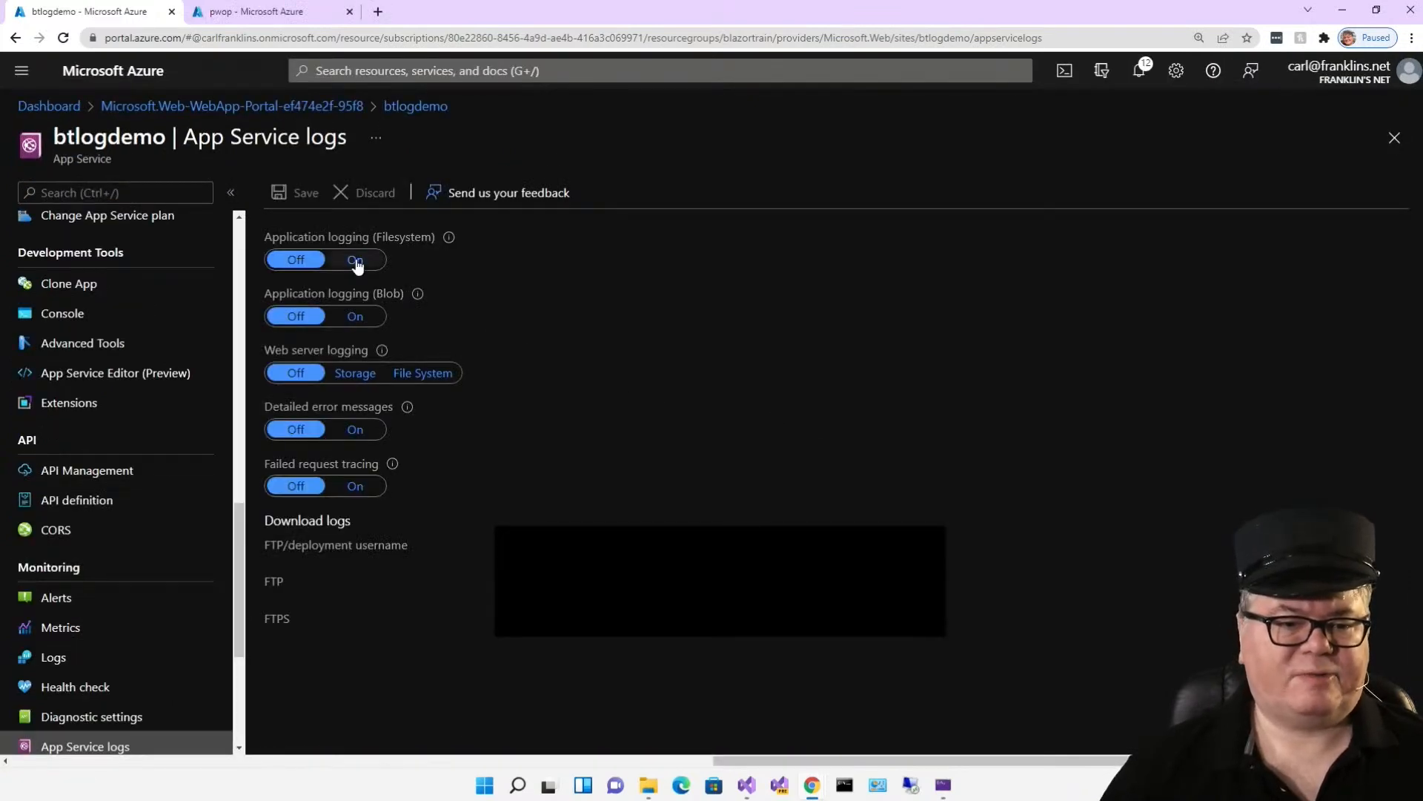
Step: Enable filesystem and blob application logging at Error level and web server logging to Storage
{"action": "left_click", "coordinate": [354, 259]}
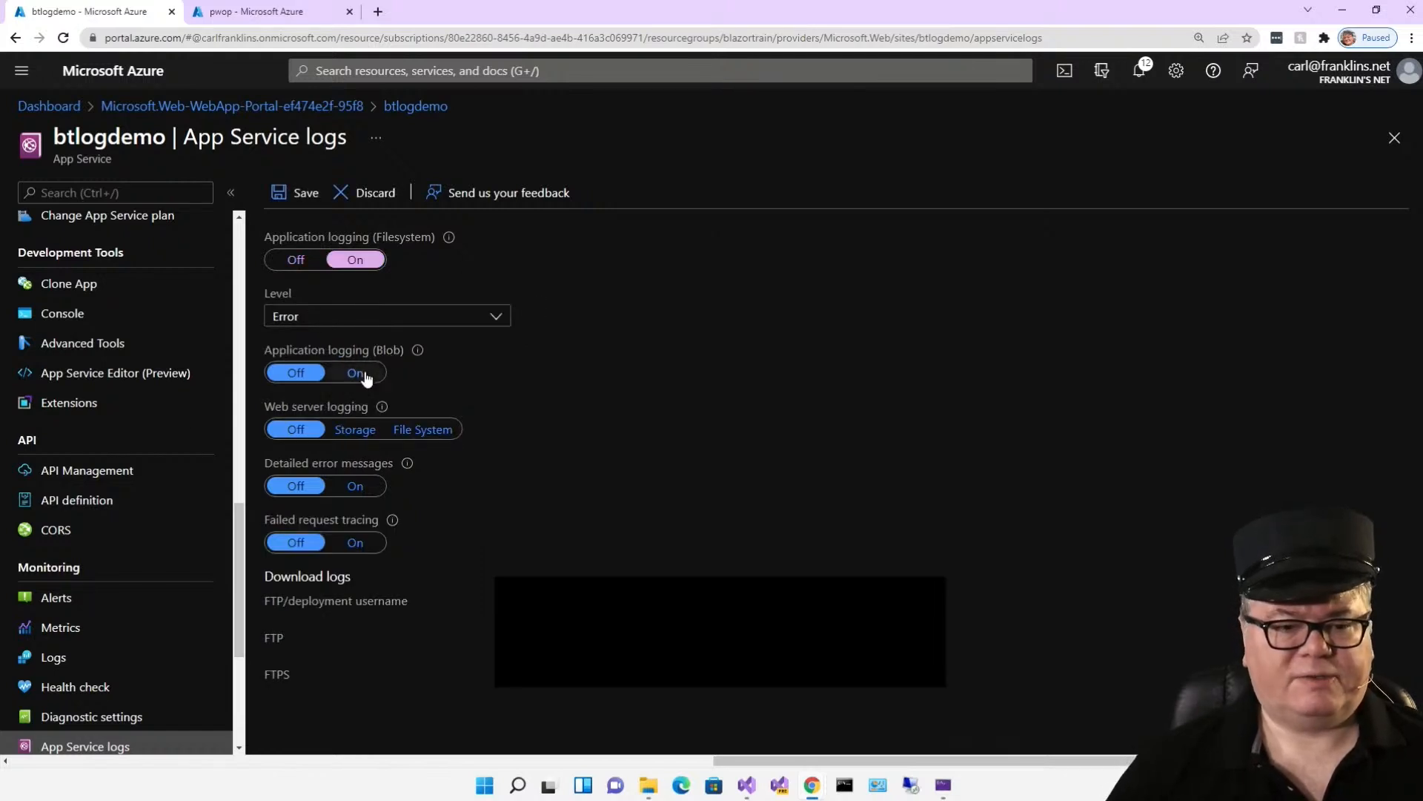
{"action": "left_click", "coordinate": [355, 373]}
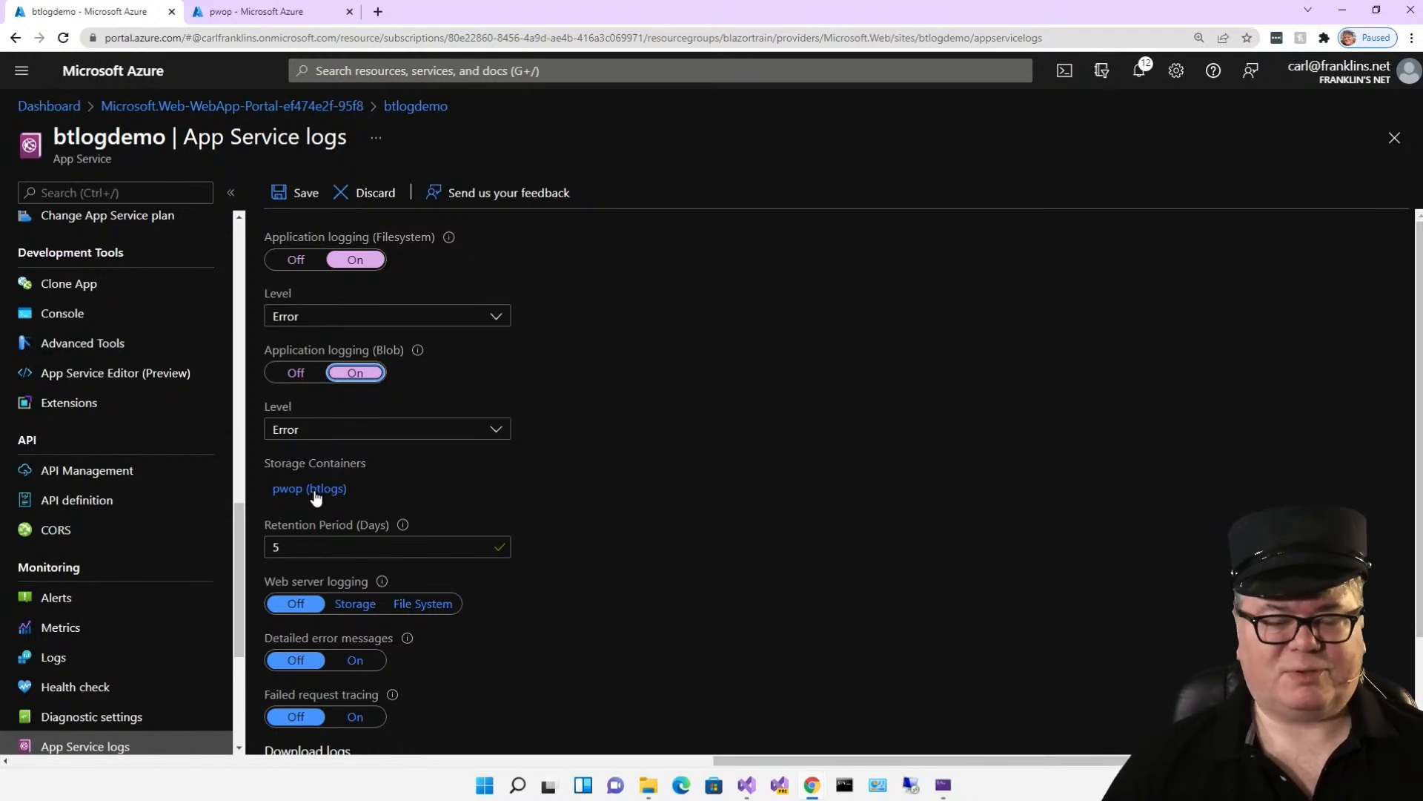
{"action": "mouse_move", "coordinate": [386, 497]}
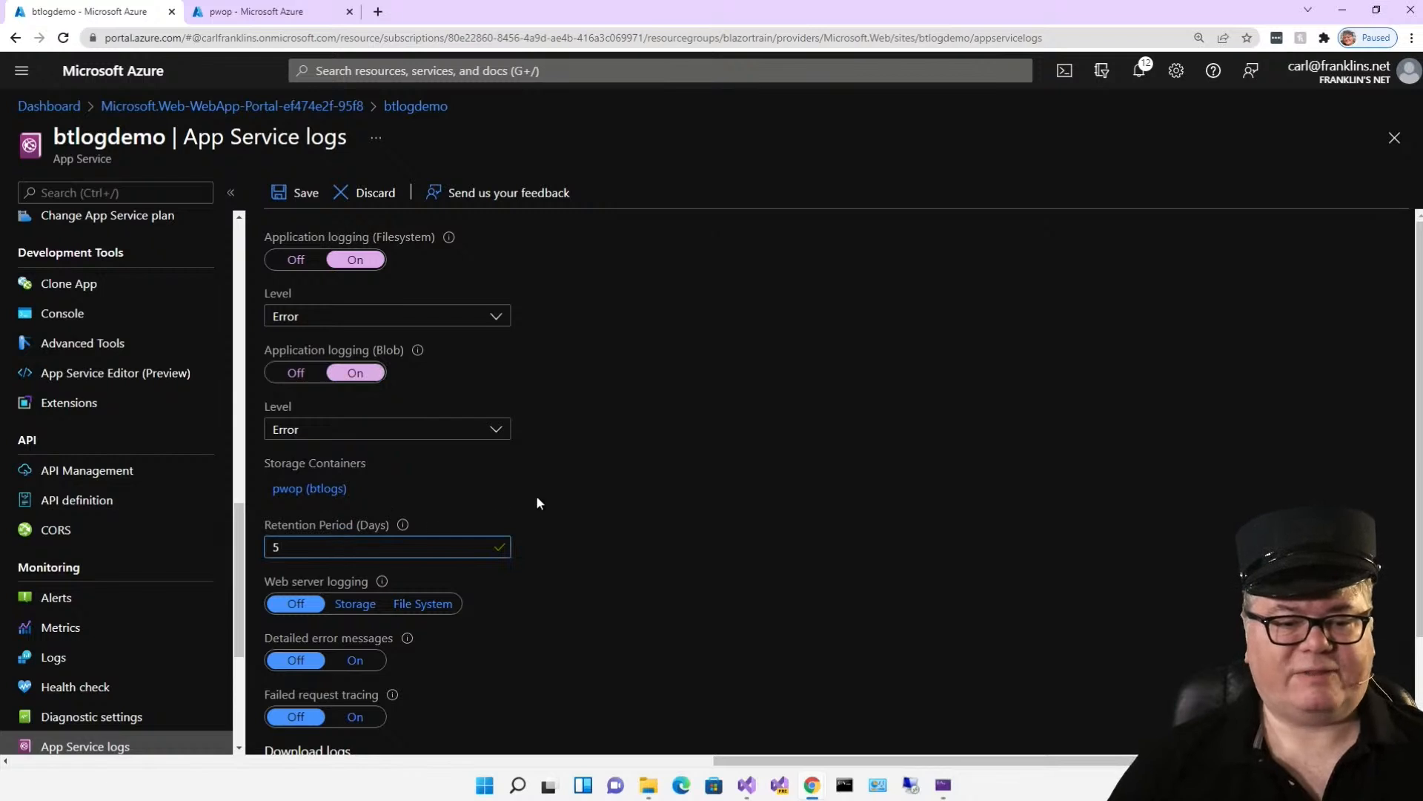
{"action": "mouse_move", "coordinate": [610, 505]}
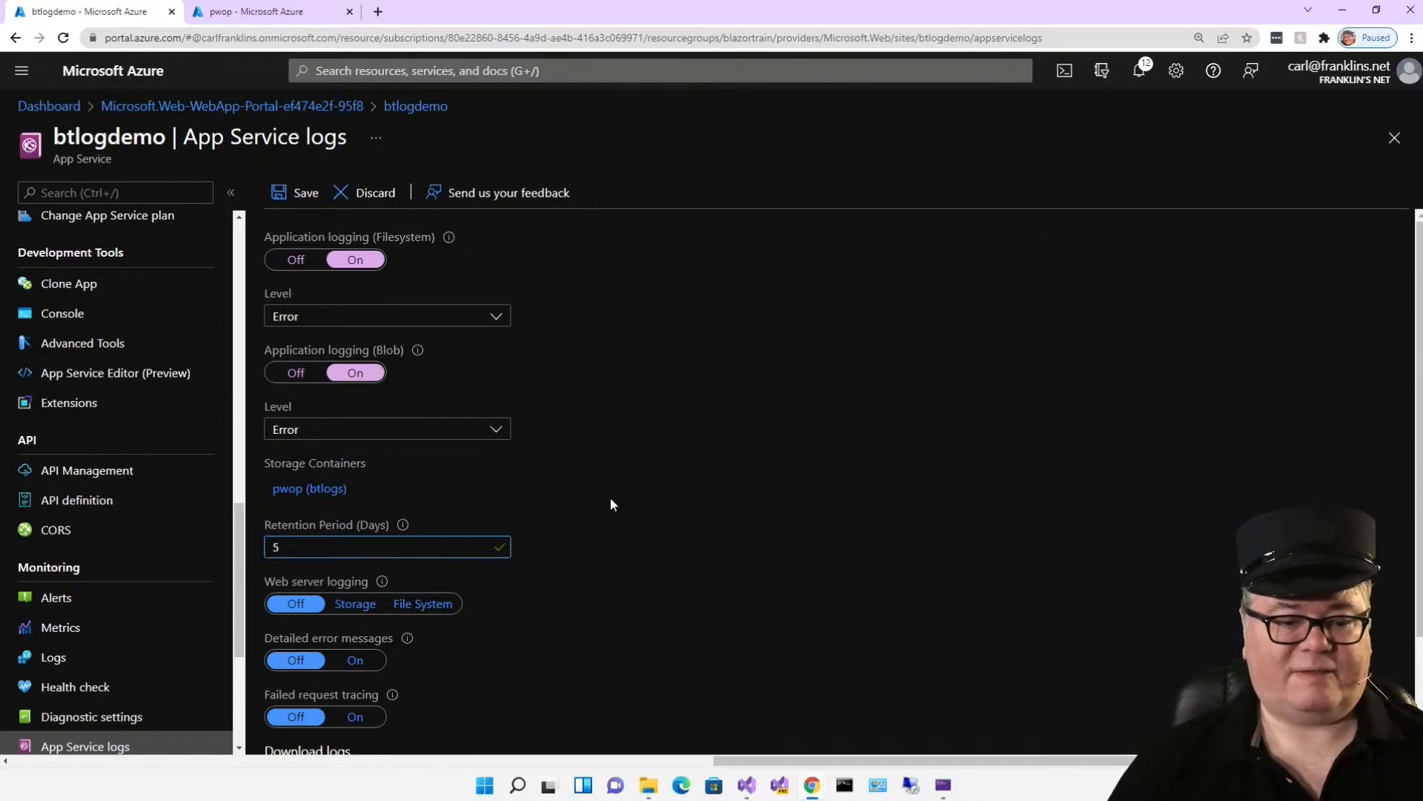
{"action": "mouse_move", "coordinate": [613, 499]}
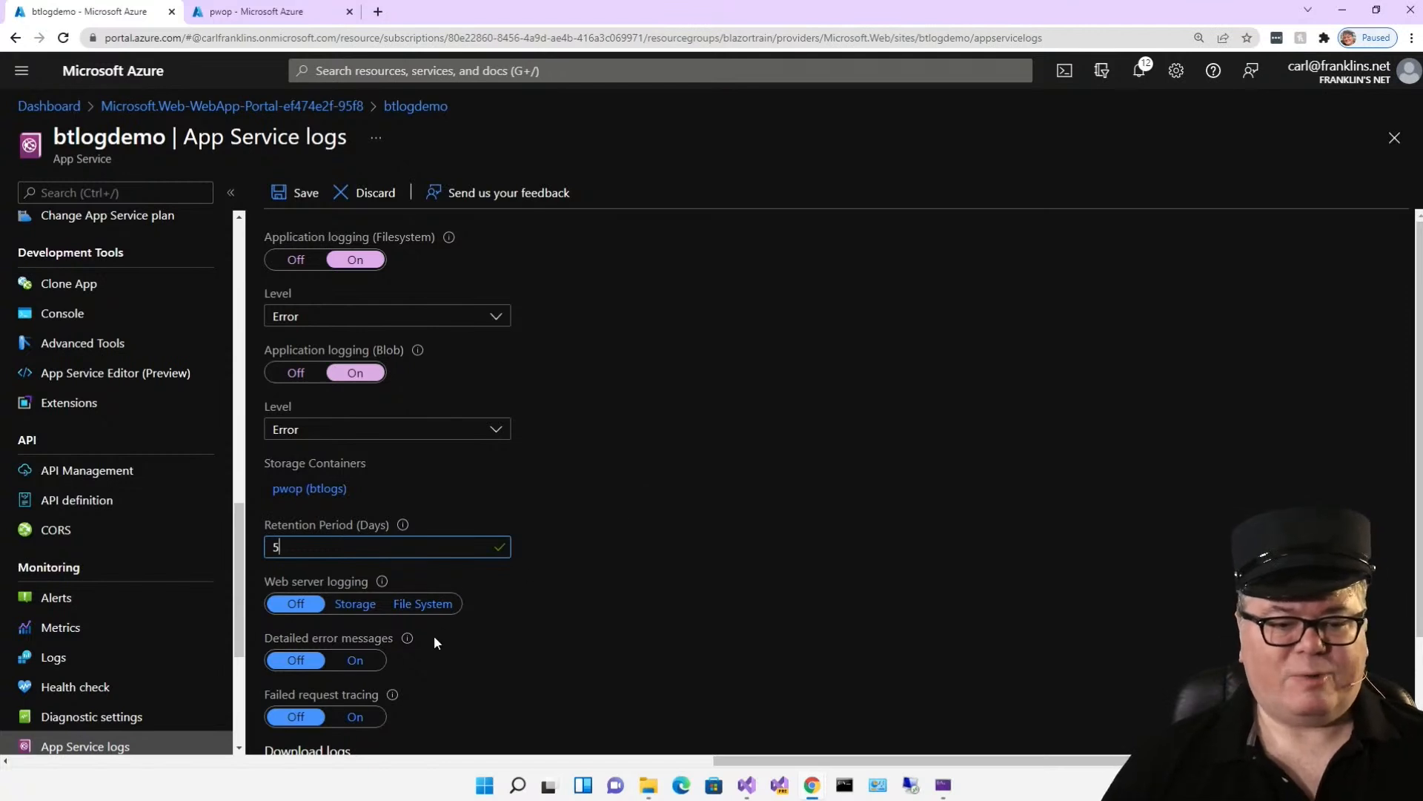
{"action": "mouse_move", "coordinate": [439, 639]}
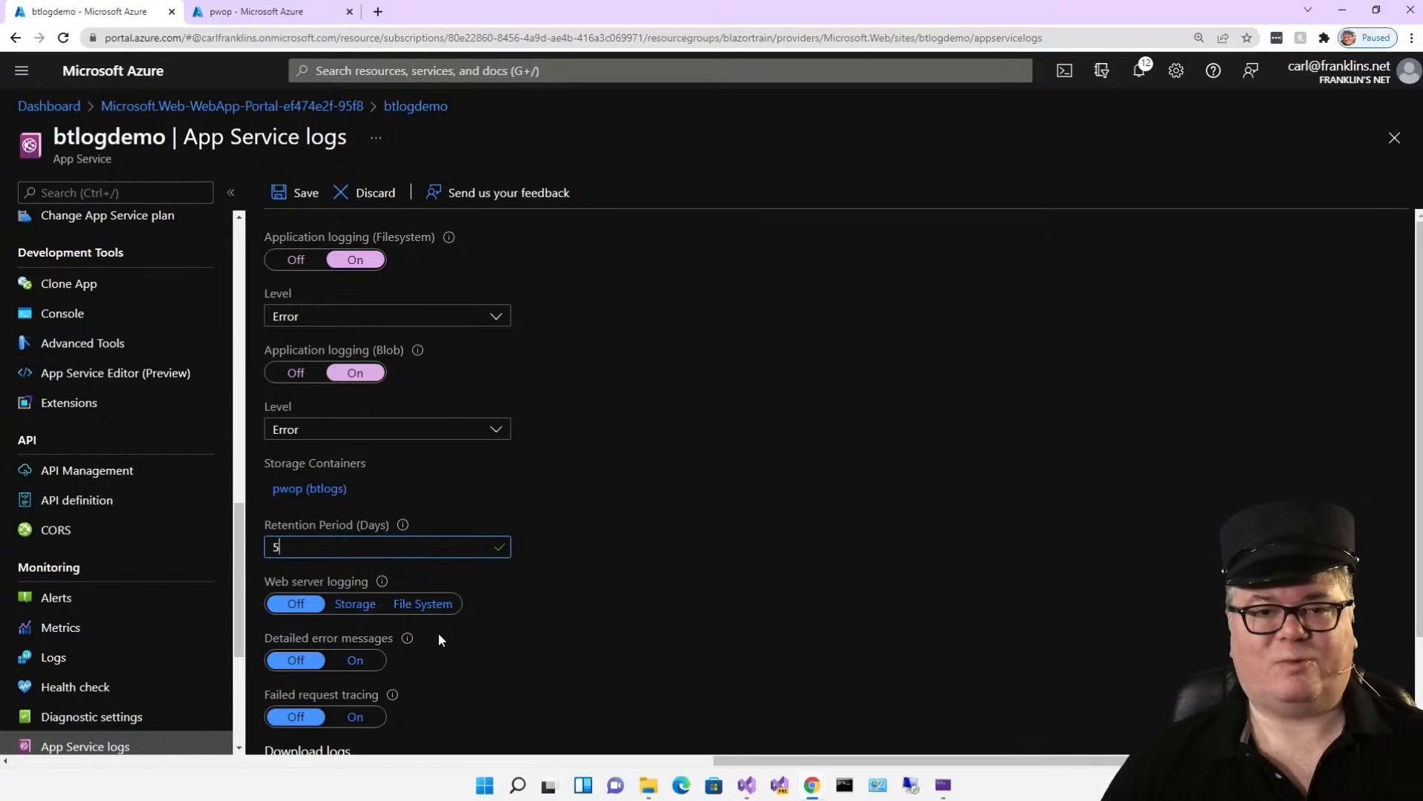
{"action": "mouse_move", "coordinate": [439, 632]}
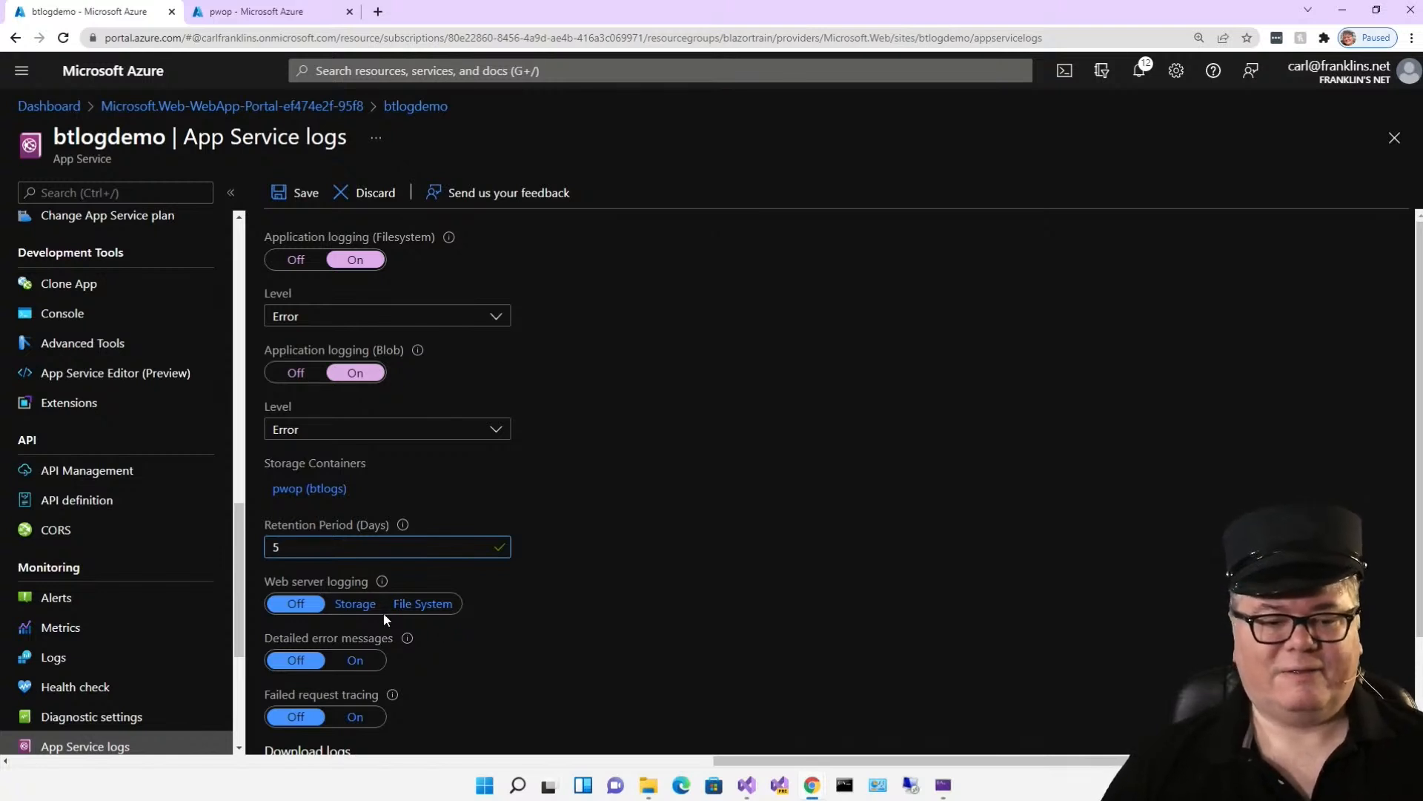
{"action": "left_click", "coordinate": [354, 603]}
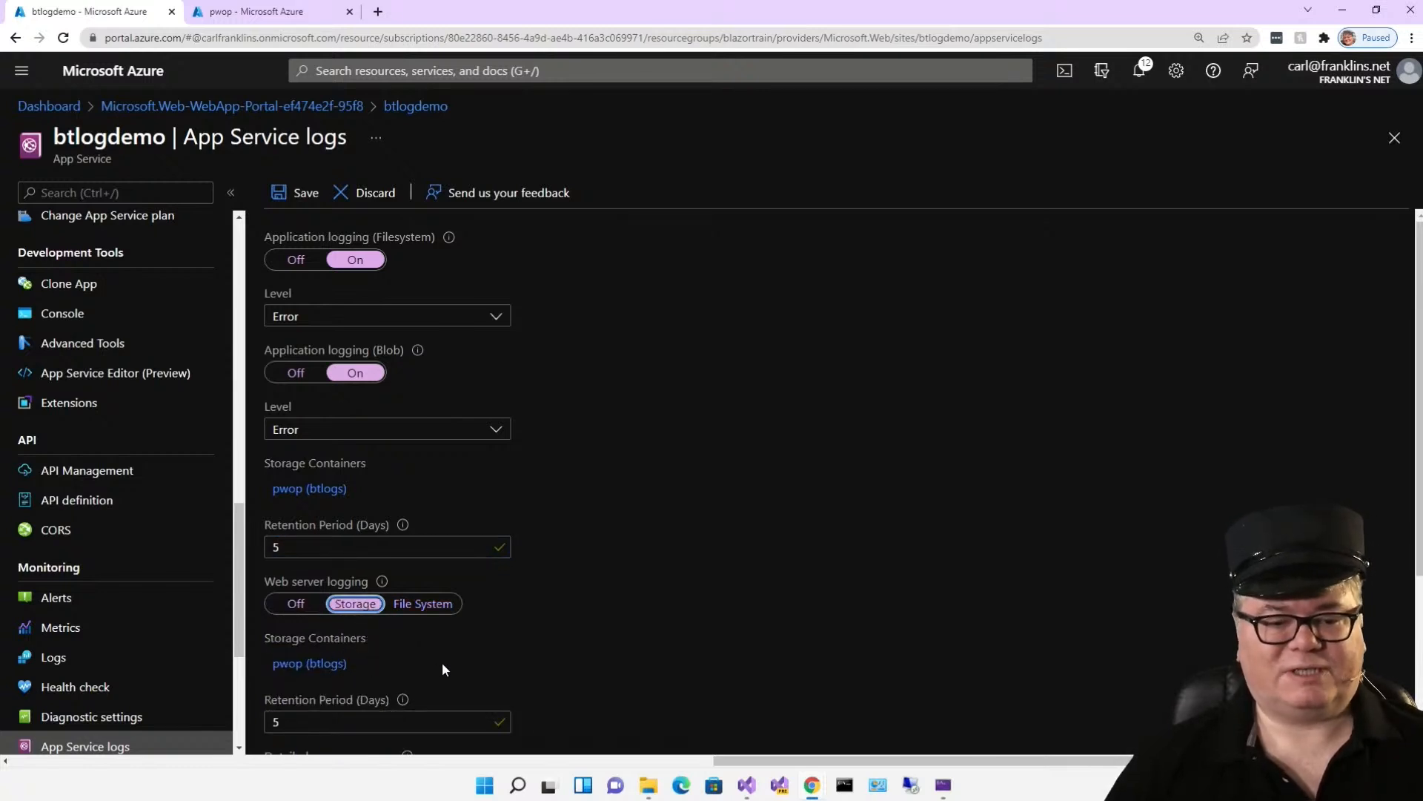
{"action": "scroll", "scroll_direction": "down", "scroll_amount": 3}
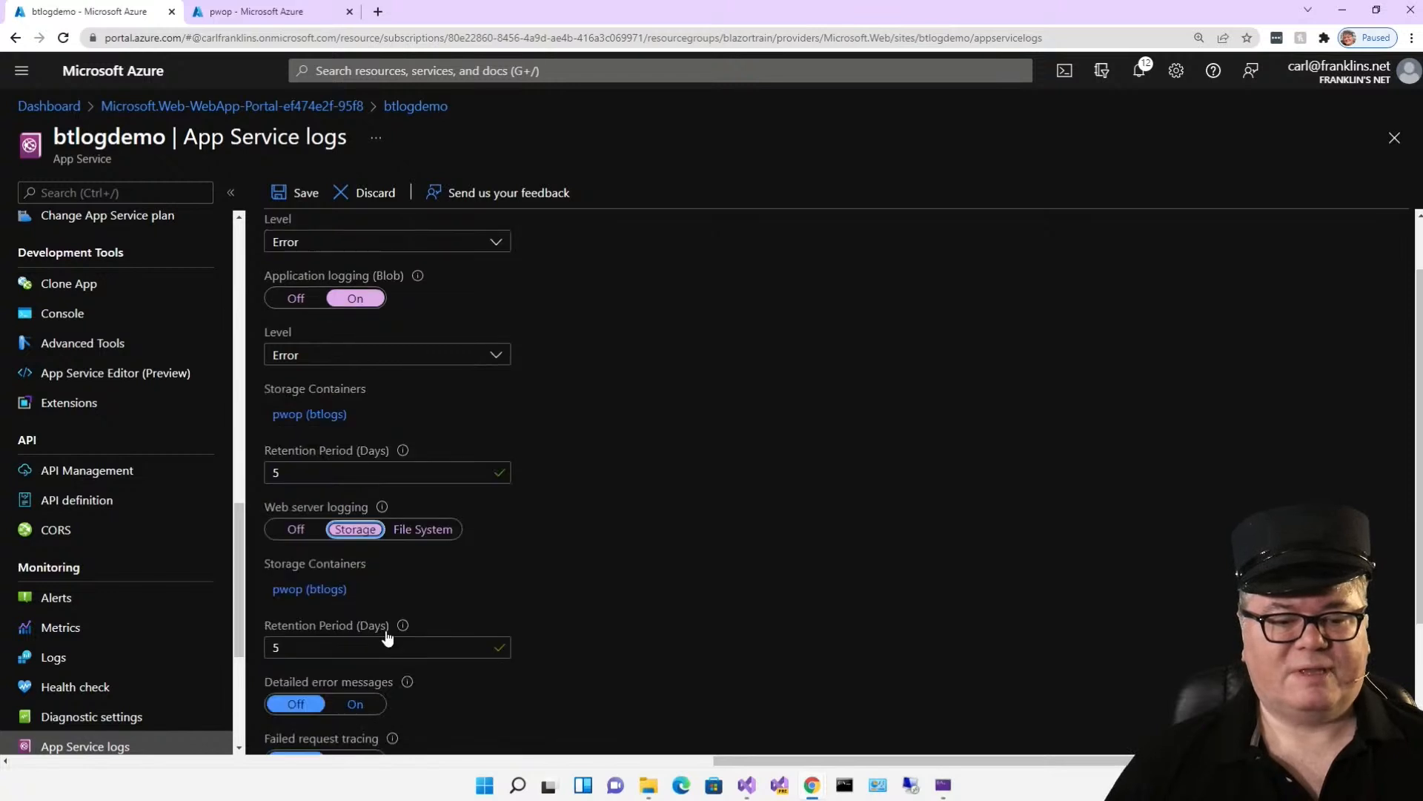
{"action": "scroll", "scroll_direction": "down", "scroll_amount": 3}
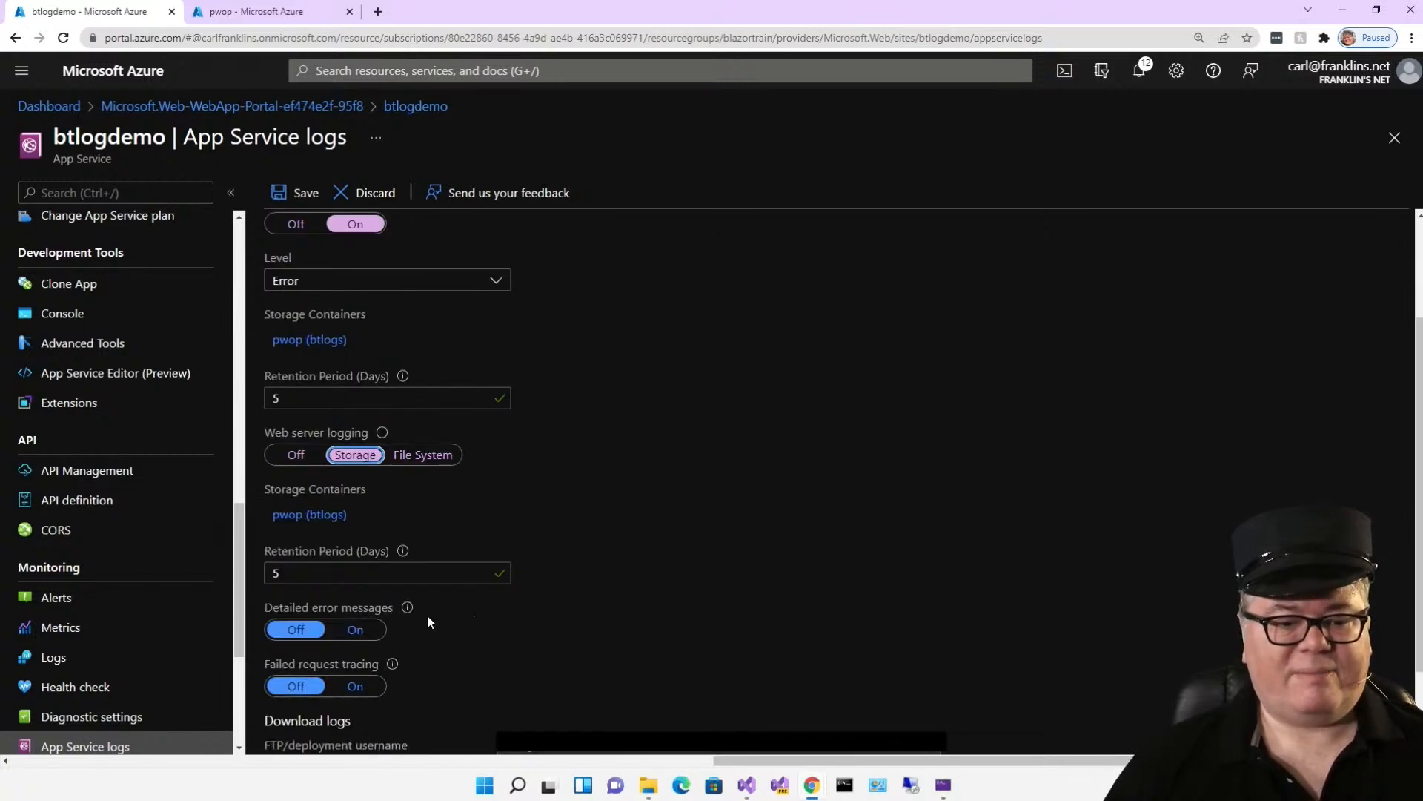
{"action": "left_click", "coordinate": [355, 628]}
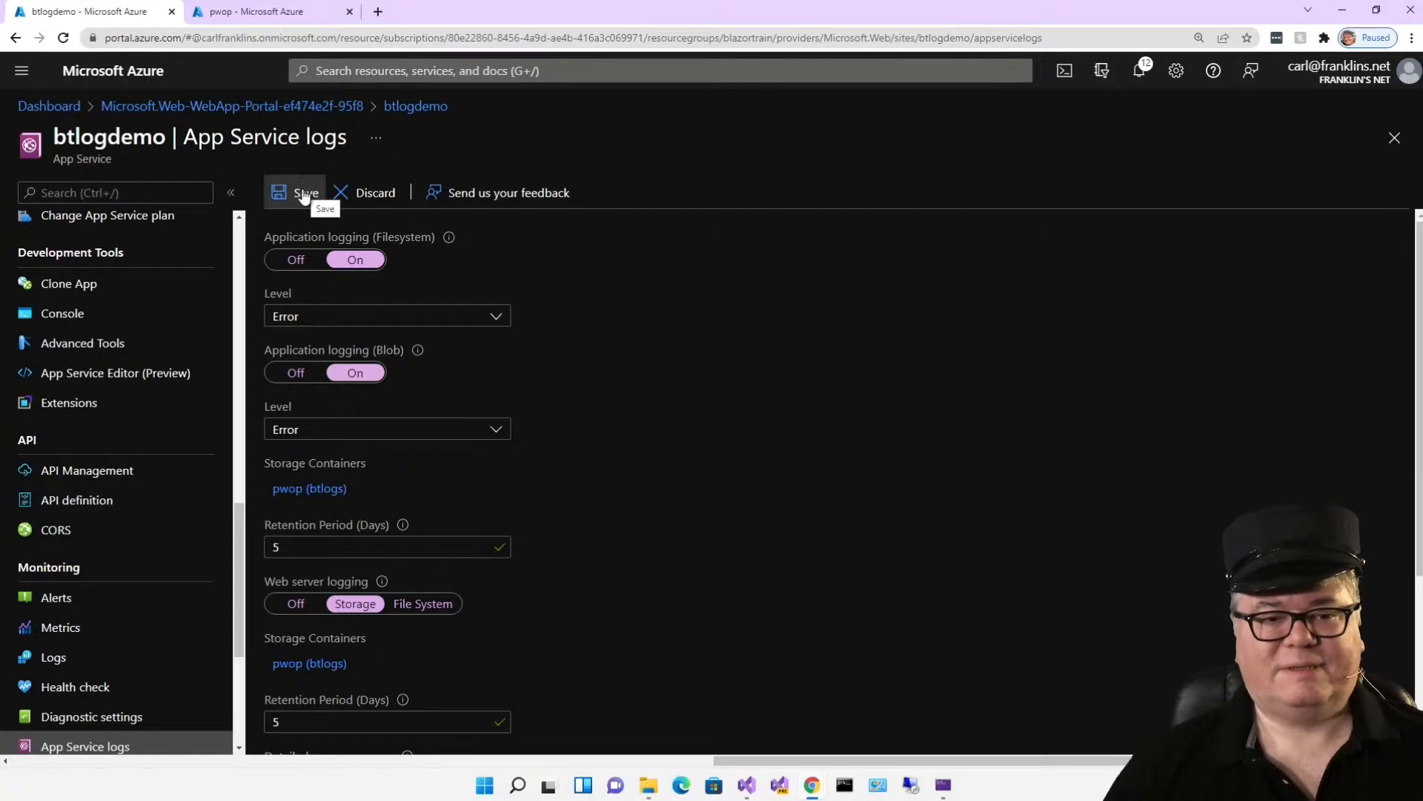
Step: Save the App Service logging settings and return to Program.cs
{"action": "left_click", "coordinate": [304, 193]}
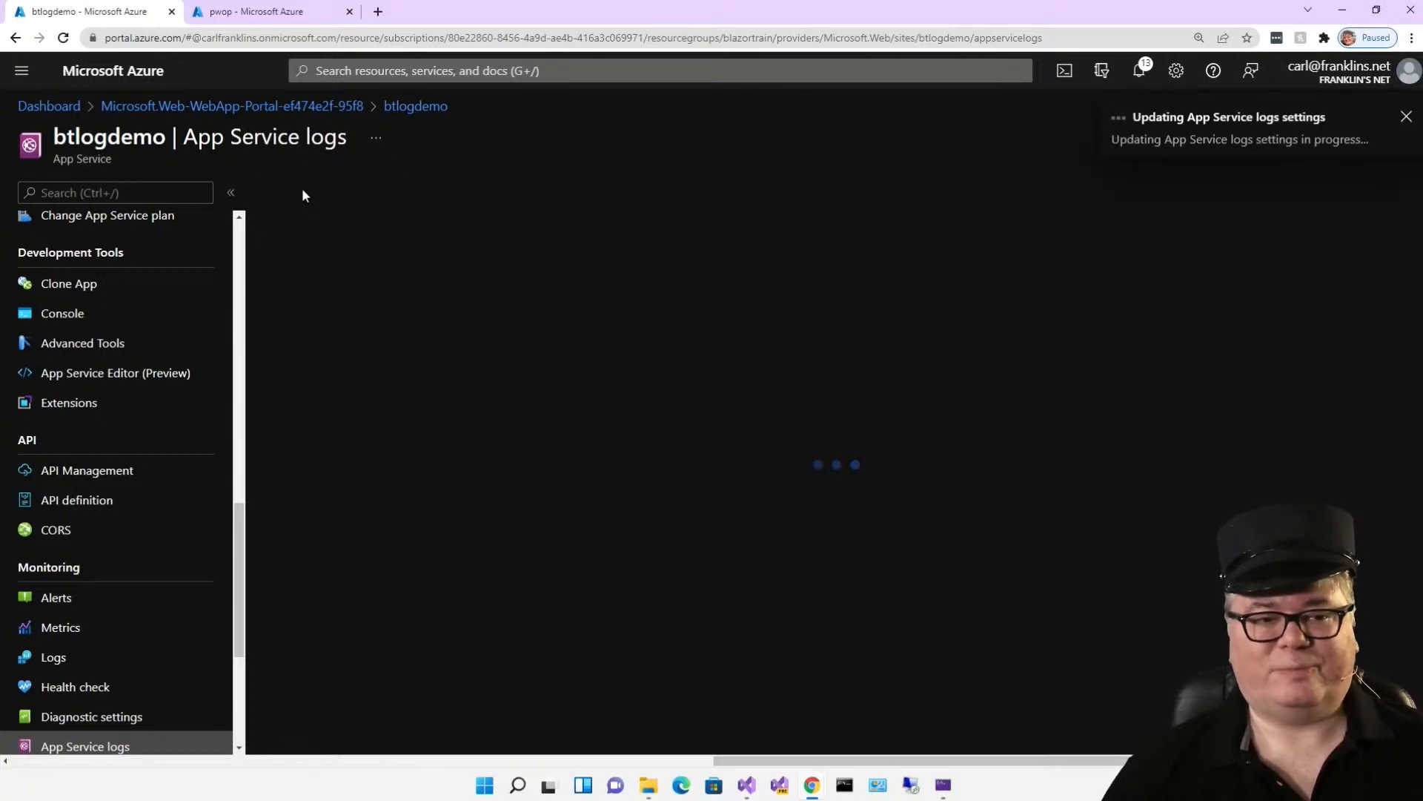
{"action": "left_click", "coordinate": [746, 784]}
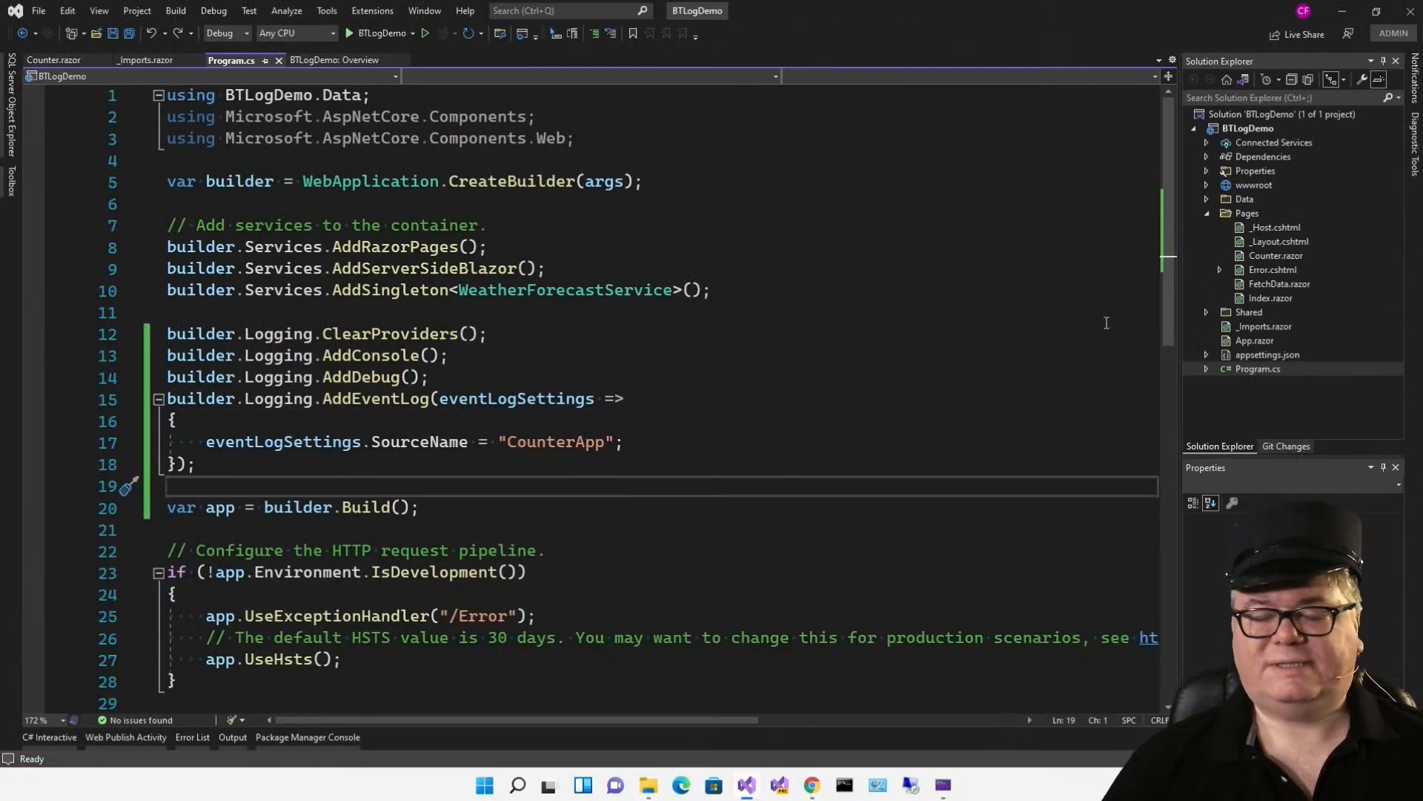
Step: View the BTLogDemo .csproj with the Microsoft.Extensions.Logging.AzureAppServices package reference
{"action": "left_click", "coordinate": [1251, 128]}
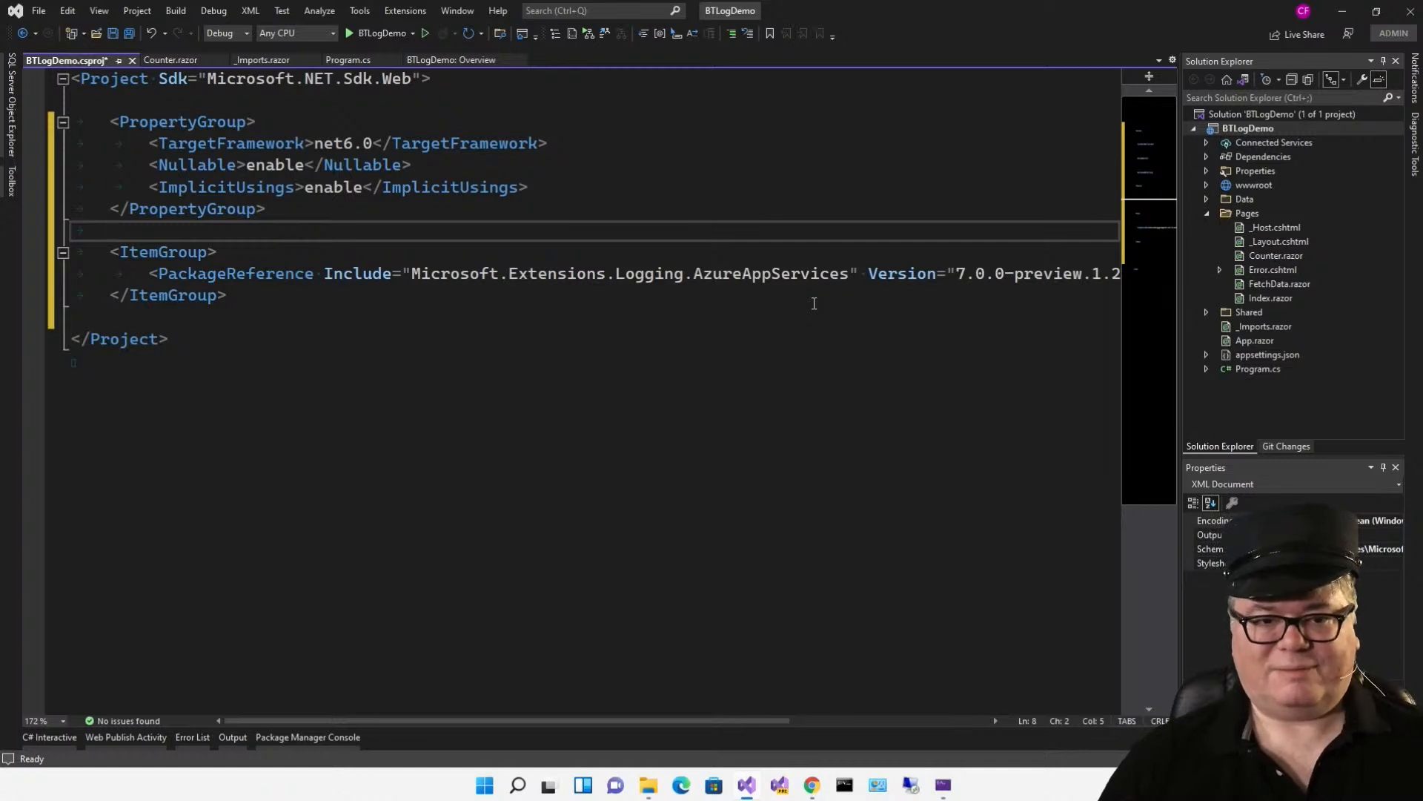
Step: Add AddAzureWebAppDiagnostics with file and blob logger options under an "/Azure" logging comment and save
{"action": "left_click", "coordinate": [346, 59]}
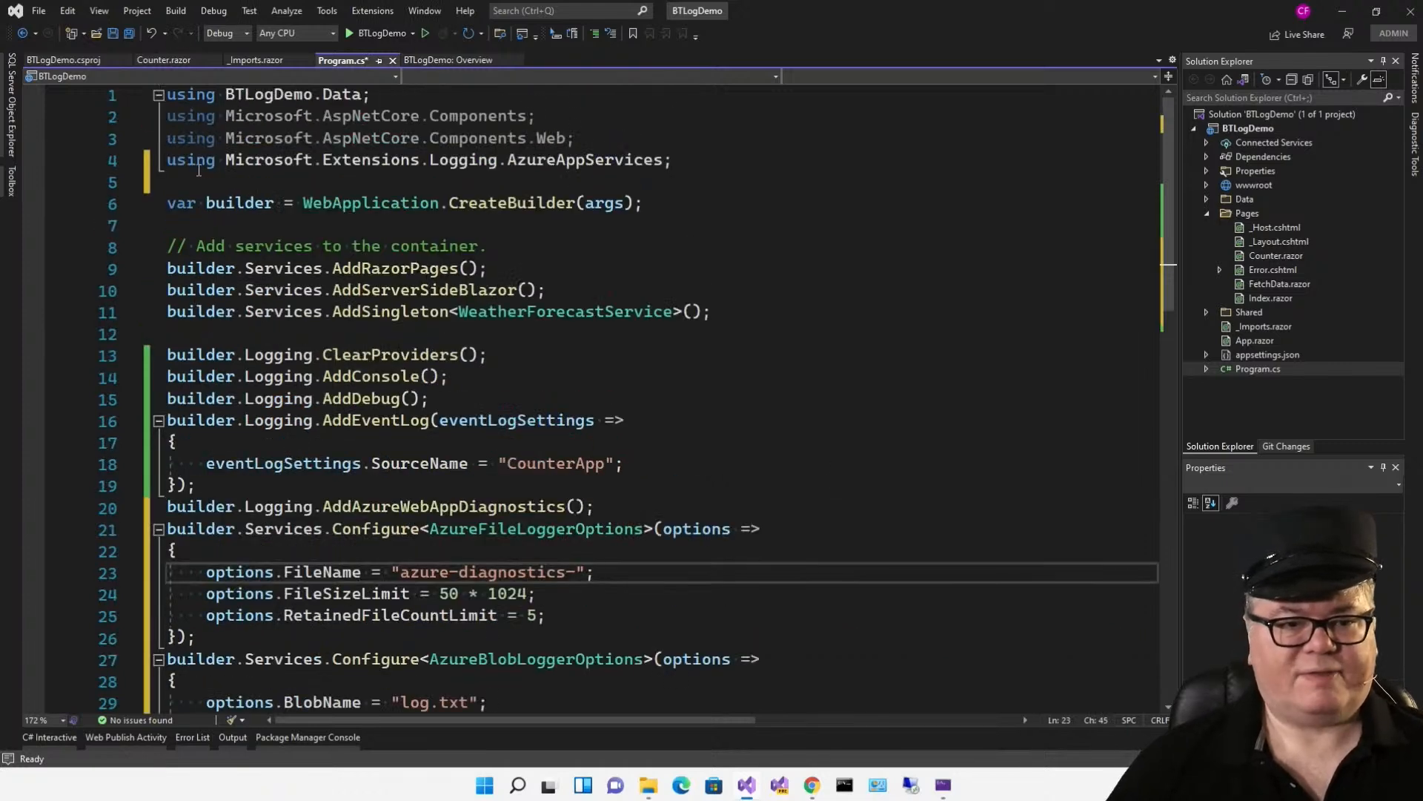
{"action": "scroll", "scroll_direction": "down", "scroll_amount": 3}
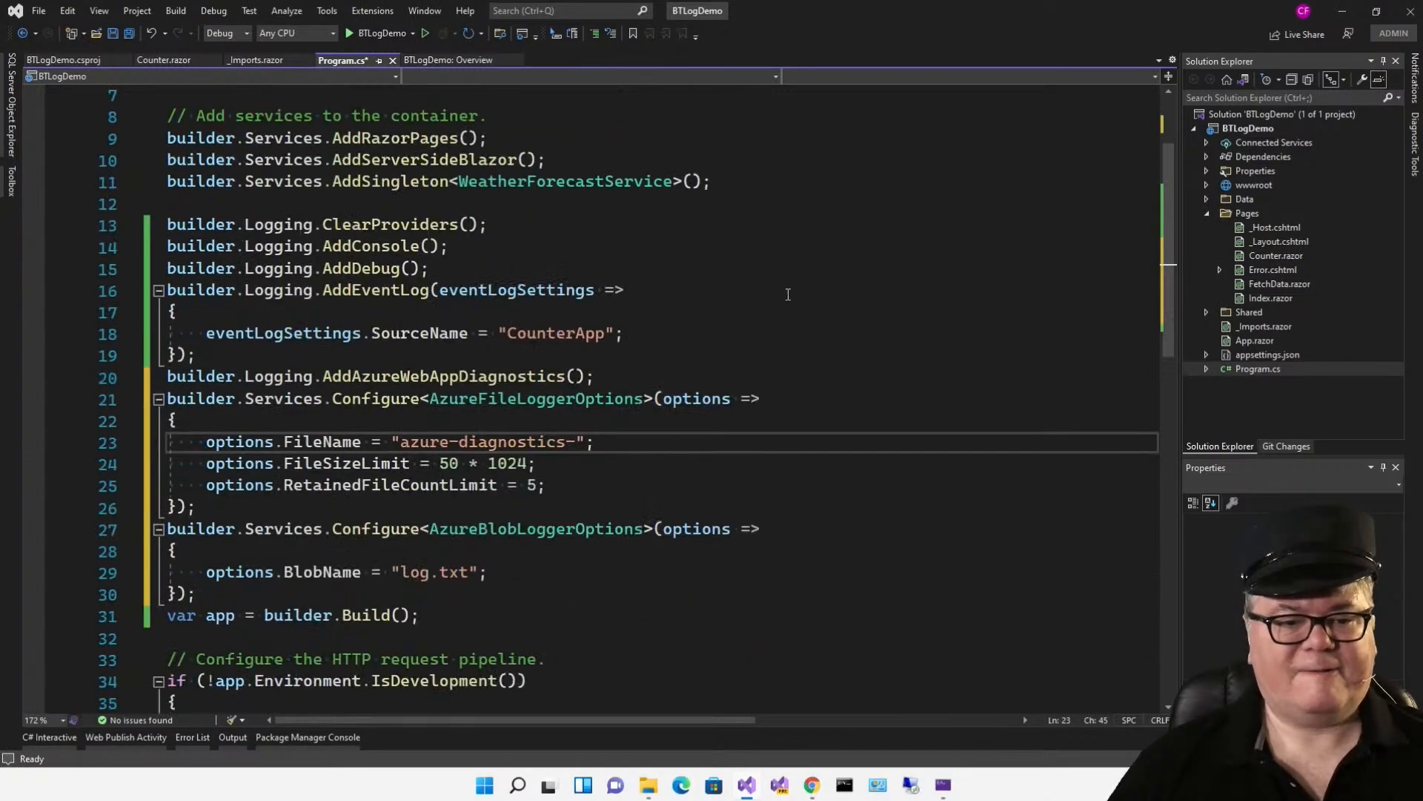
{"action": "scroll", "scroll_direction": "down", "scroll_amount": 3}
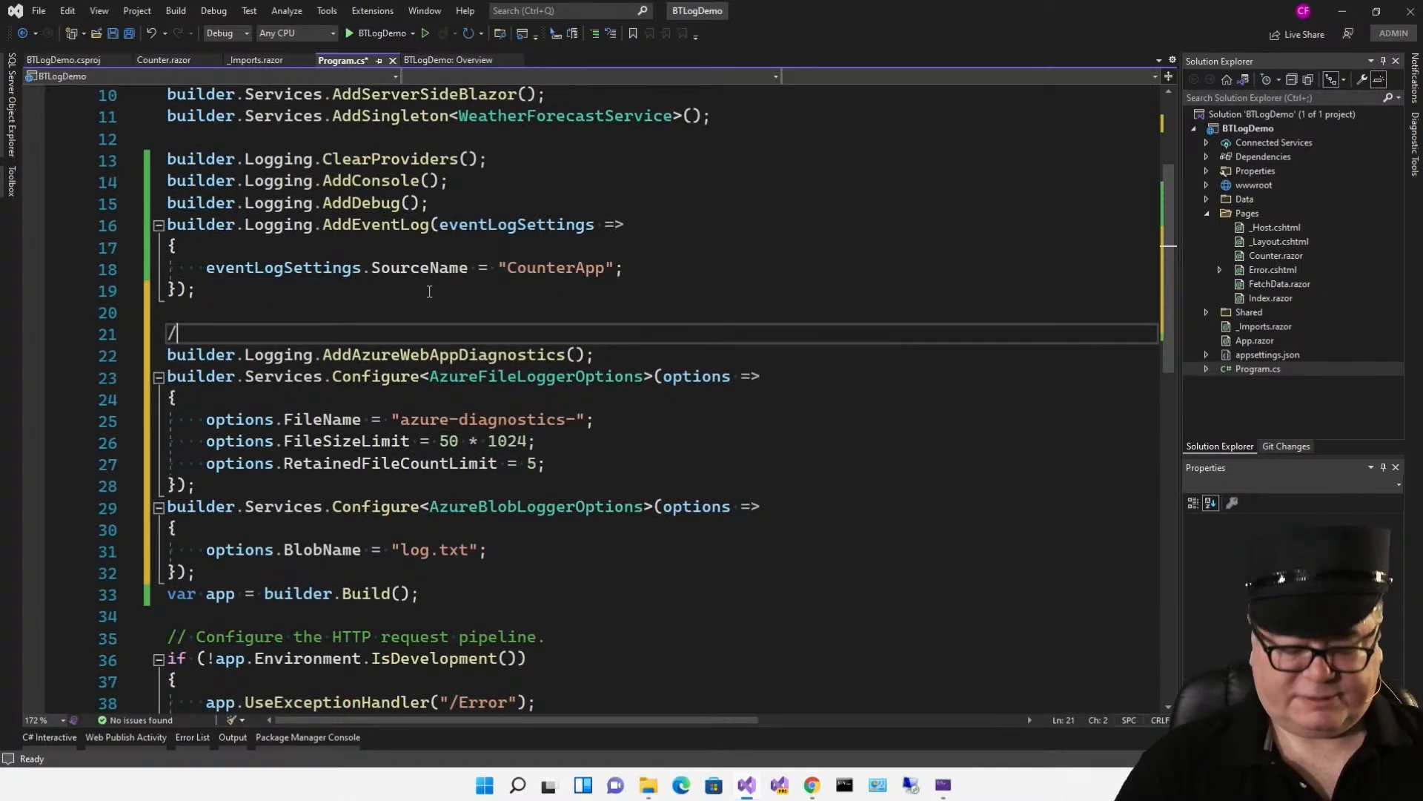
{"action": "type", "text": "/Azure File and Blob logging"}
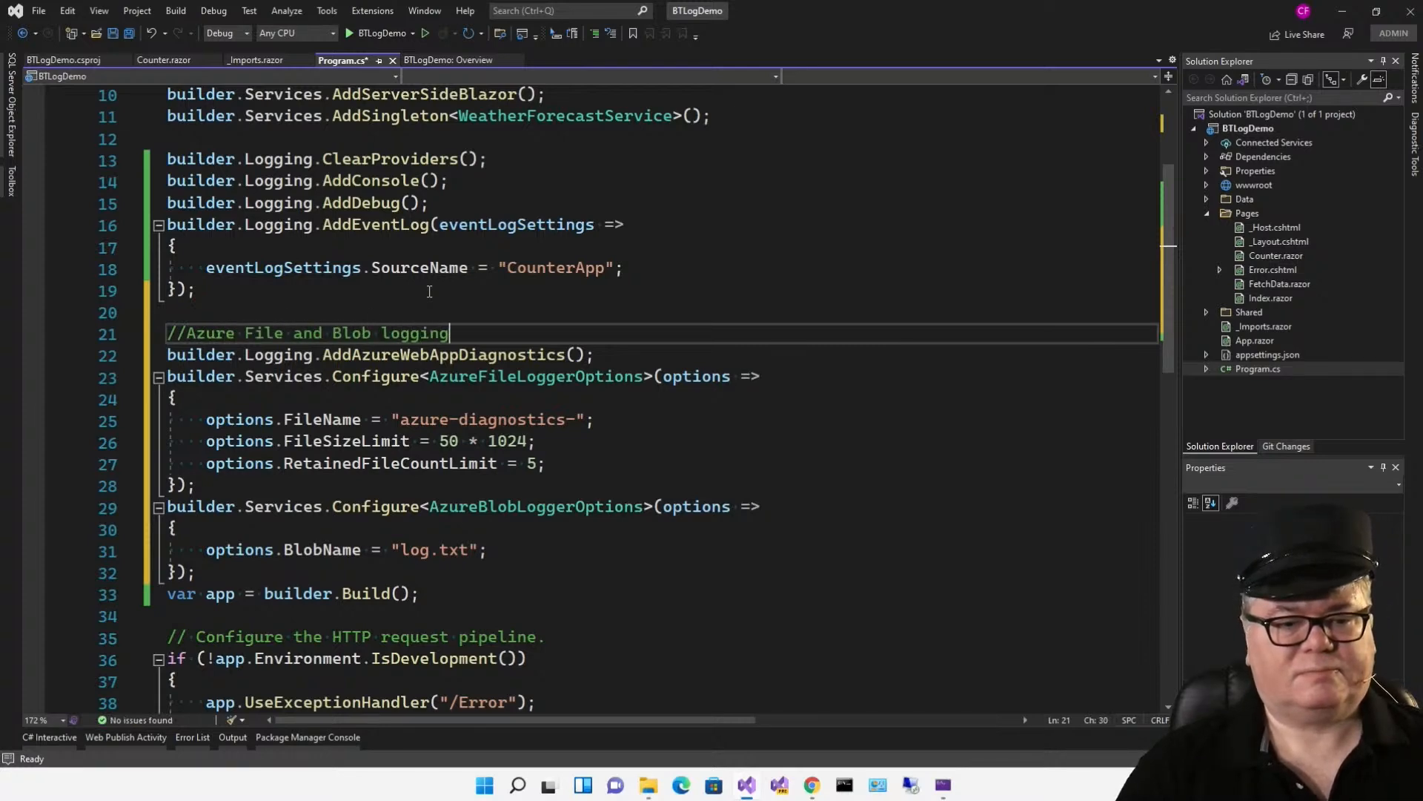
{"action": "key", "text": "enter"}
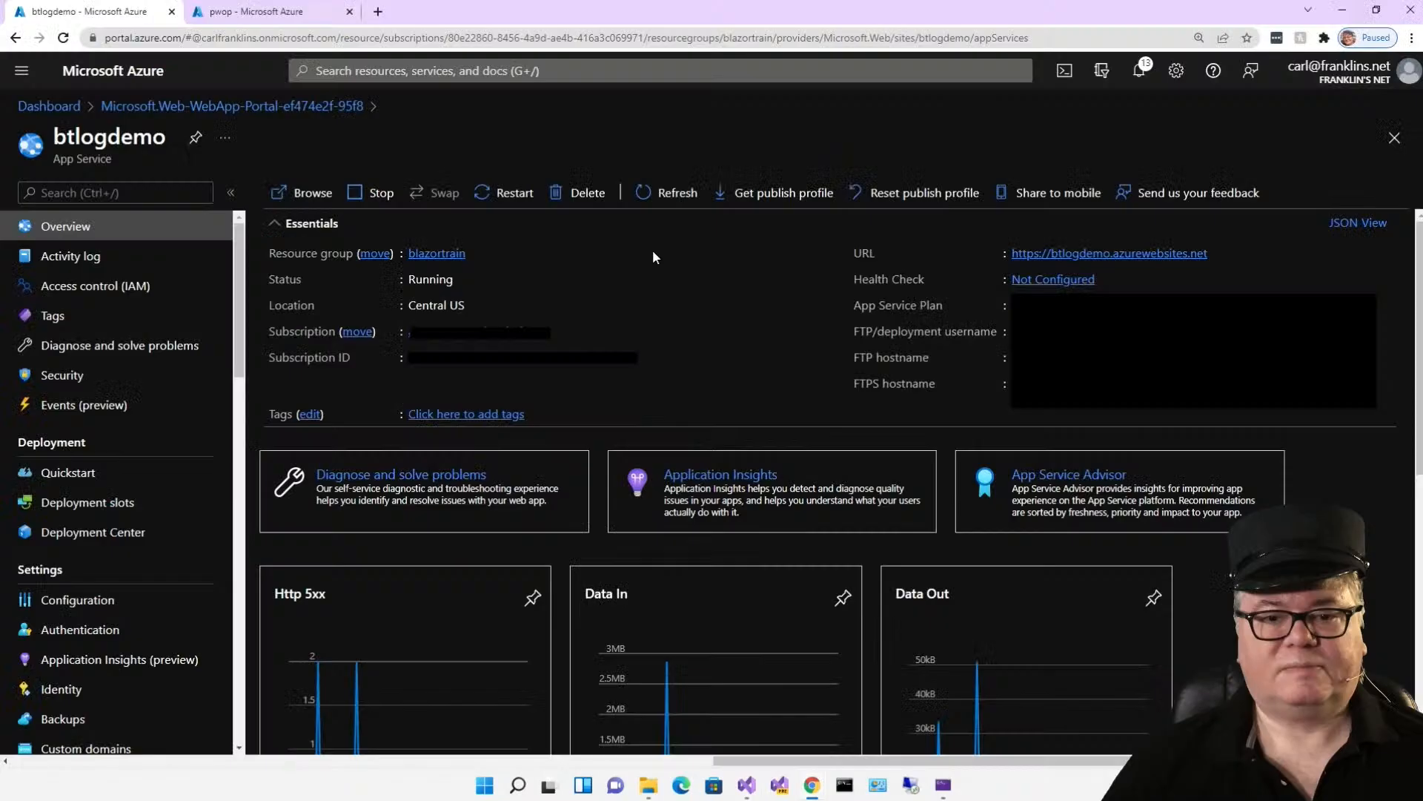
{"action": "left_click", "coordinate": [782, 193]}
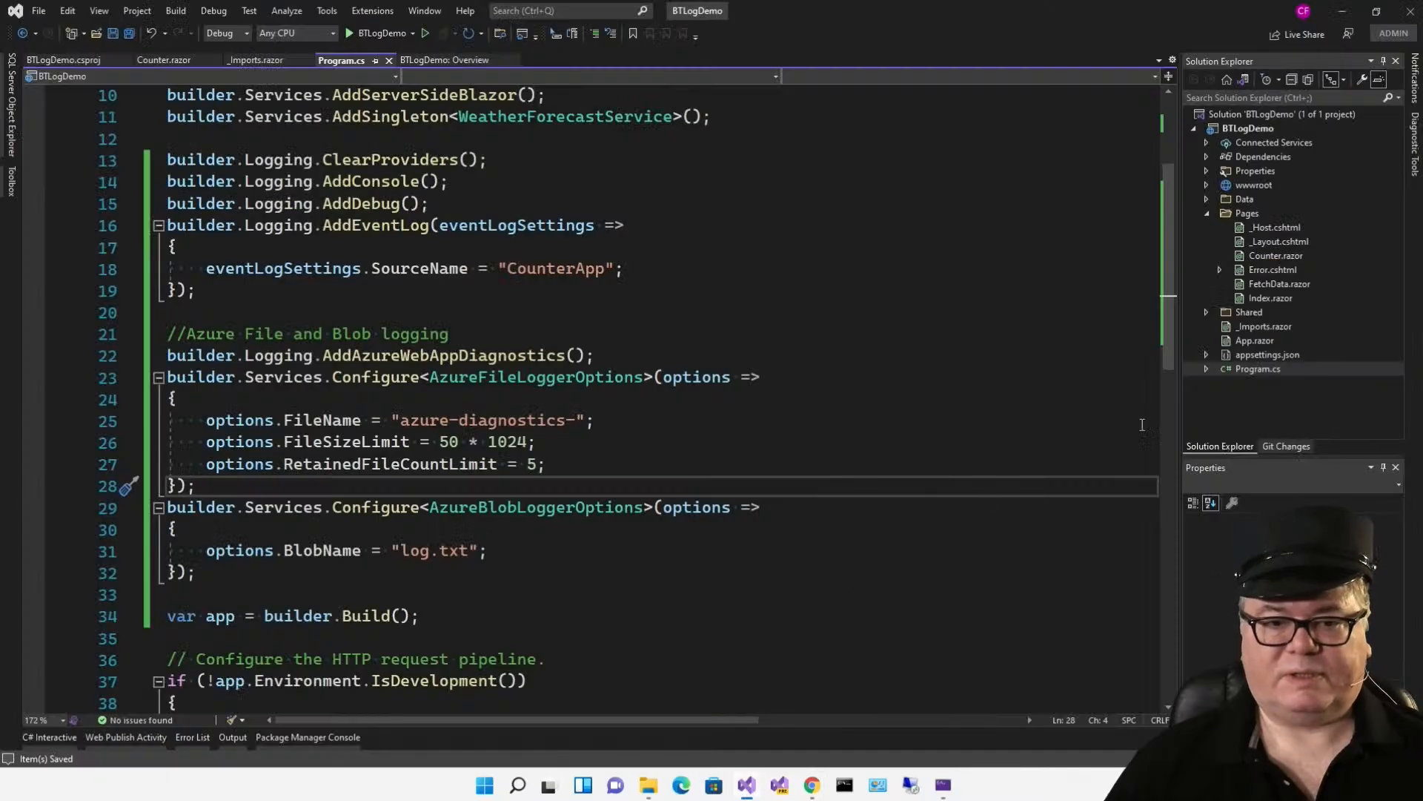
Step: Import the btlogdemo .PublishSettings profile and publish BTLogDemo to Azure App Service
{"action": "right_click", "coordinate": [1249, 128]}
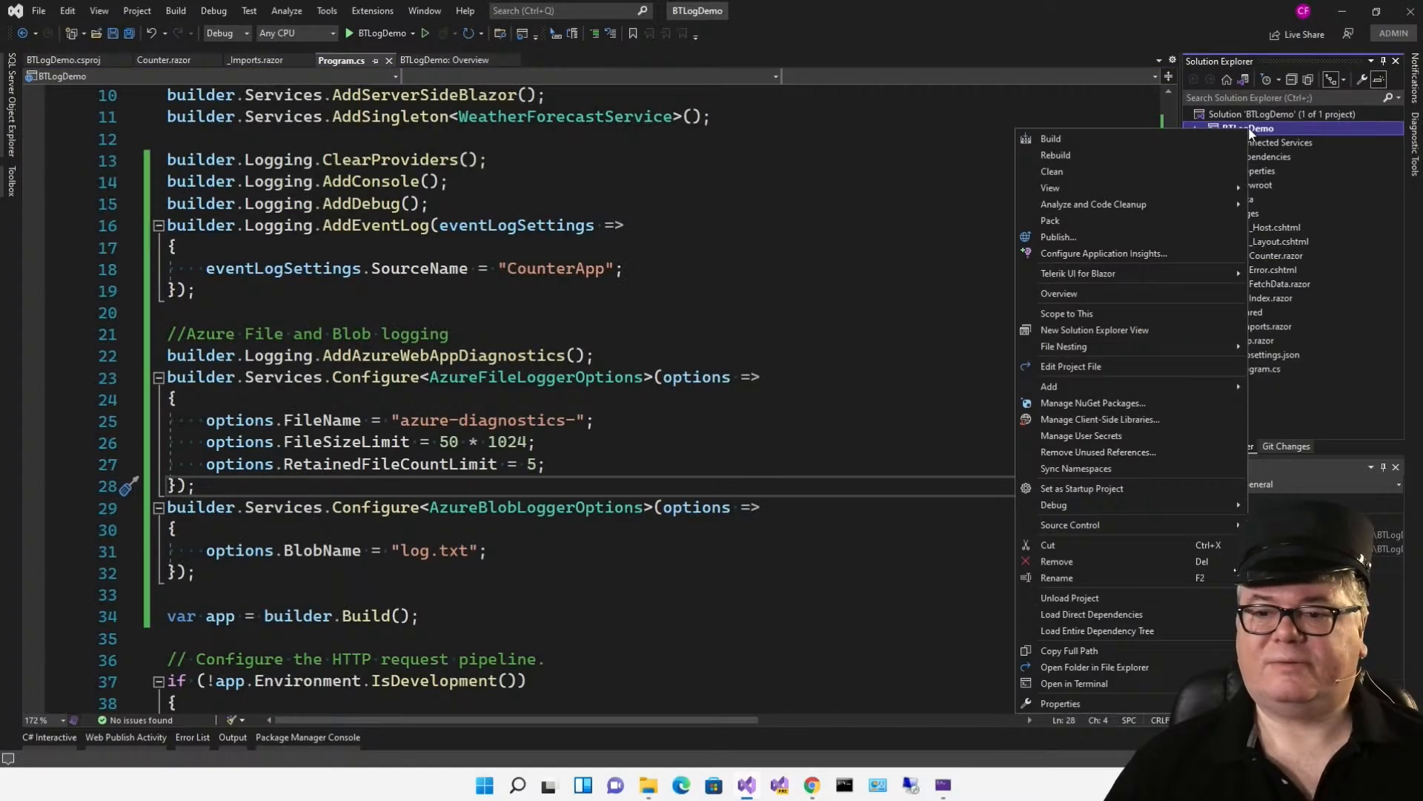
{"action": "mouse_move", "coordinate": [1094, 237]}
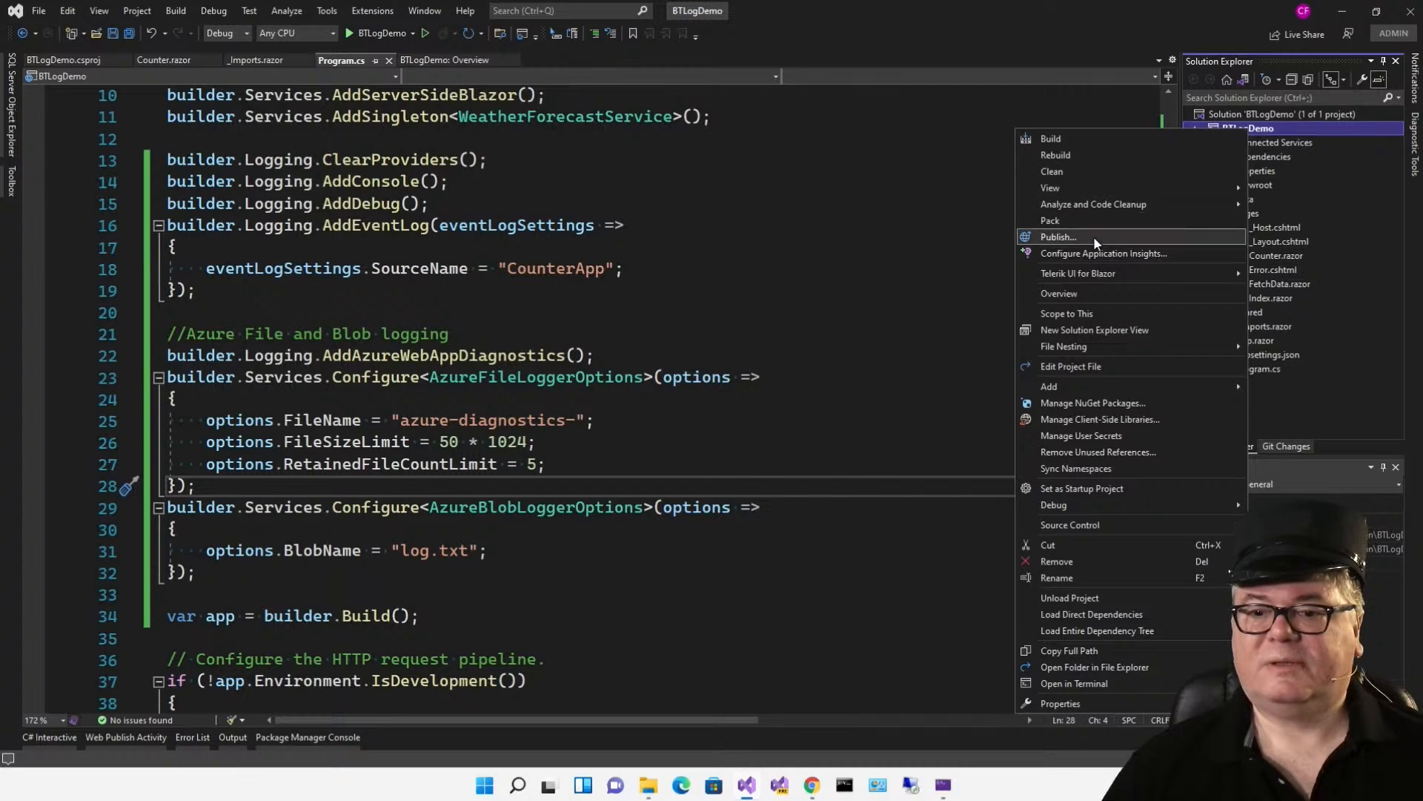
{"action": "left_click", "coordinate": [1057, 238]}
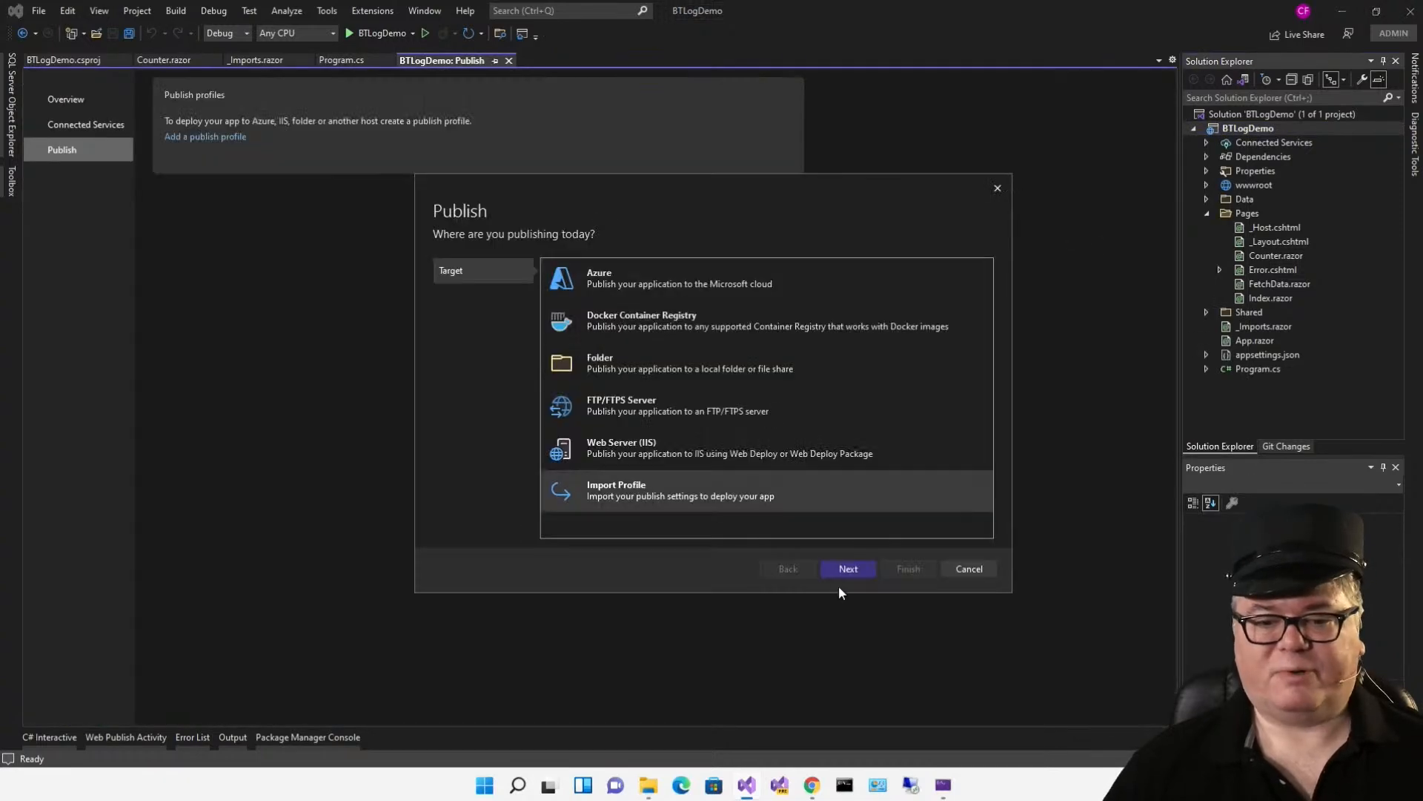
{"action": "left_click", "coordinate": [847, 568]}
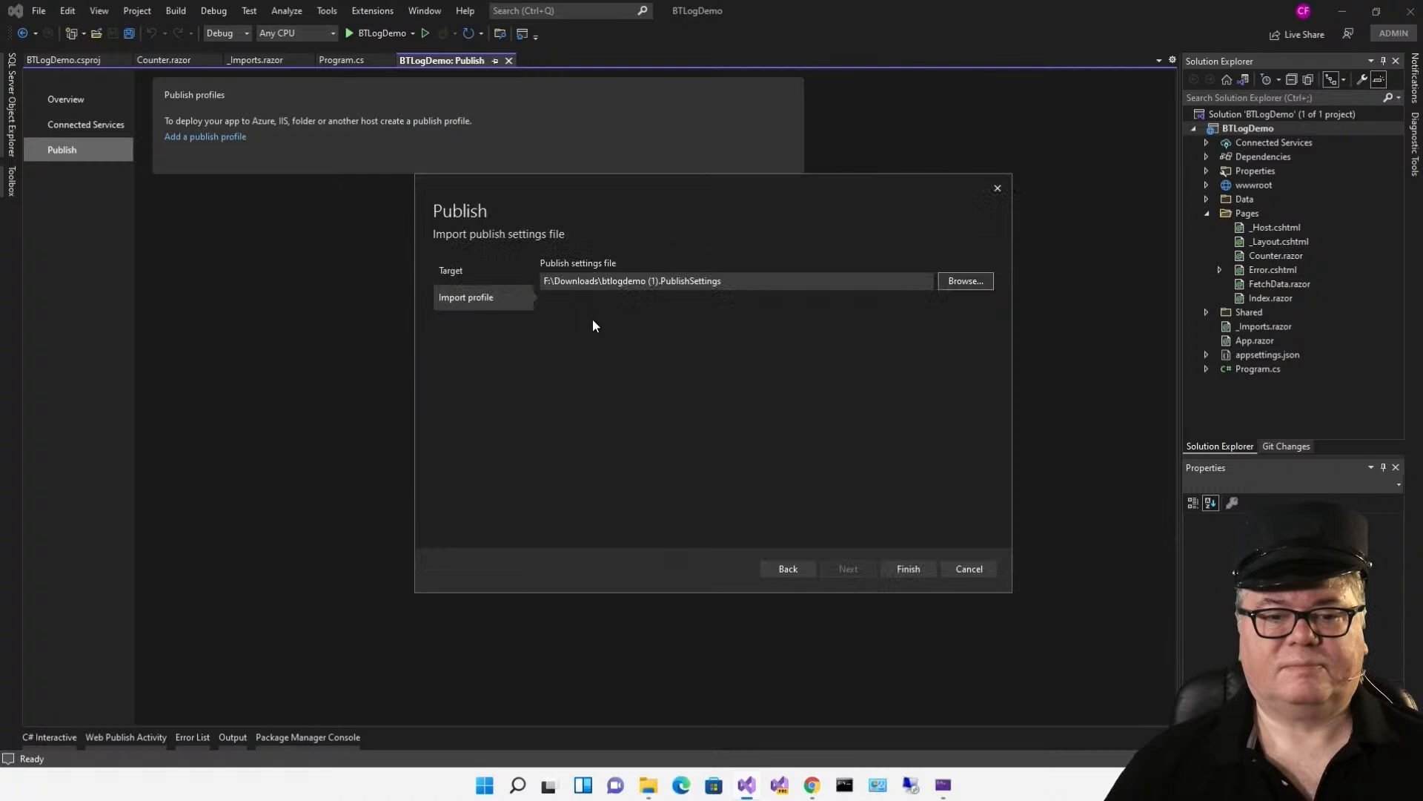
{"action": "left_click", "coordinate": [907, 568]}
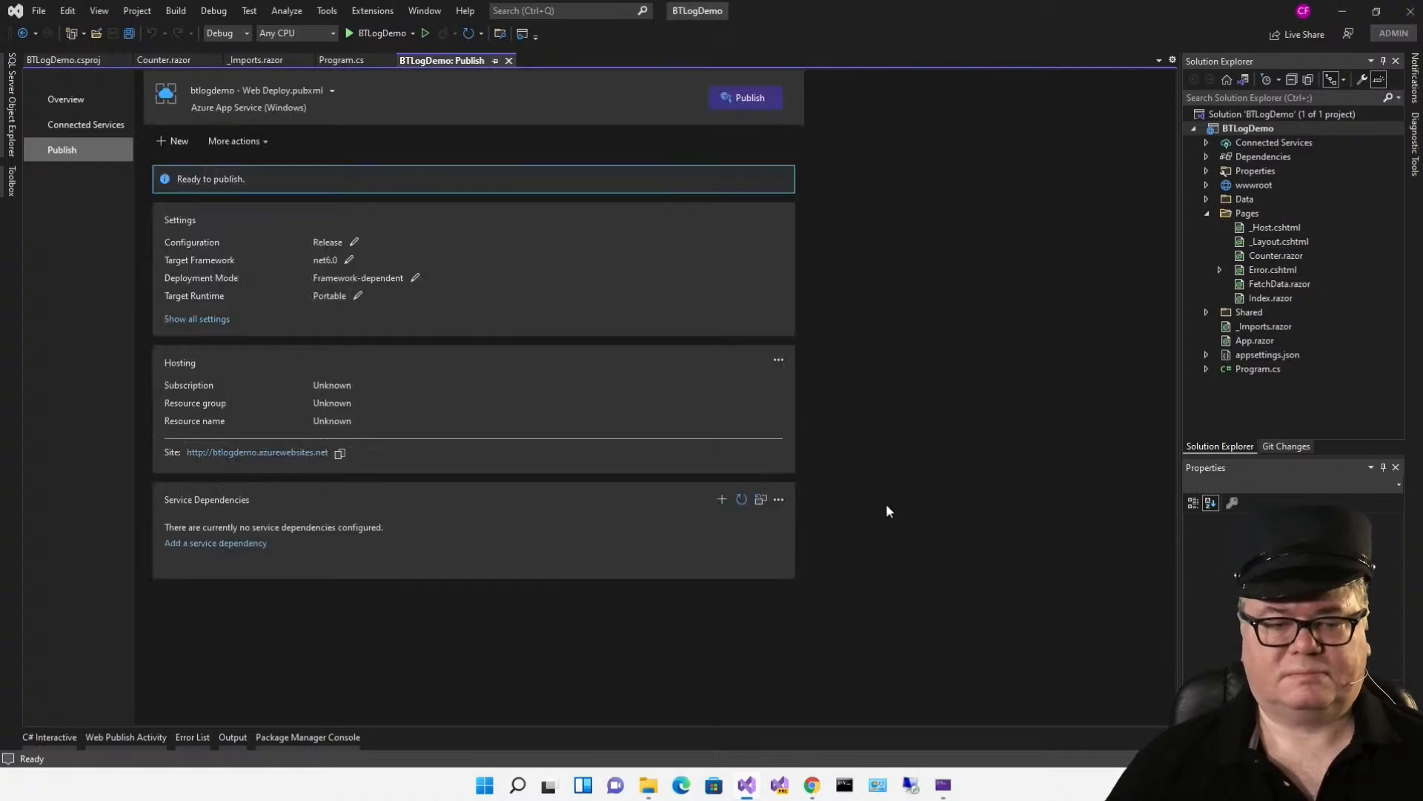
{"action": "left_click", "coordinate": [744, 98]}
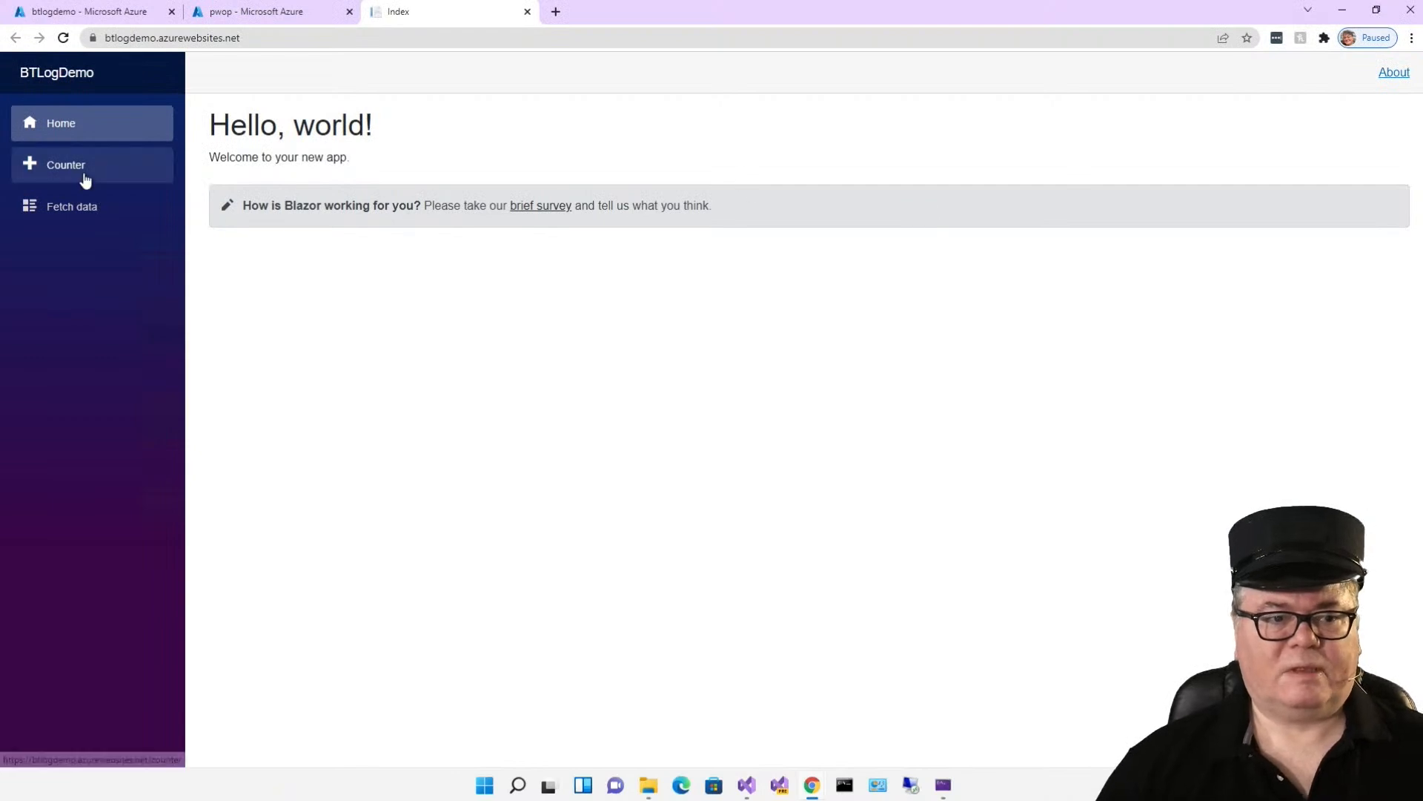
Step: Go to the deployed app's Counter page and increment the counter
{"action": "left_click", "coordinate": [65, 165]}
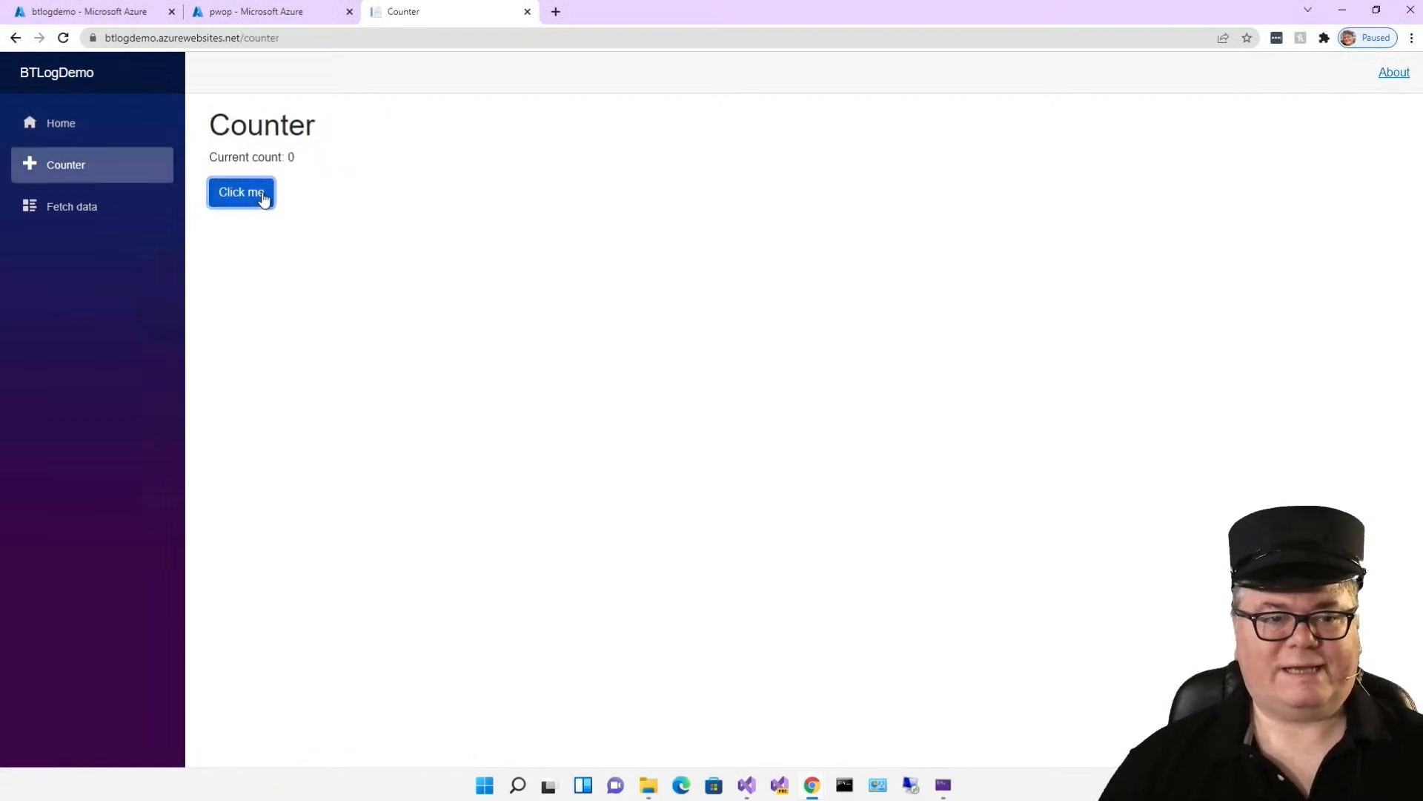
{"action": "left_click", "coordinate": [242, 192]}
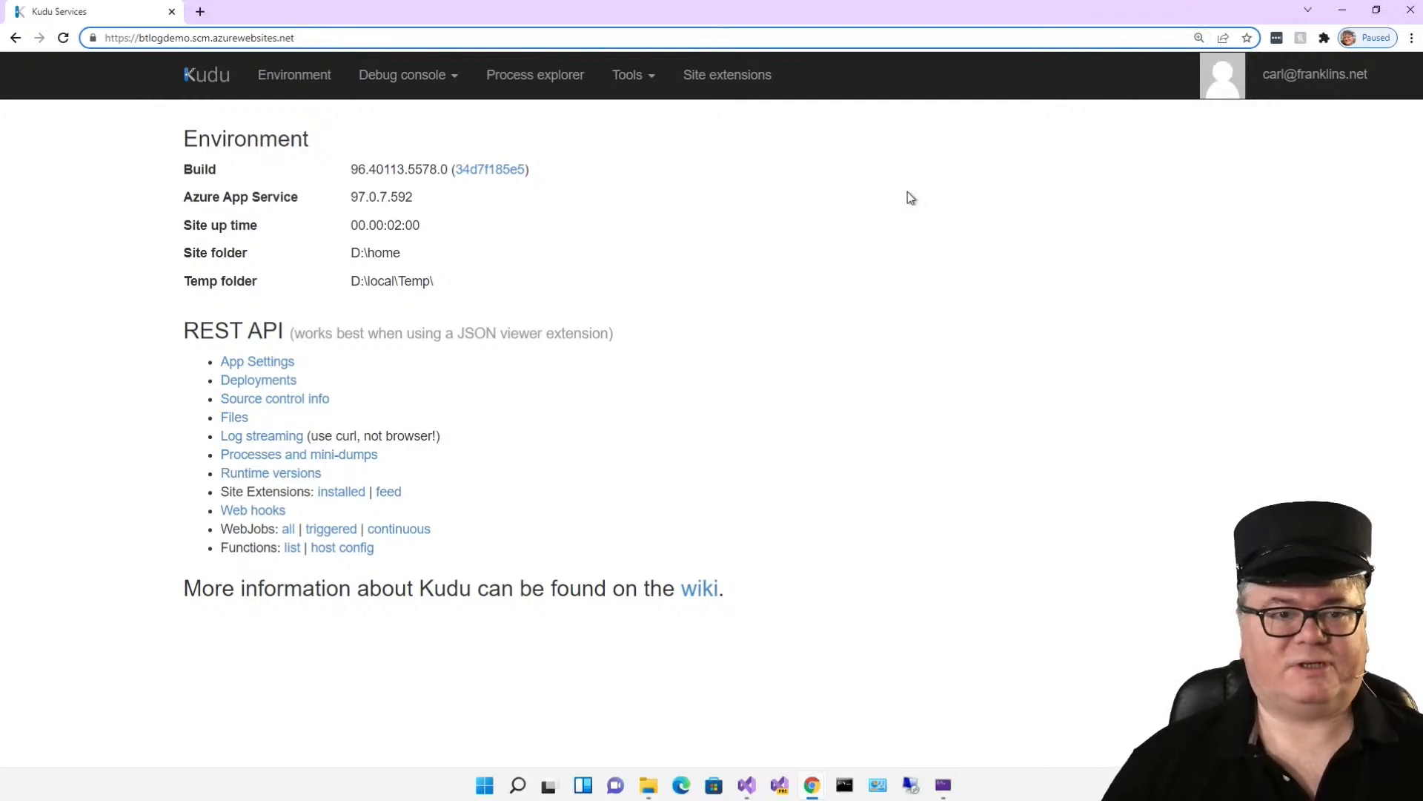
{"action": "mouse_move", "coordinate": [799, 197]}
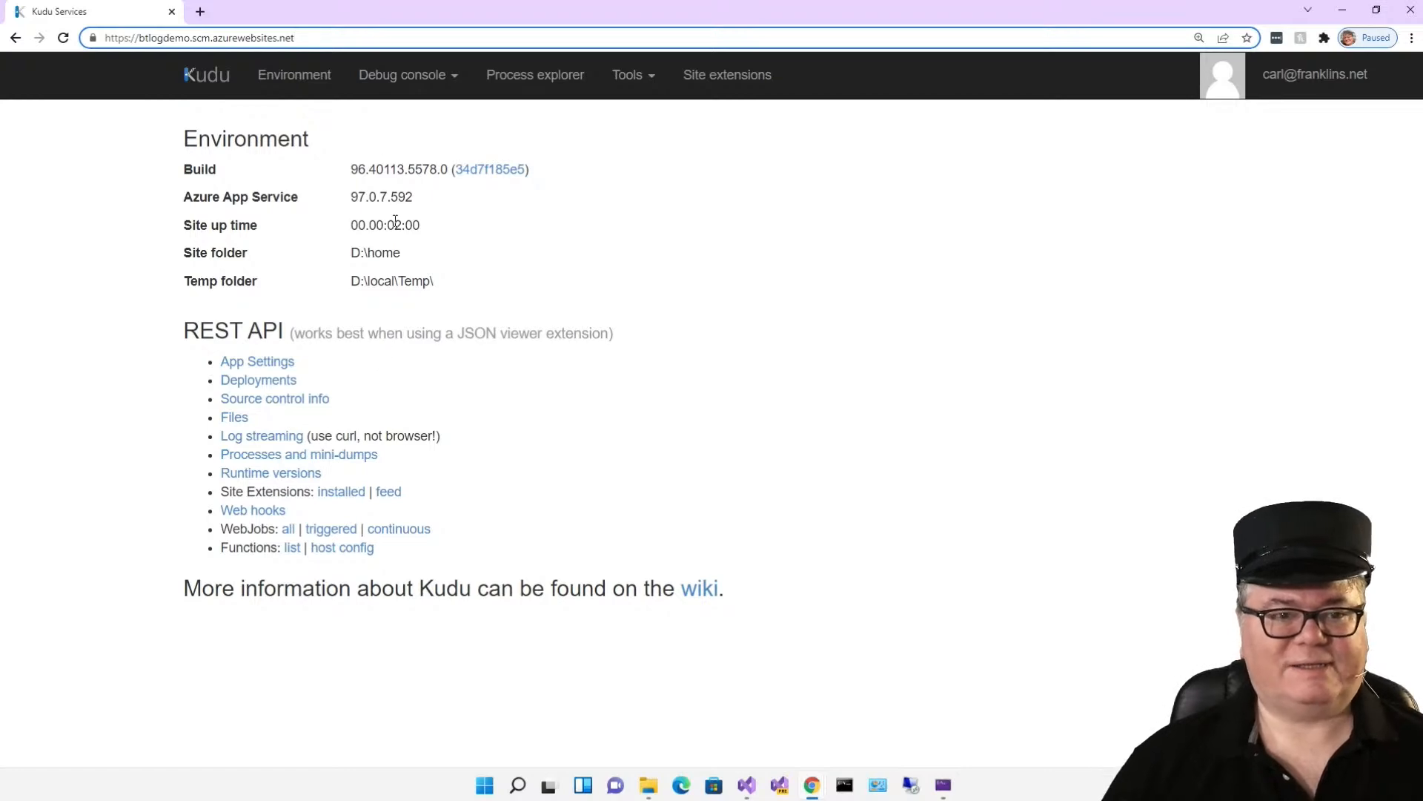
Step: Append /api/dump to the Kudu URL to download the site's dump zip
{"action": "type", "text": "/api/dump"}
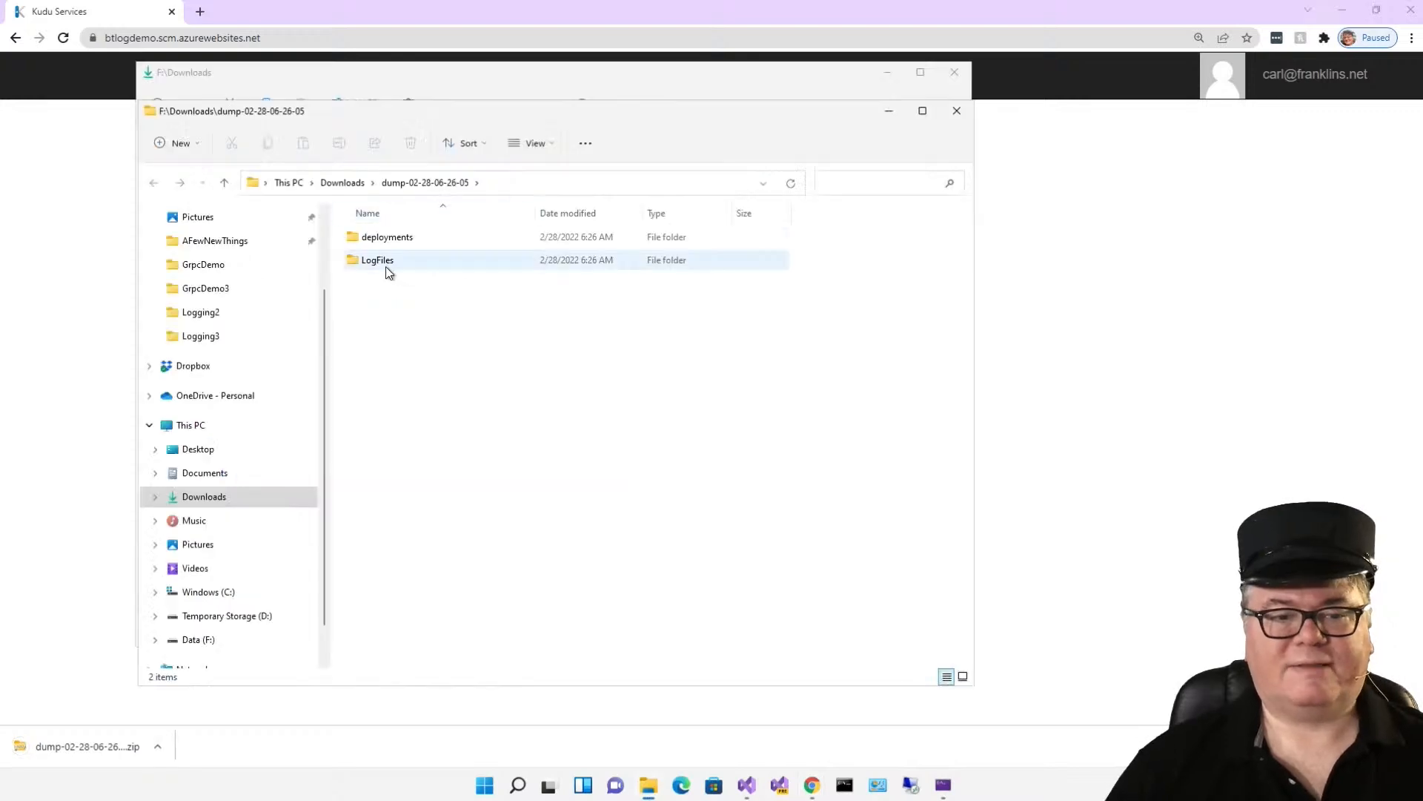
Step: Browse the dump's LogFiles\Application folder and view azure-diagnostics-20220228.txt, then return to the btlogs container
{"action": "double_click", "coordinate": [377, 259]}
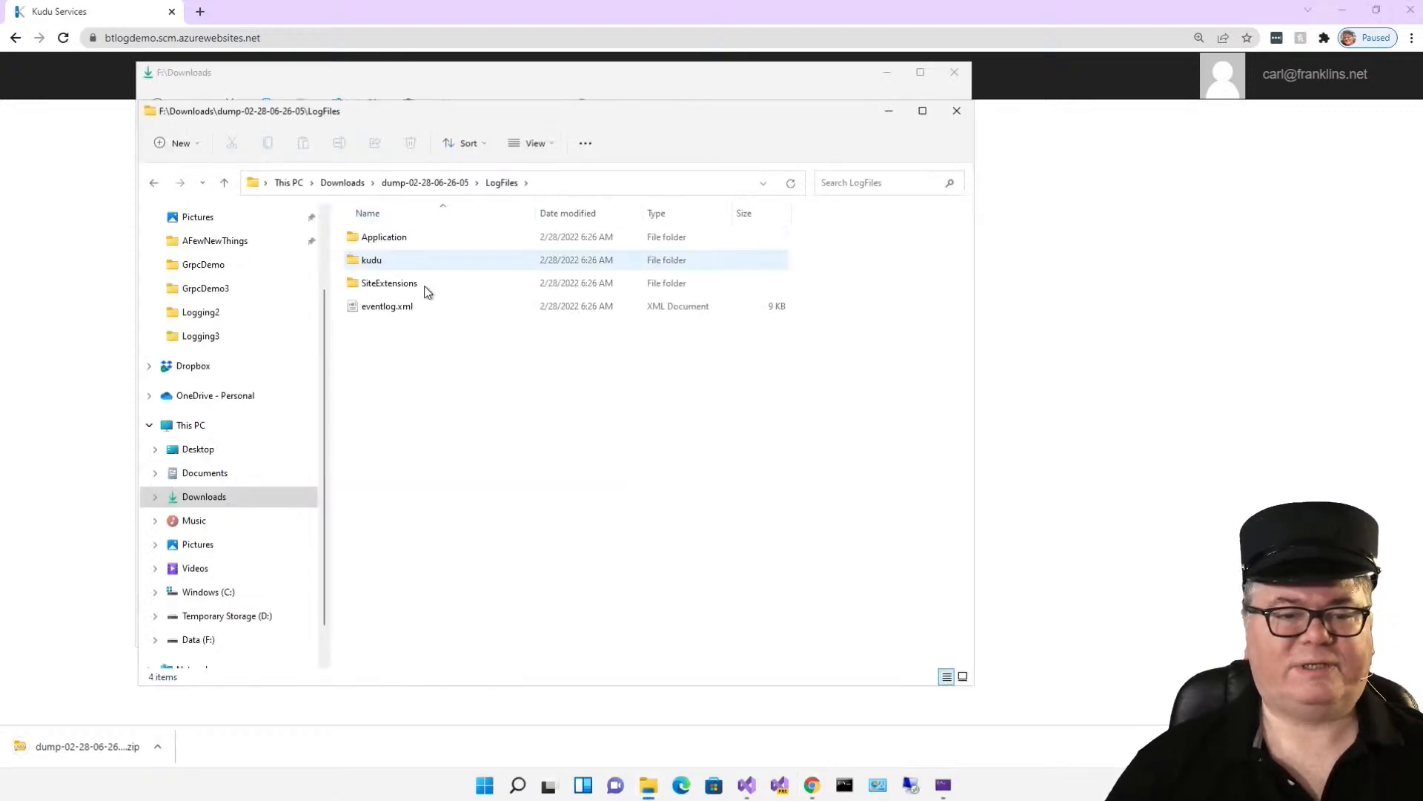
{"action": "double_click", "coordinate": [382, 237]}
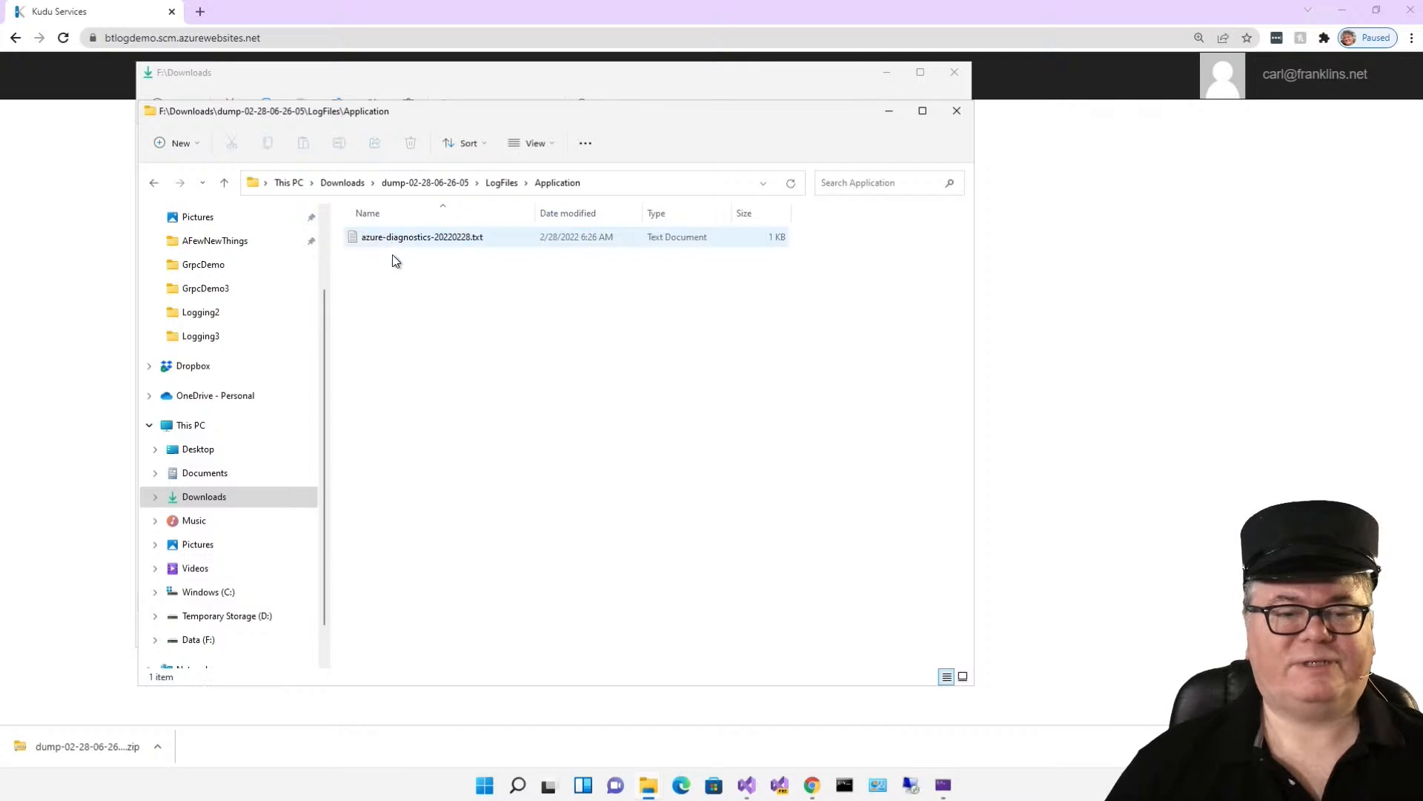
{"action": "left_click", "coordinate": [421, 237]}
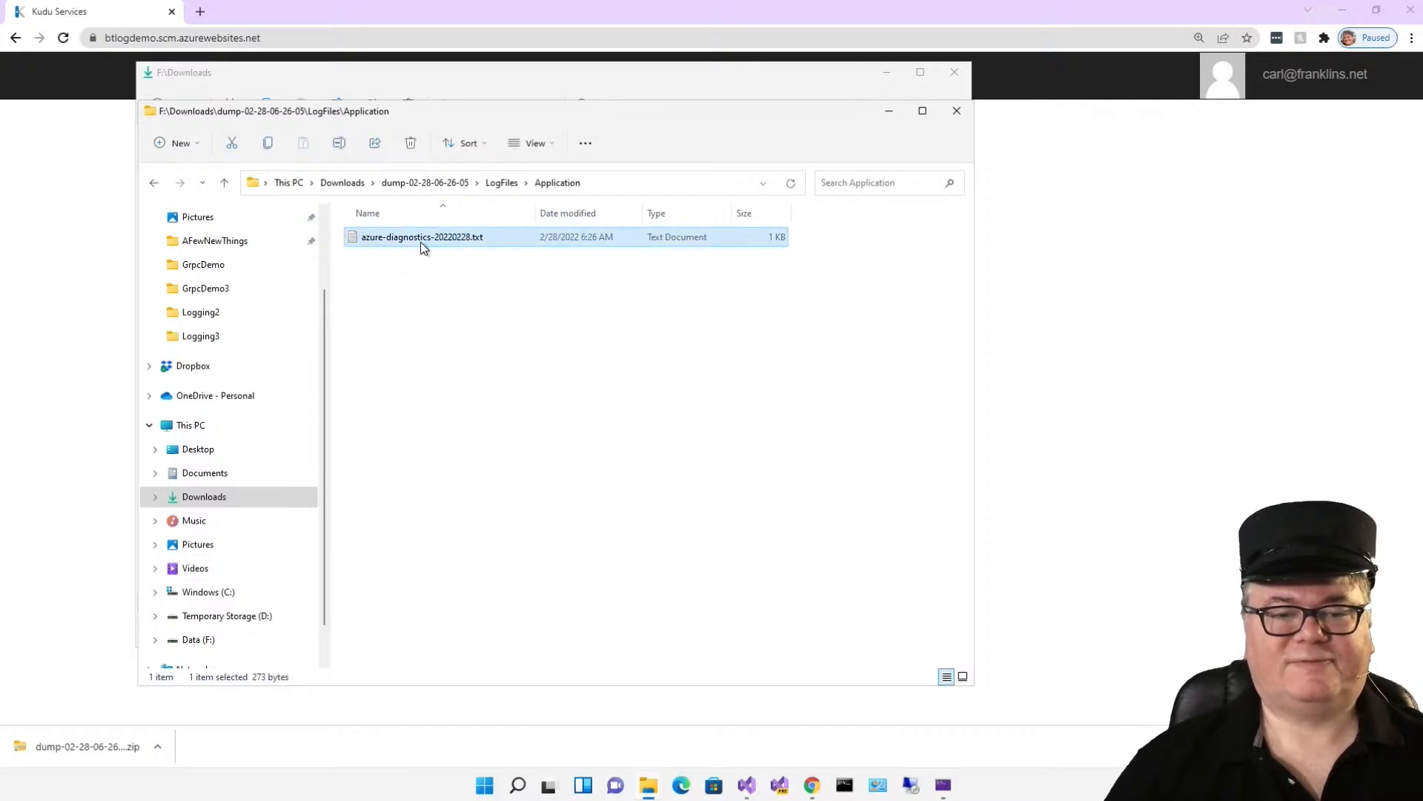
{"action": "double_click", "coordinate": [421, 235]}
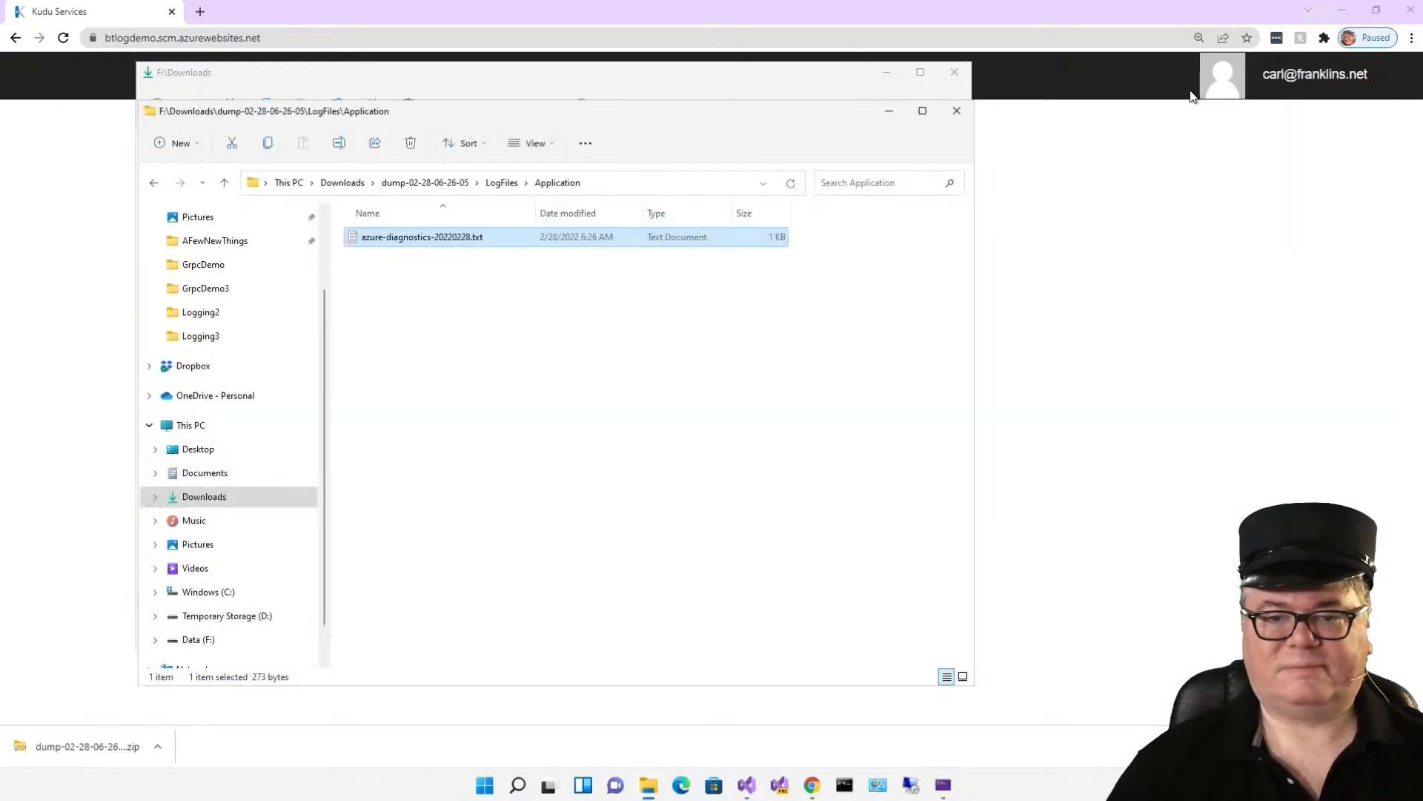
{"action": "left_click", "coordinate": [264, 10]}
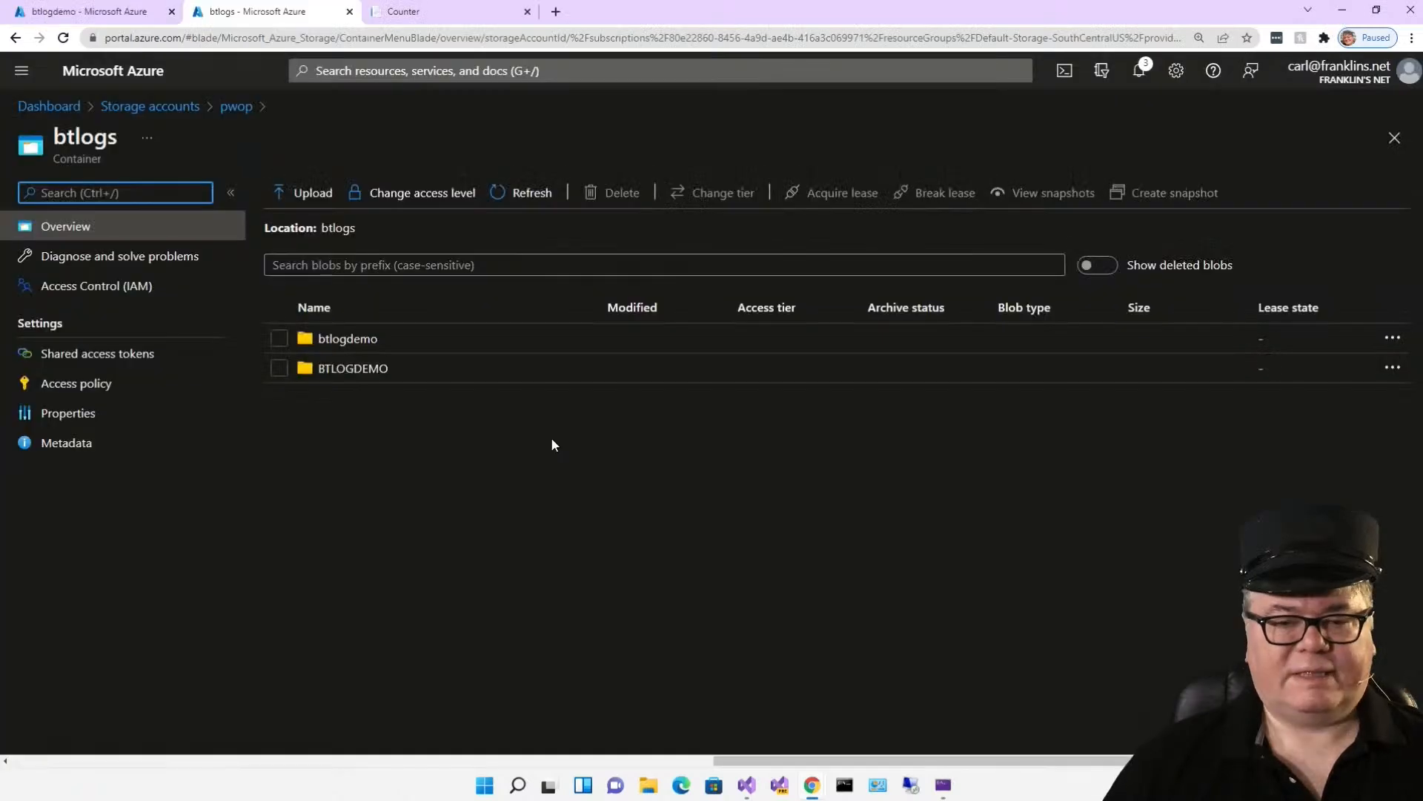
{"action": "mouse_move", "coordinate": [549, 446]}
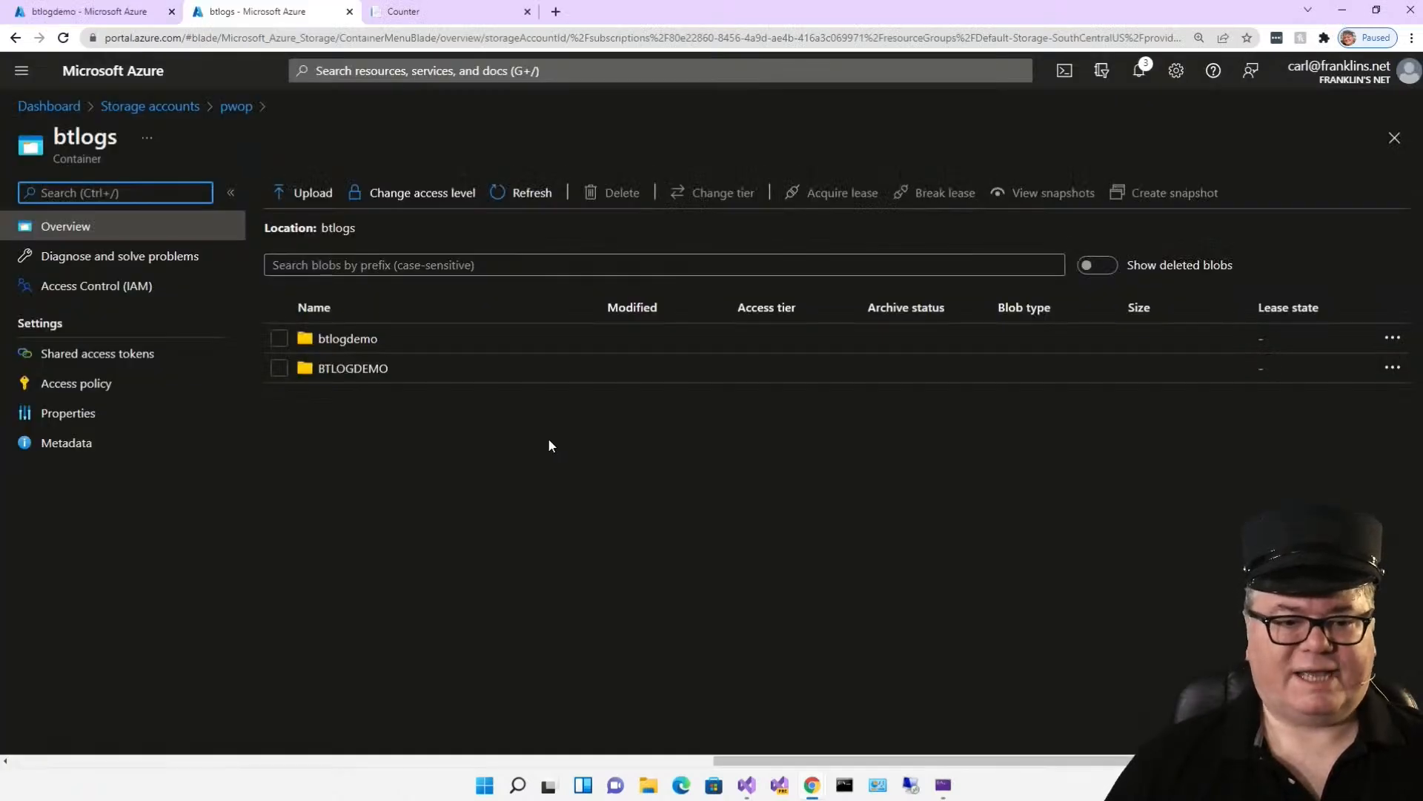
{"action": "mouse_move", "coordinate": [356, 378]}
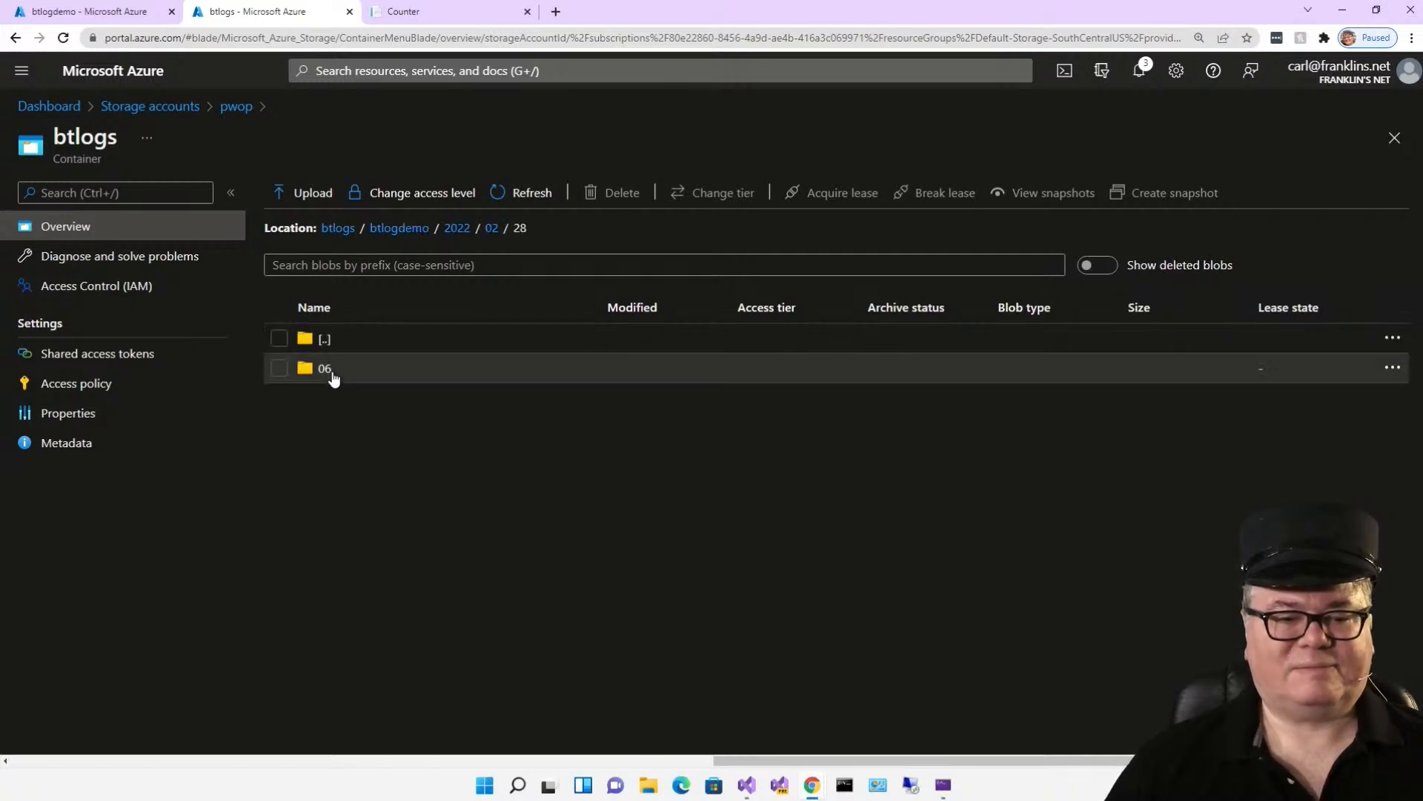
Step: View the 273 B append blob under btlogs/btlogdemo/2022/02/28/06 and its properties
{"action": "left_click", "coordinate": [325, 368]}
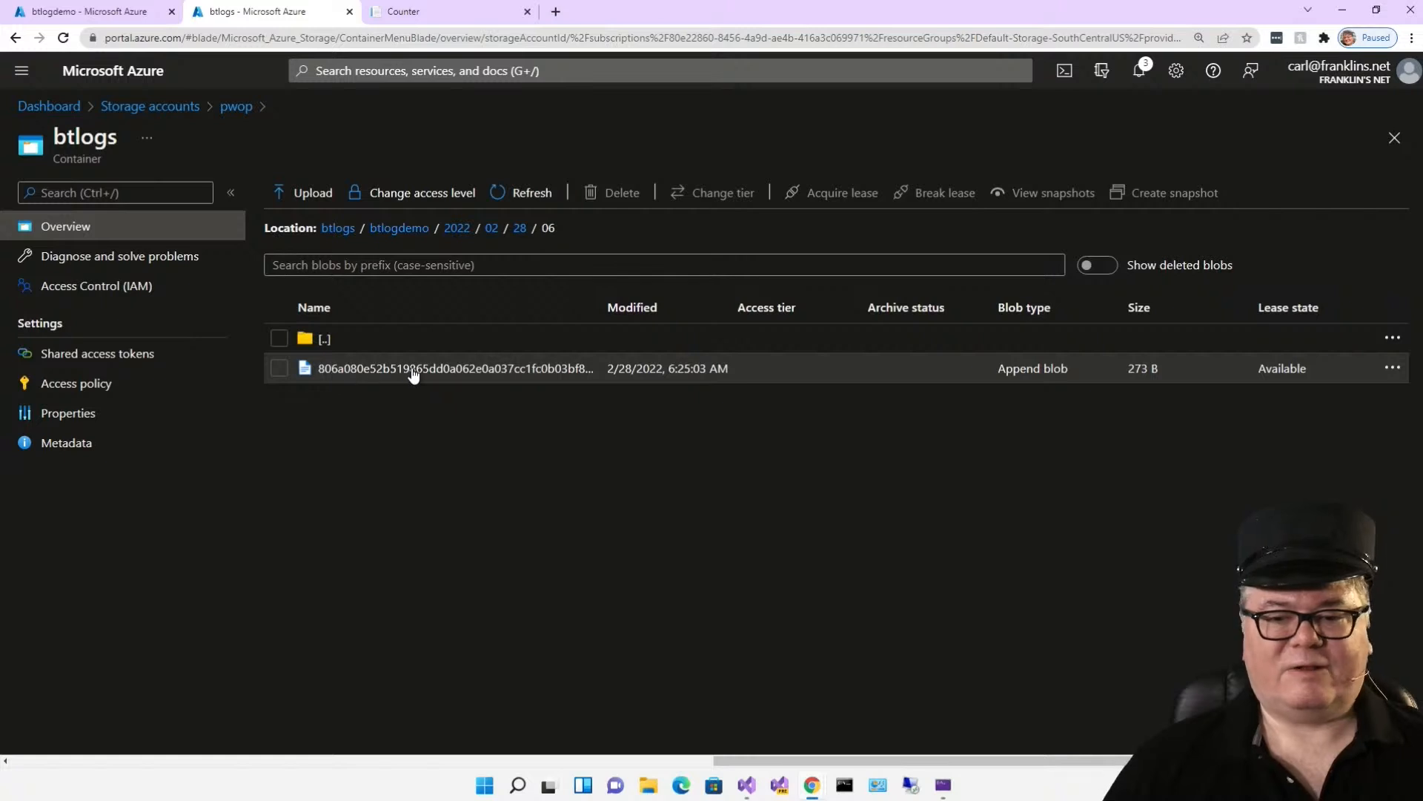
{"action": "left_click", "coordinate": [453, 368]}
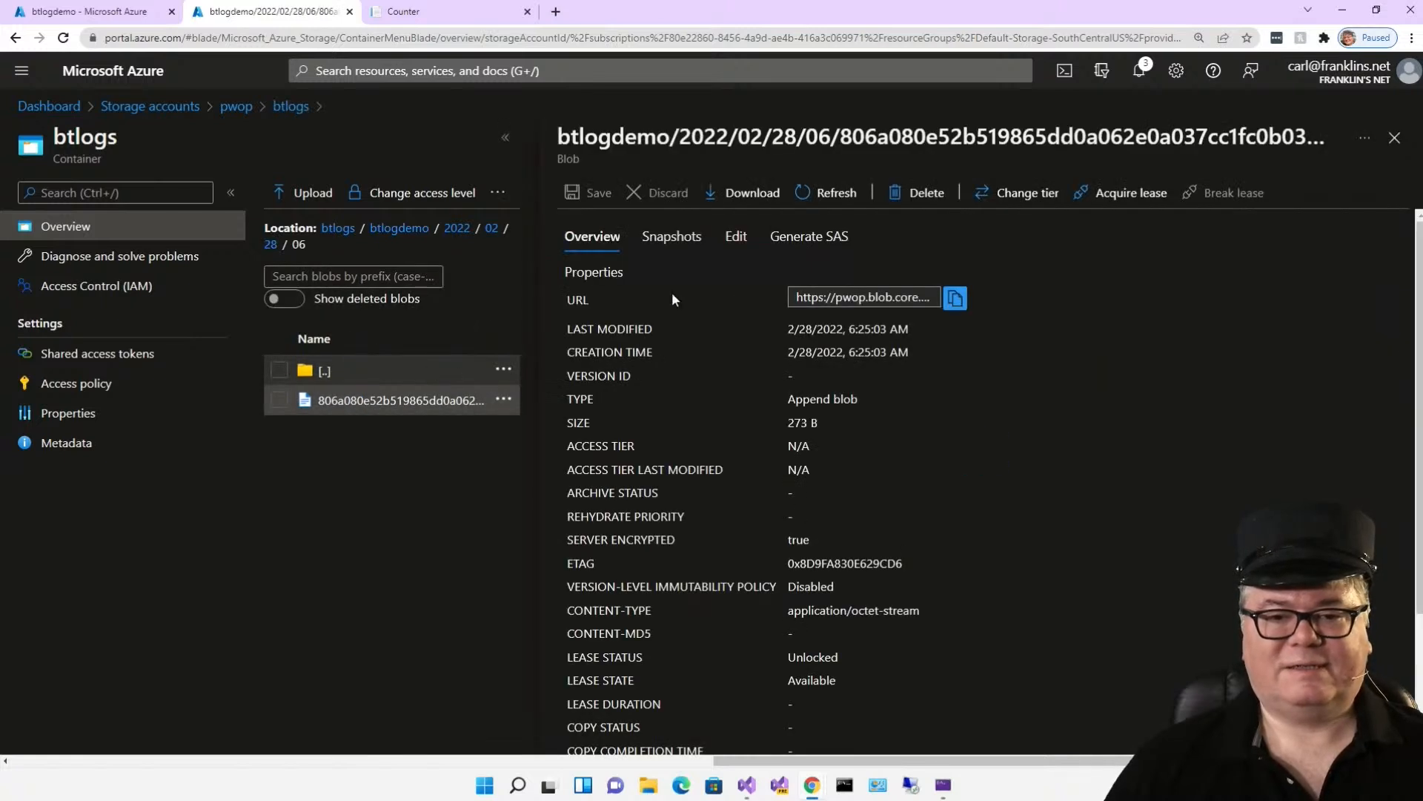
{"action": "left_click", "coordinate": [751, 193]}
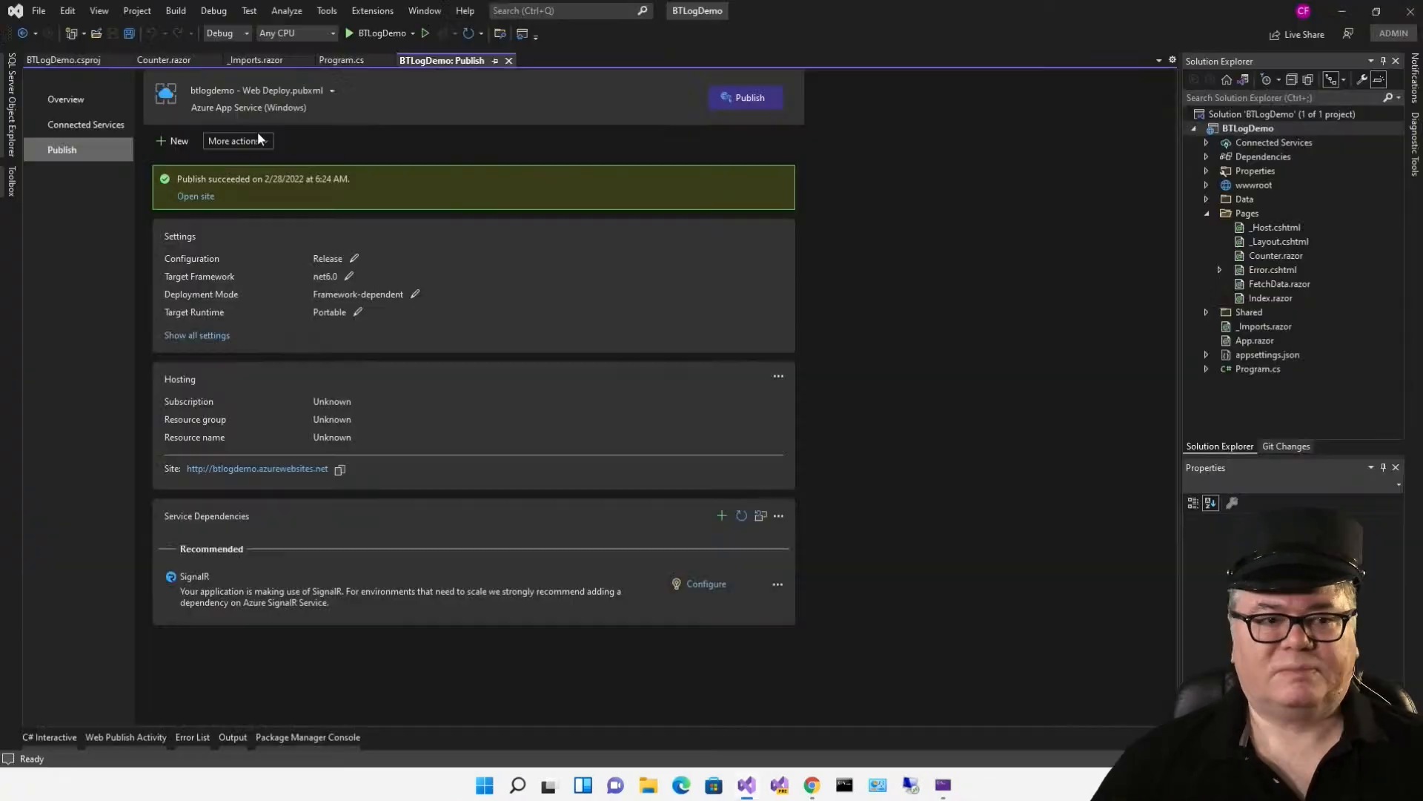
Step: Add builder.Services.AddApplicationInsightsTelemetry(); to Program.cs before Build() and republish BTLogDemo
{"action": "left_click", "coordinate": [64, 60]}
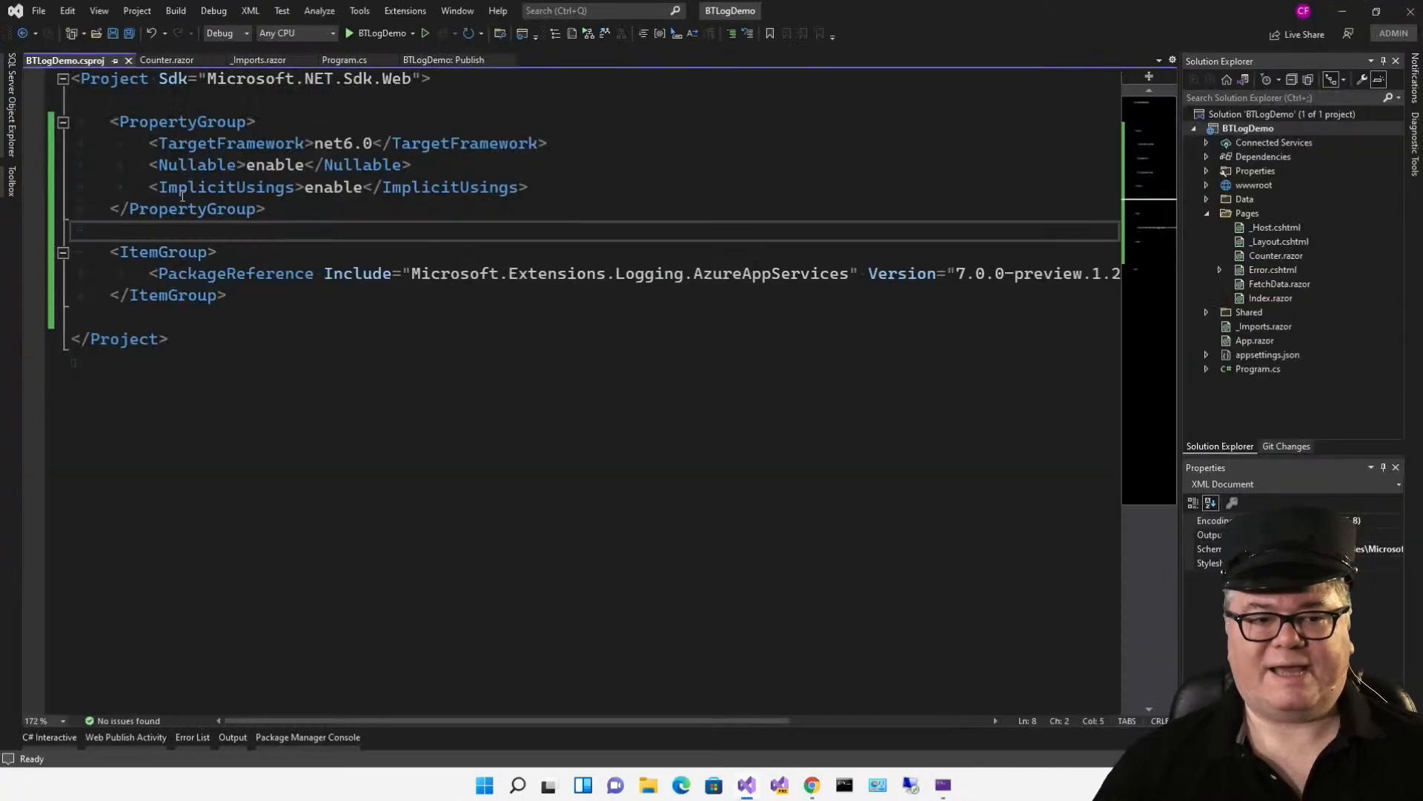
{"action": "key", "text": "enter"}
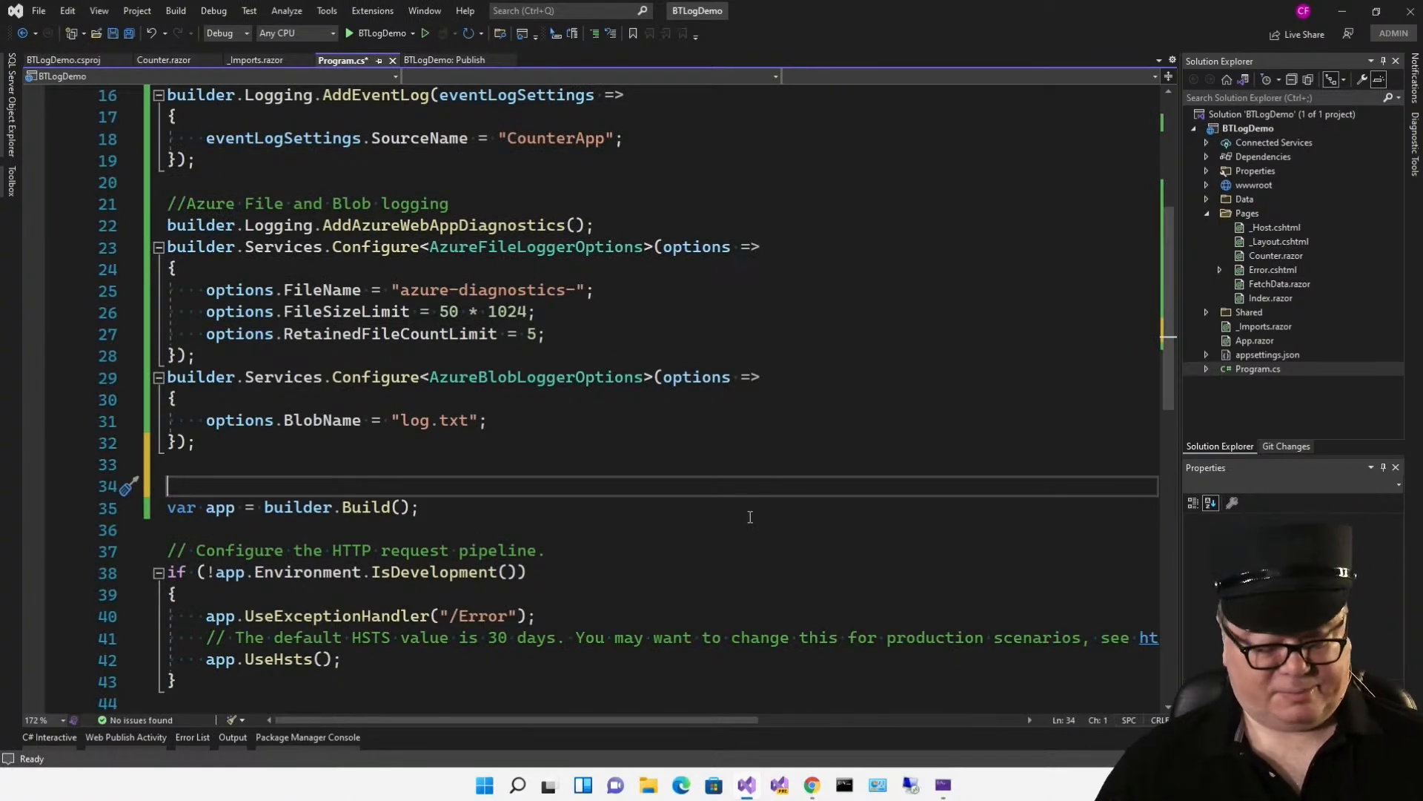
{"action": "type", "text": "builder.Services.AddApplicationInsightsTelemetry();"}
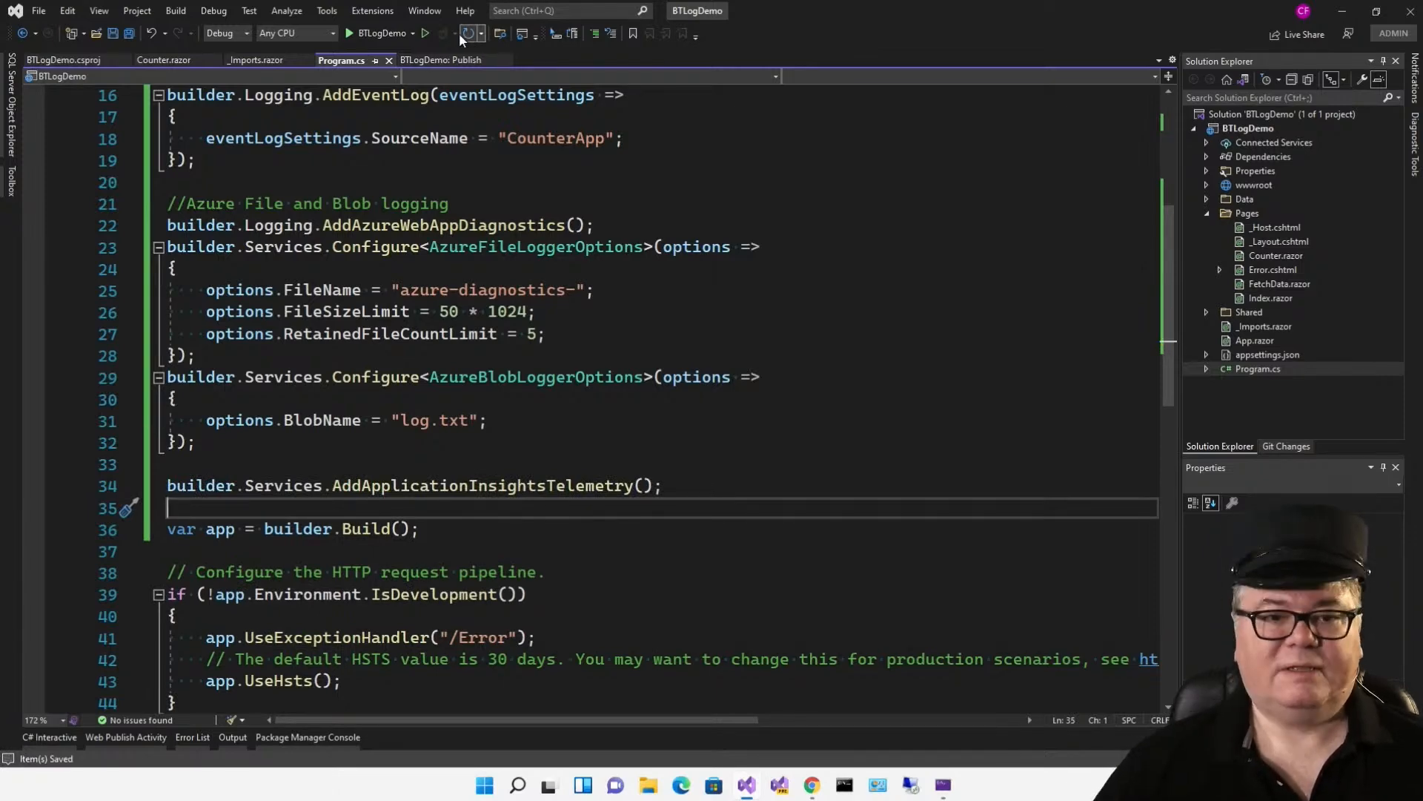
{"action": "left_click", "coordinate": [442, 59]}
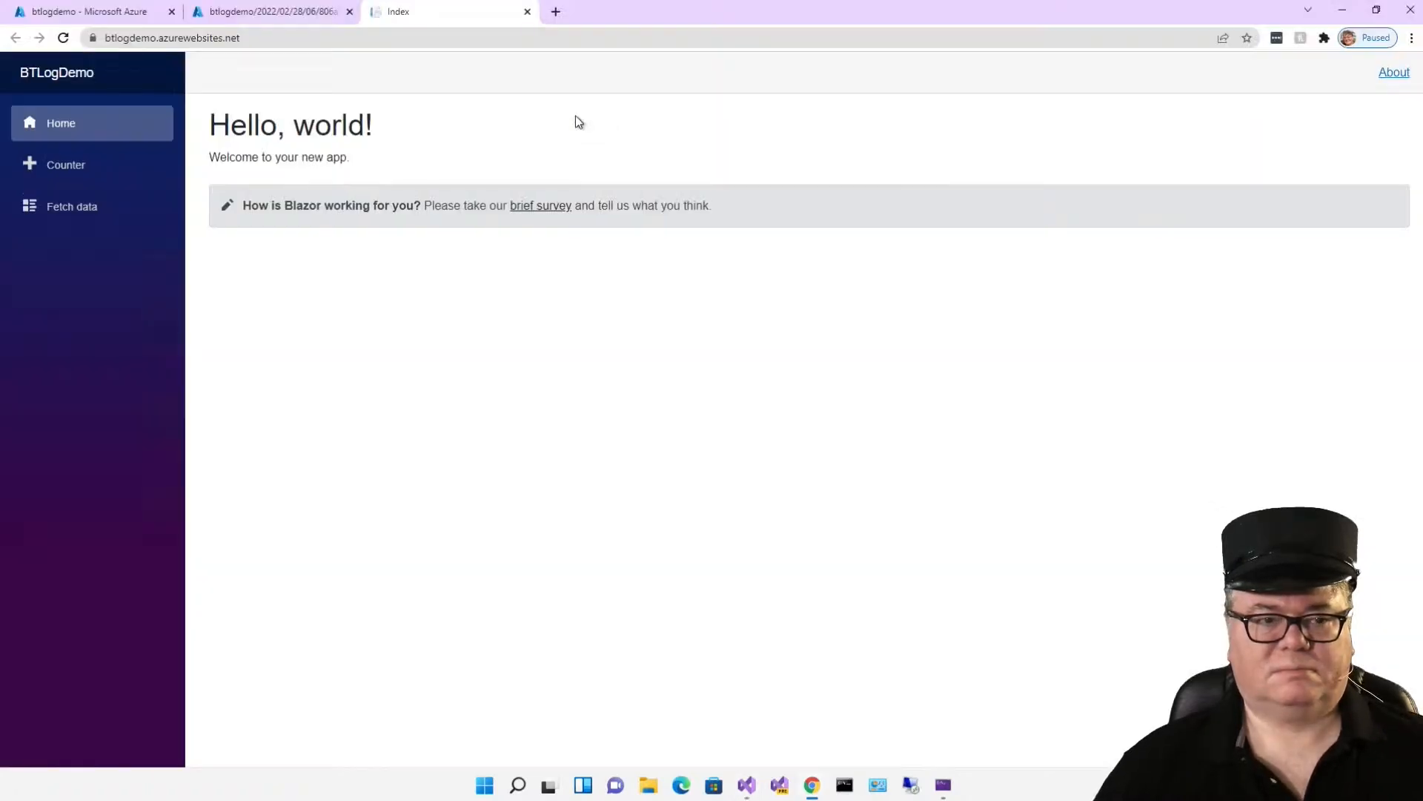
Step: Raise the deployed site's Counter to 1, then return to the Azure portal
{"action": "left_click", "coordinate": [65, 164]}
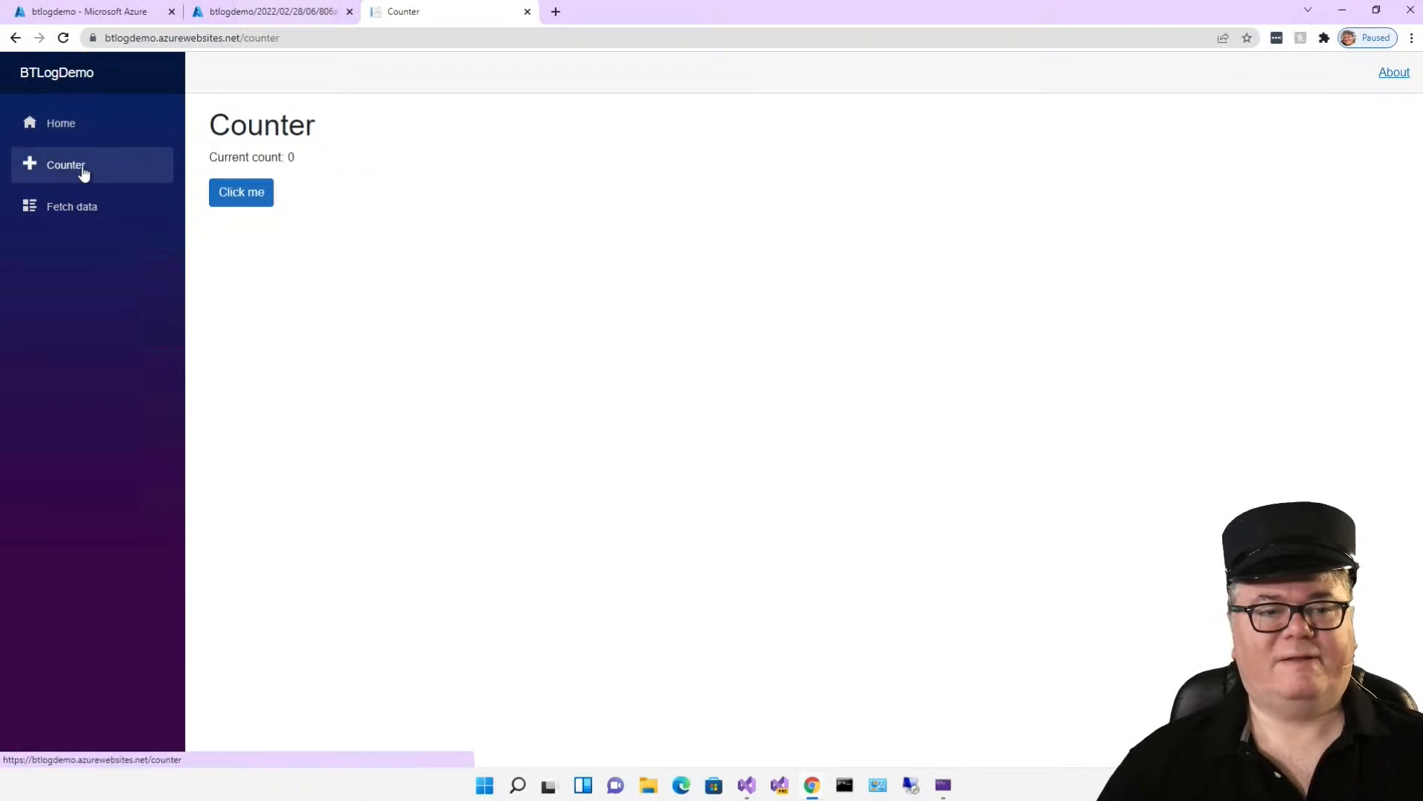
{"action": "left_click", "coordinate": [240, 191]}
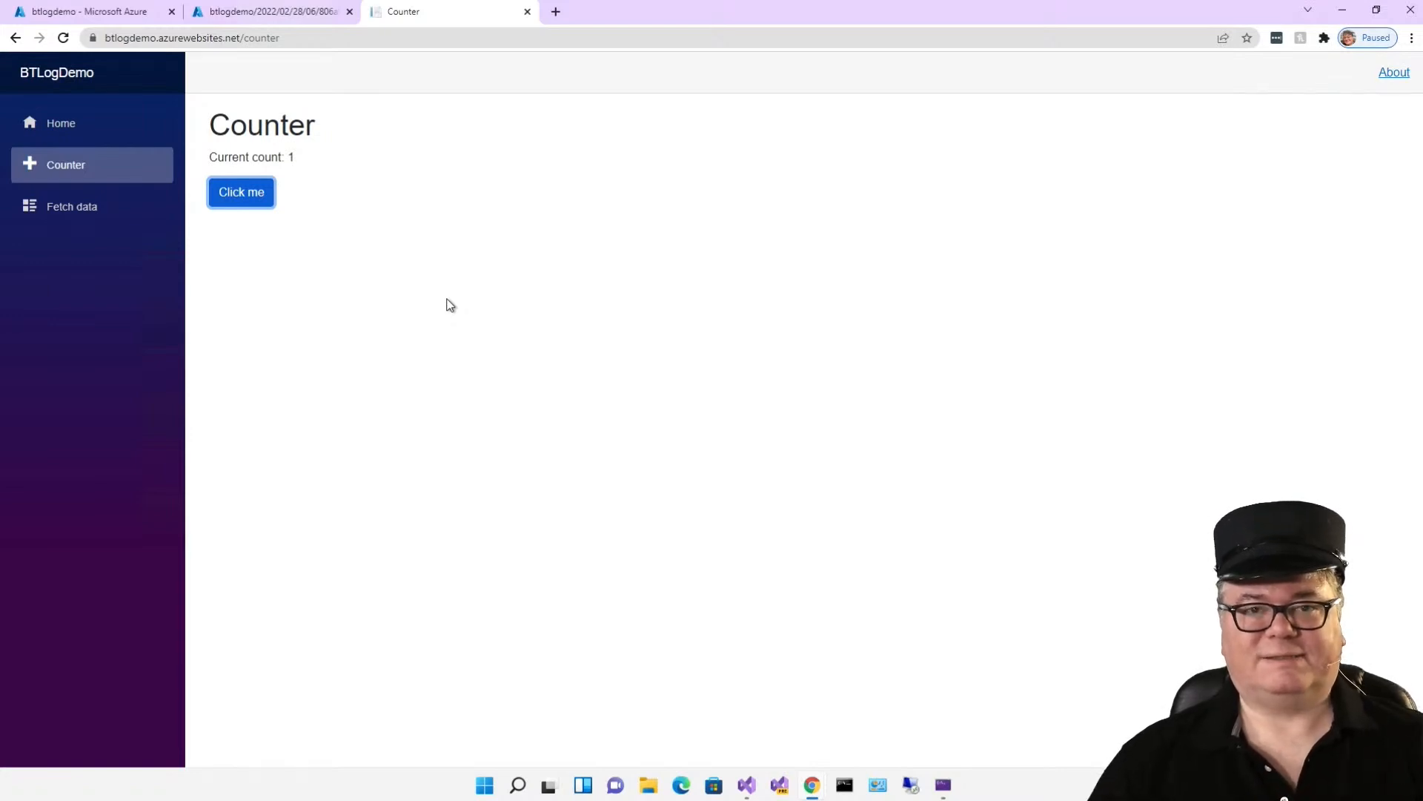
{"action": "mouse_move", "coordinate": [482, 310]}
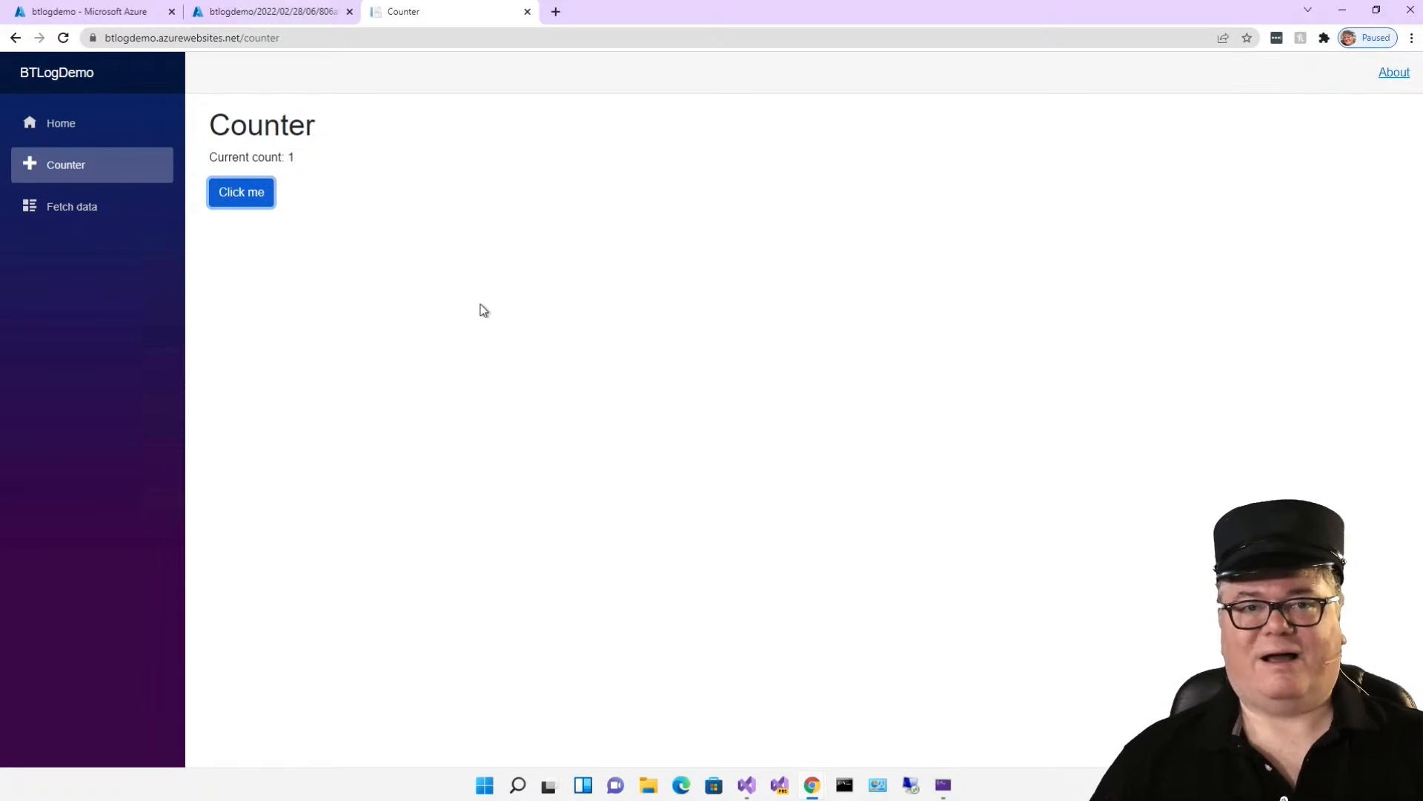
{"action": "left_click", "coordinate": [86, 12]}
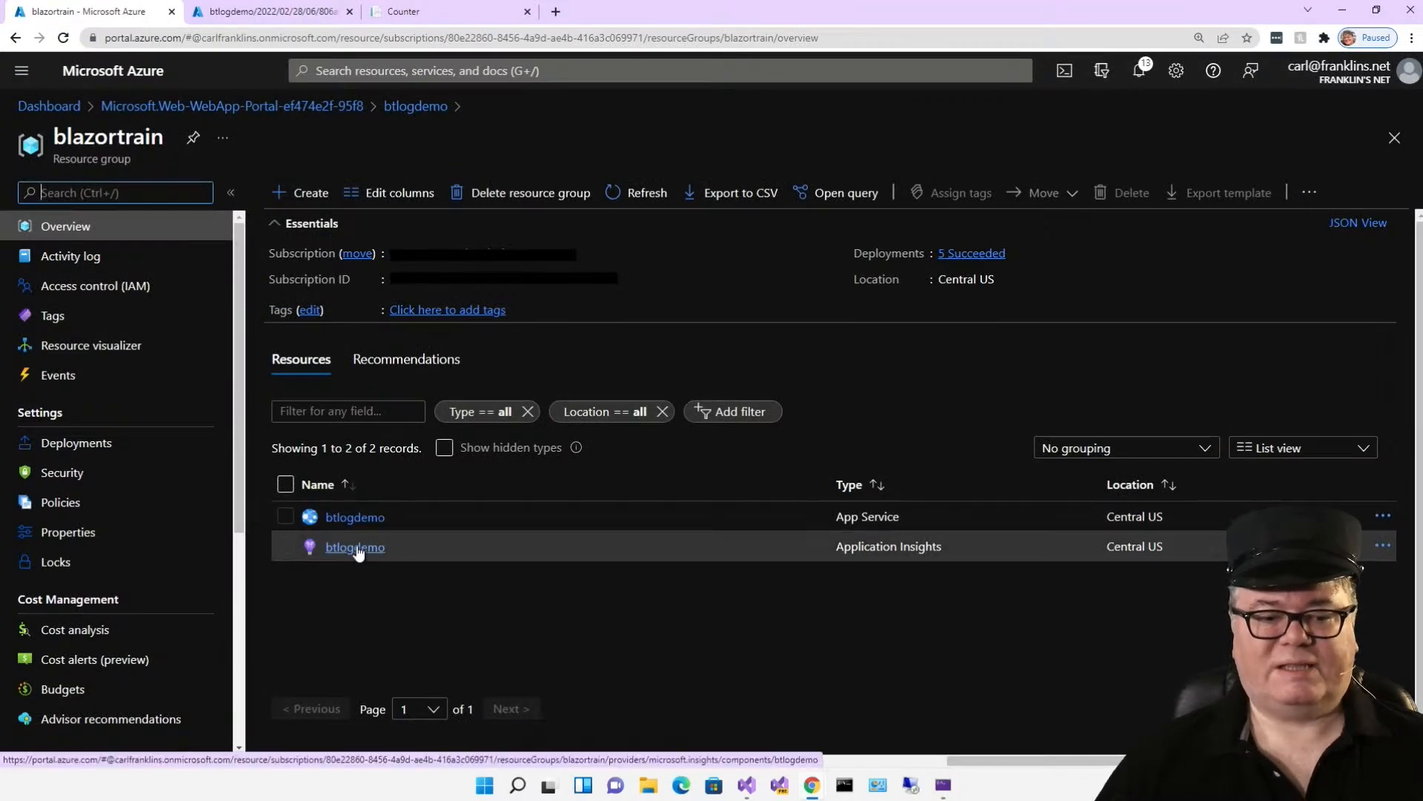
{"action": "mouse_move", "coordinate": [366, 554]}
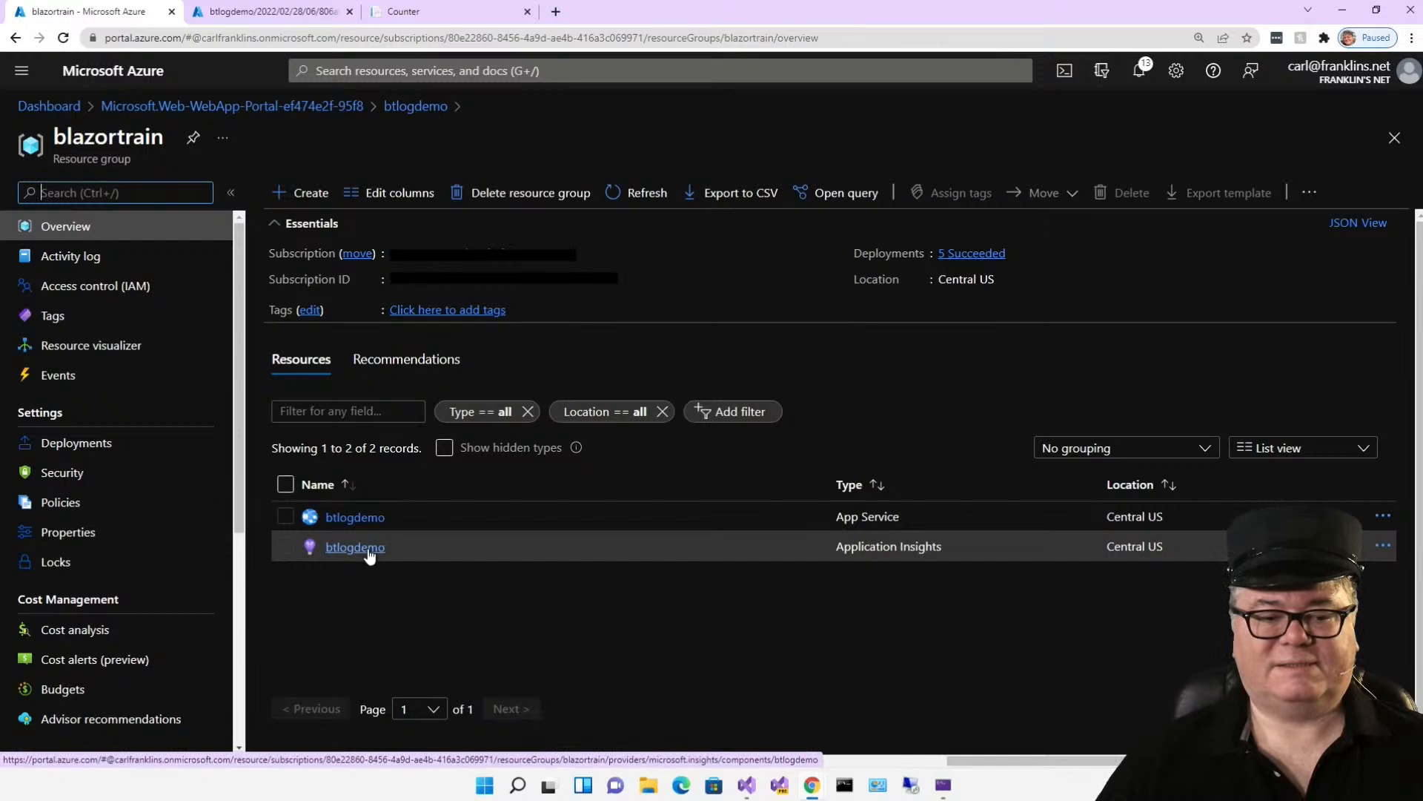
Step: Search btlogdemo Application Insights telemetry for the last 24 hours, finding the Counter.IncrementCount DivideByZeroException
{"action": "left_click", "coordinate": [354, 547]}
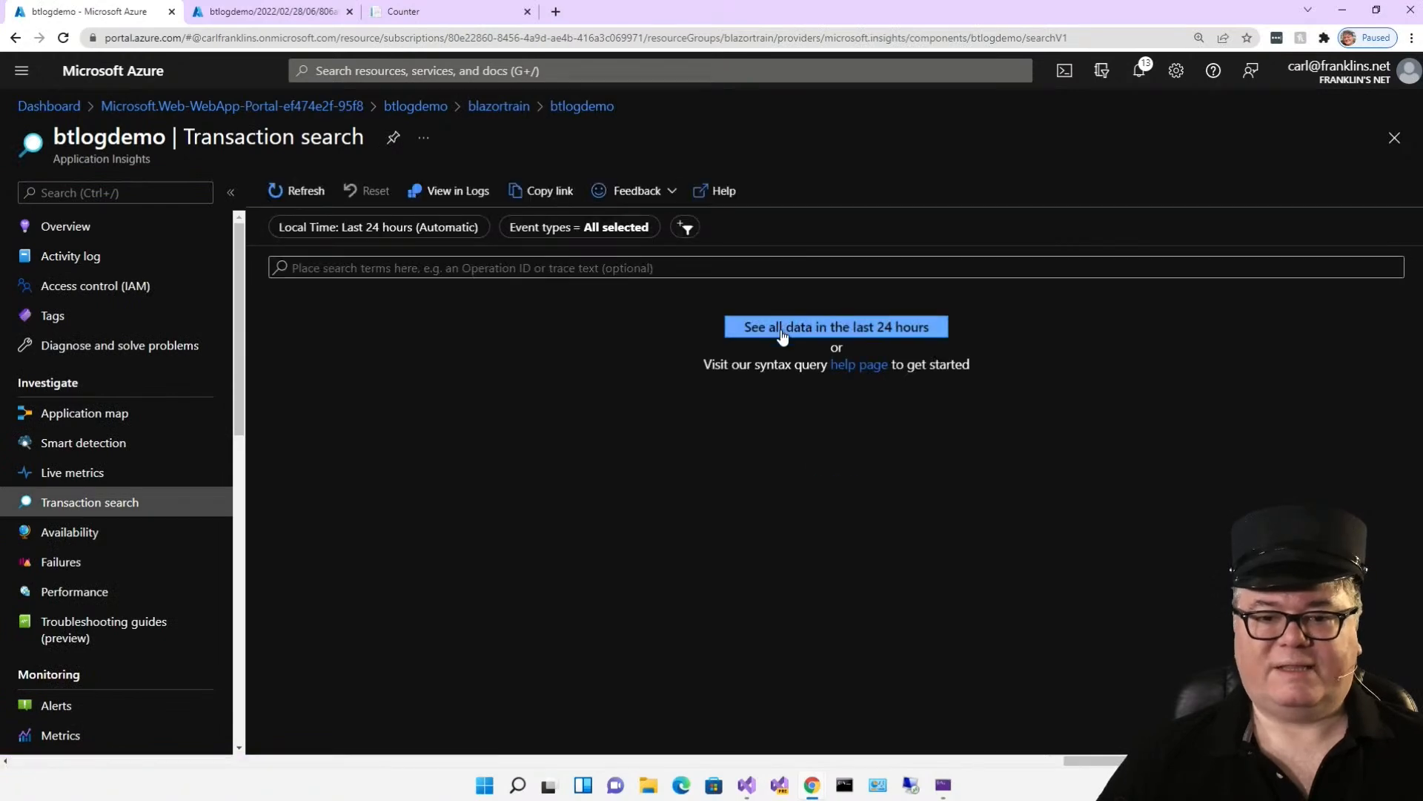
{"action": "left_click", "coordinate": [834, 327]}
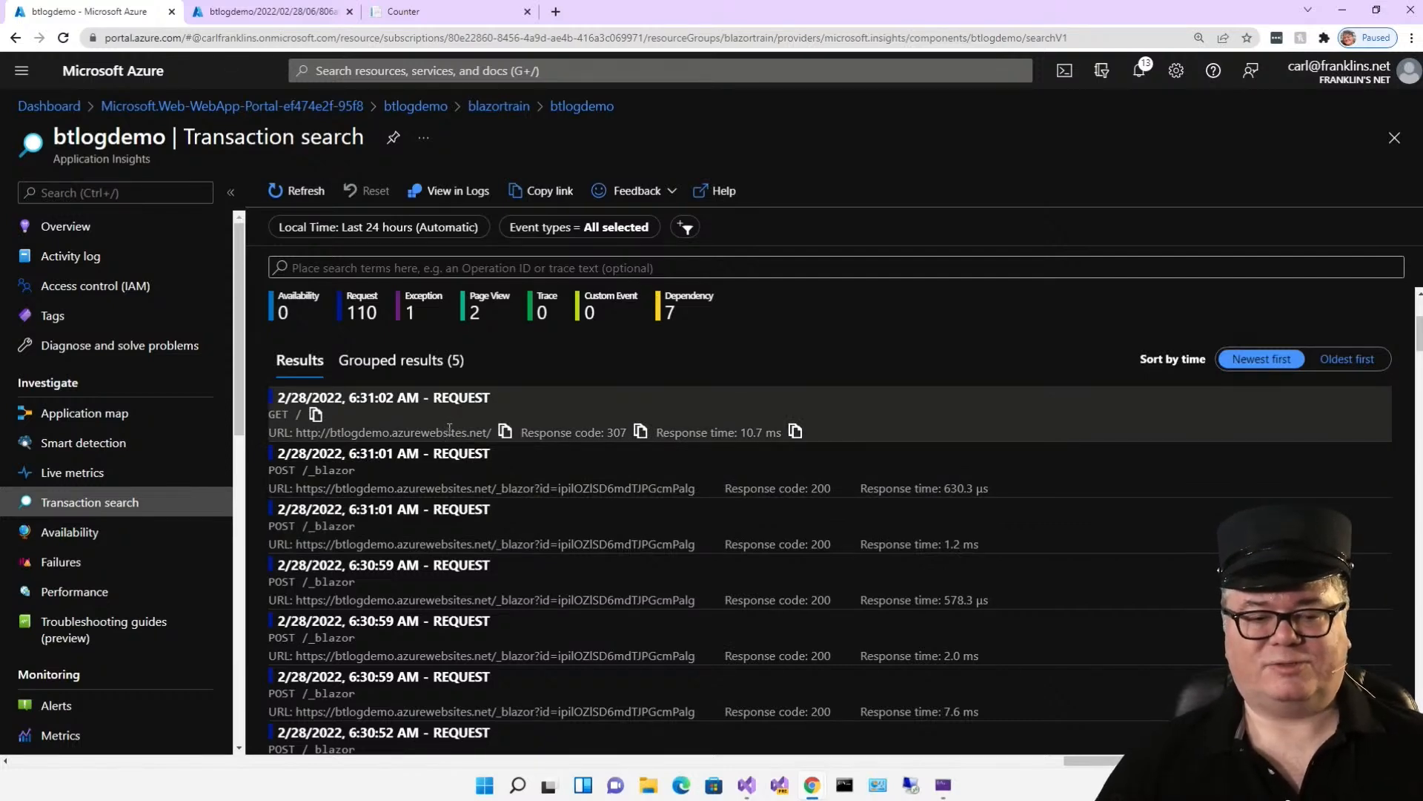
{"action": "left_click", "coordinate": [306, 191]}
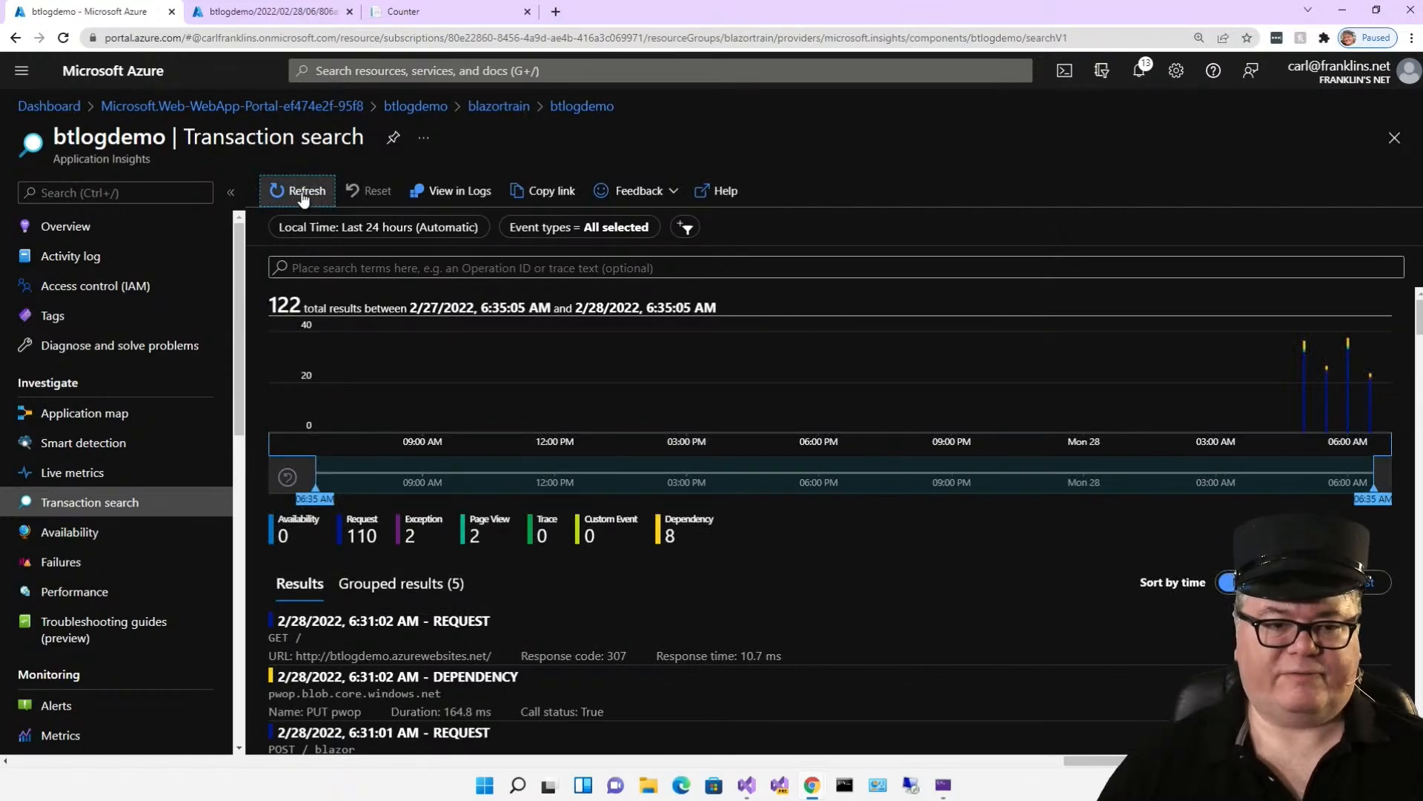
{"action": "scroll", "scroll_direction": "down", "scroll_amount": 3}
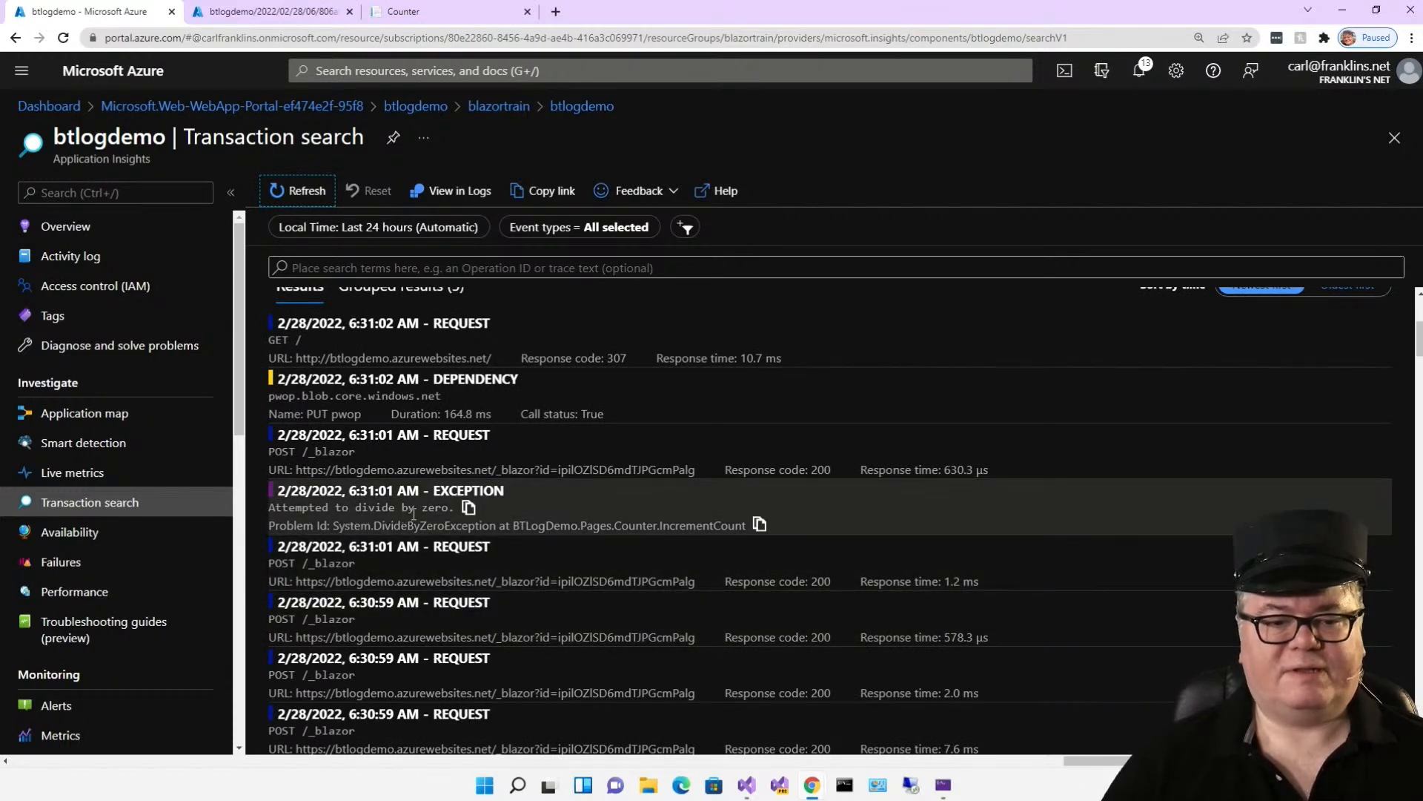
{"action": "mouse_move", "coordinate": [577, 543]}
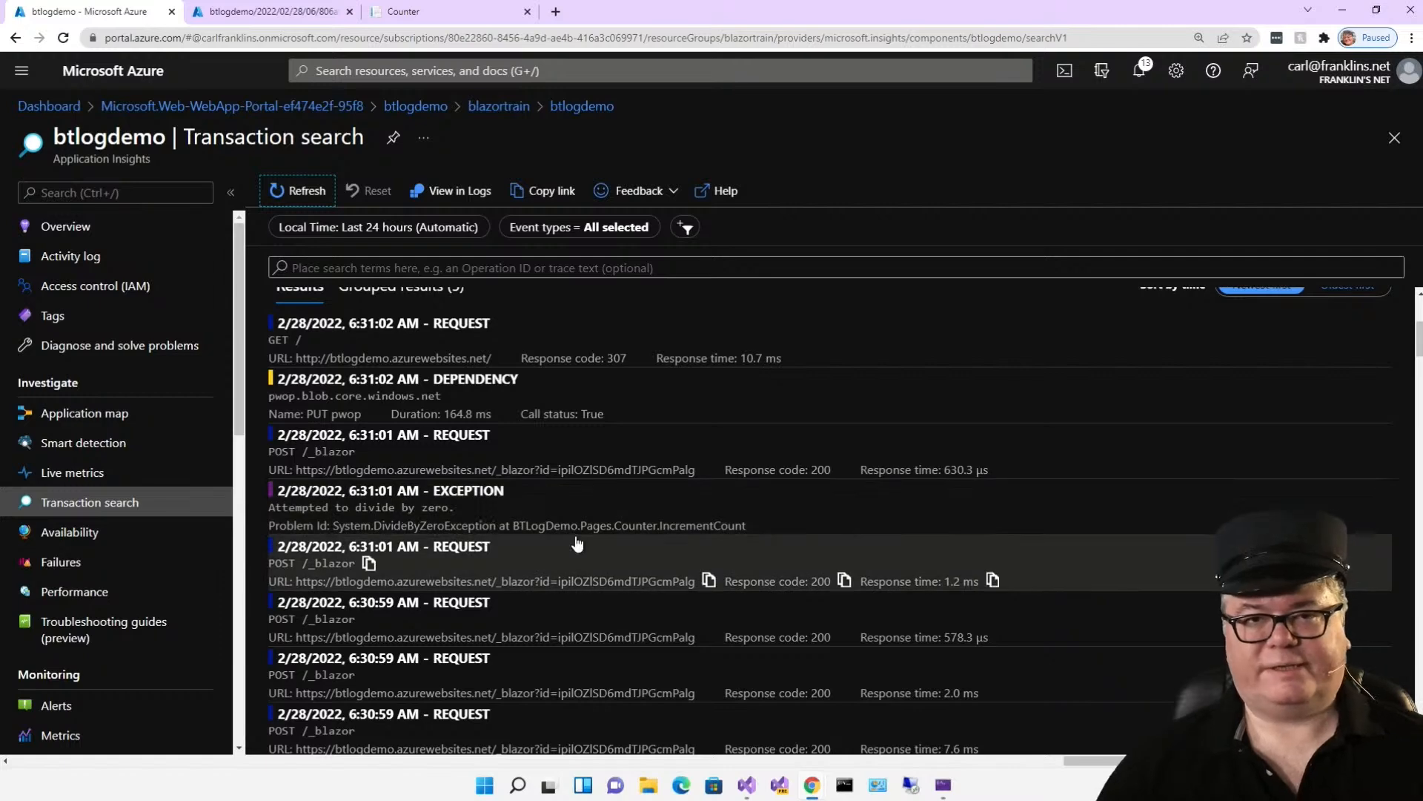